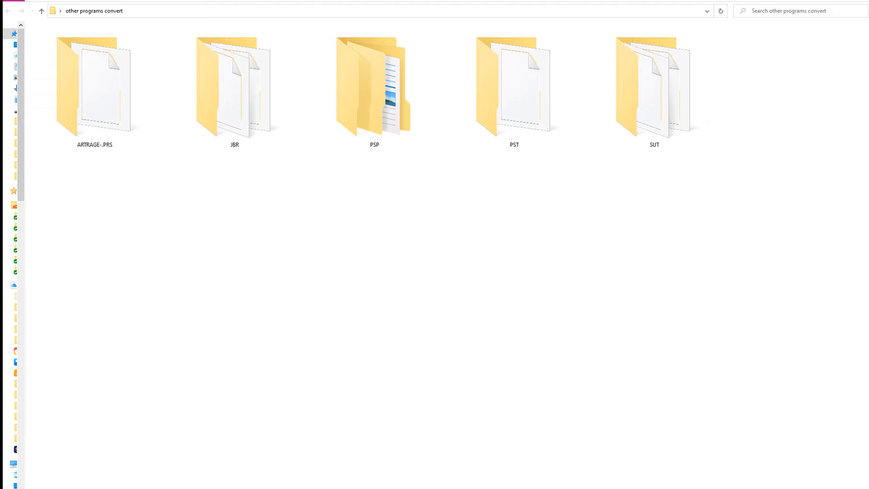
Step: Open the PSP folder and view the properties of Flourish (E).PspBrush in 0-FLOURISHES
click(374, 86)
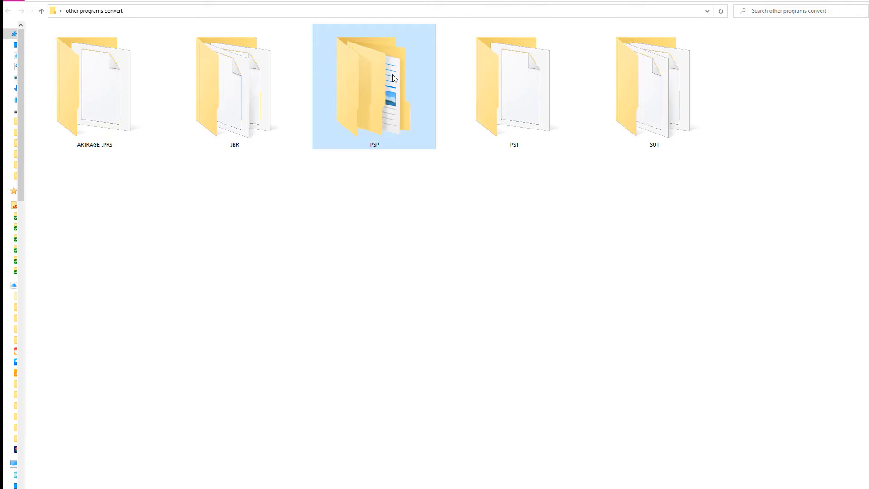
double_click(374, 83)
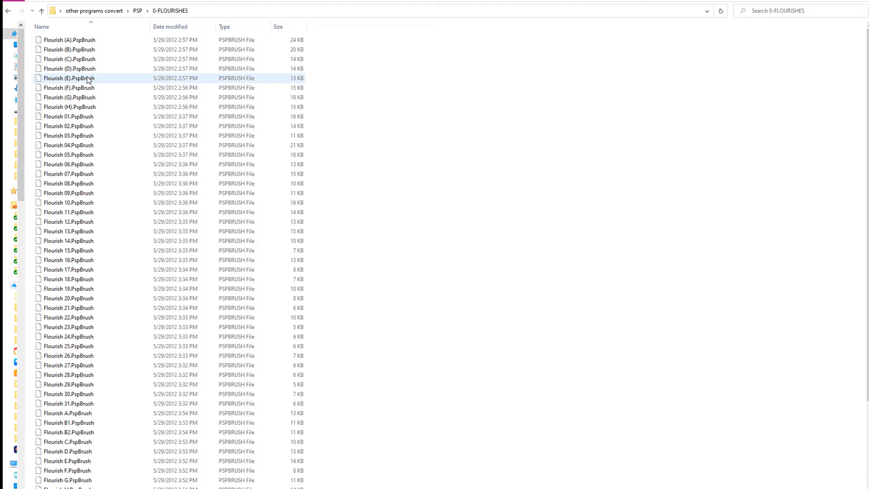
right_click(69, 78)
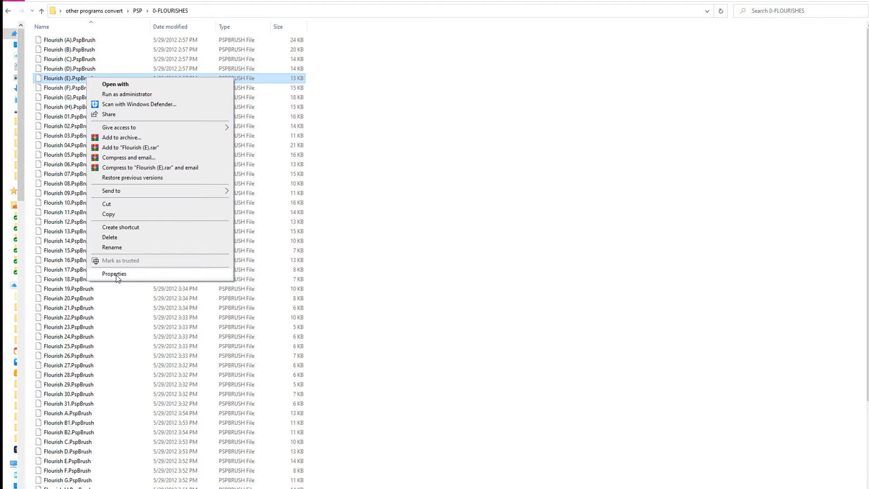
click(114, 273)
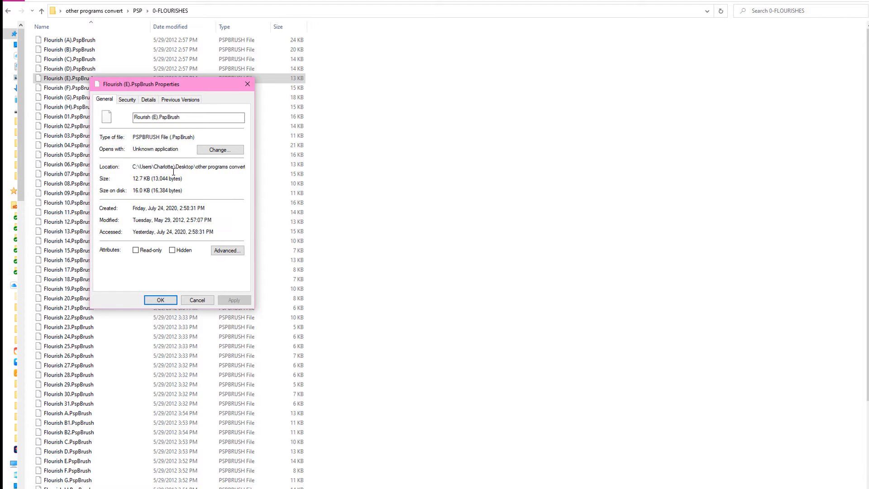
mouse_move(188, 166)
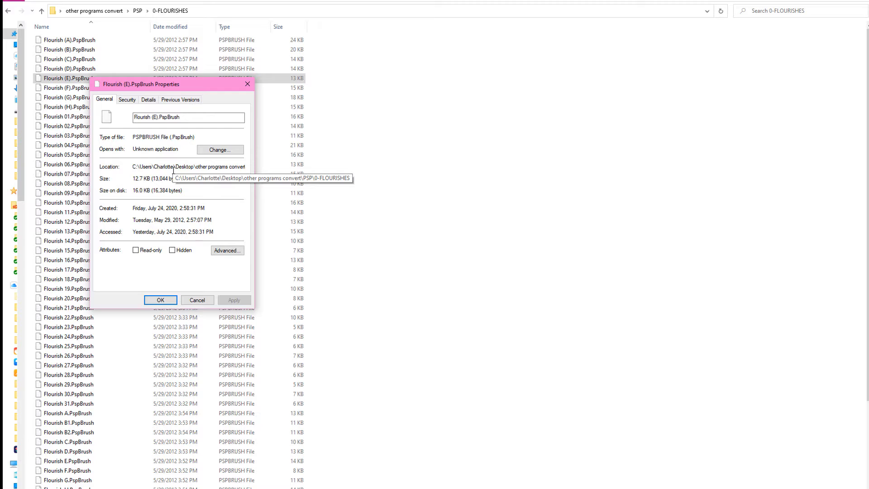
mouse_move(173, 170)
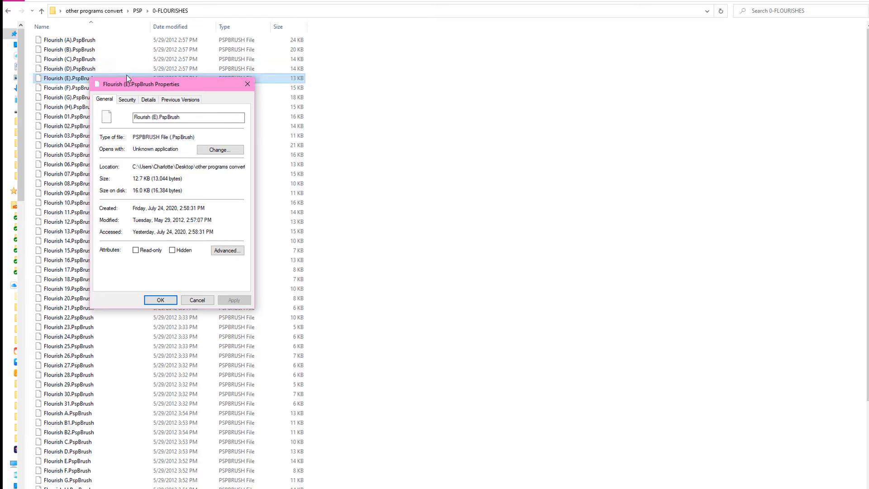
mouse_move(115, 83)
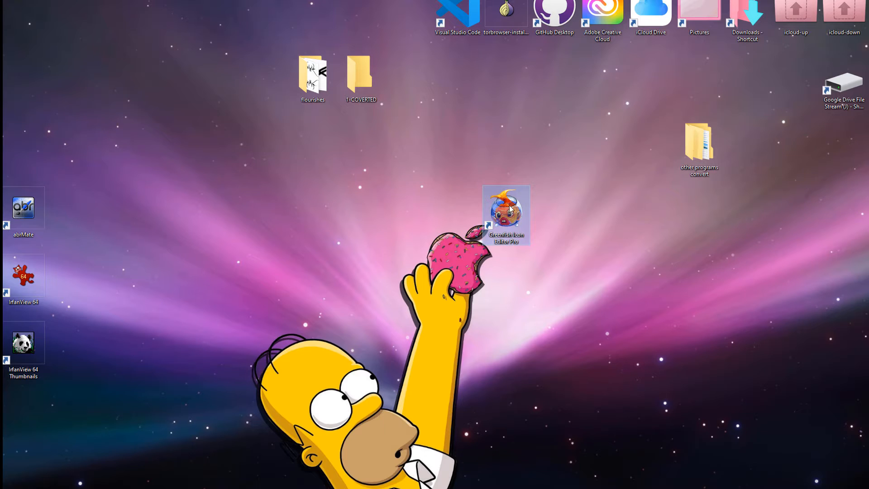
mouse_move(552, 207)
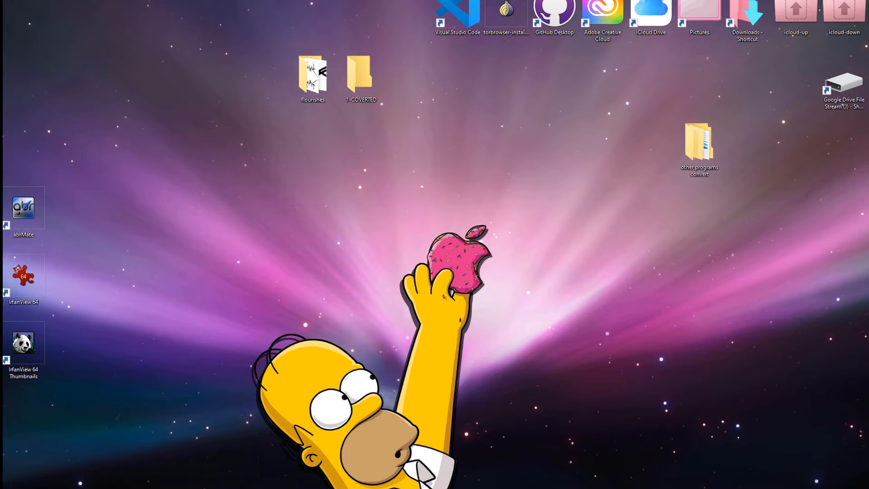
mouse_move(447, 139)
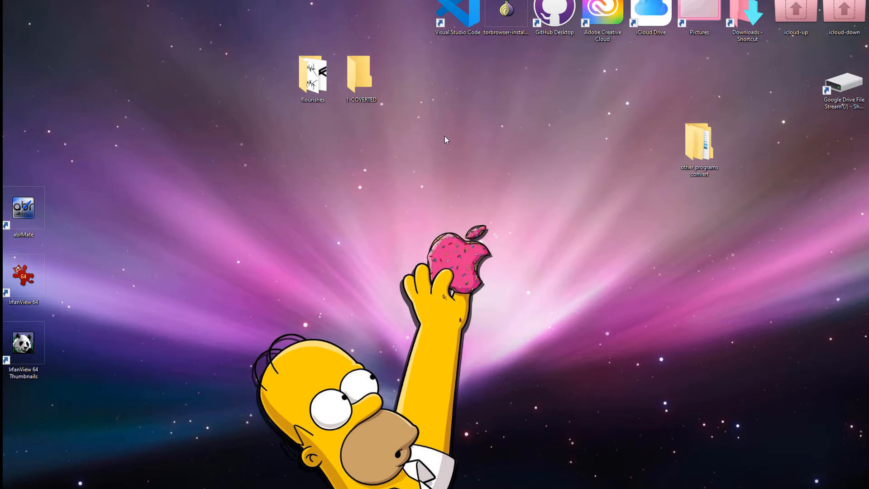
mouse_move(510, 174)
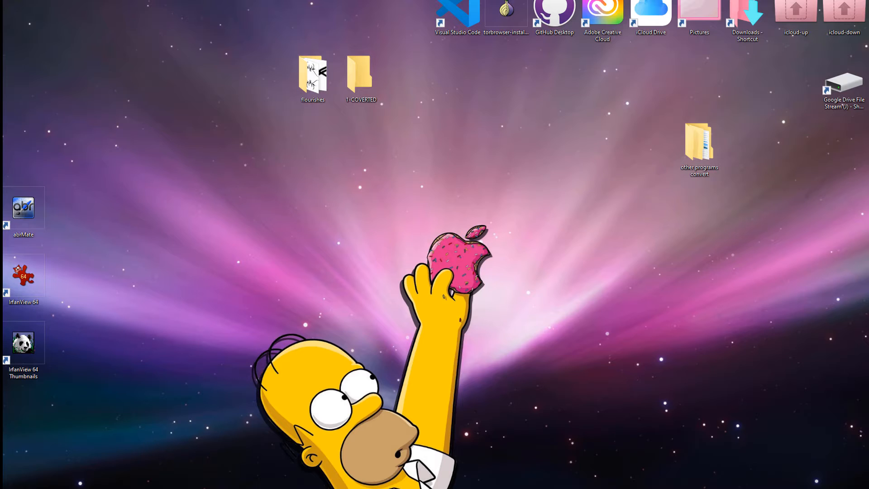
mouse_move(250, 59)
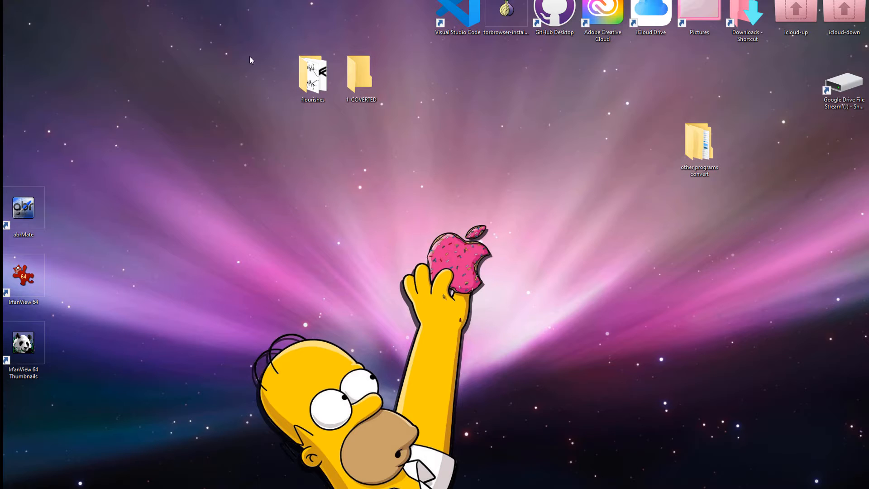
mouse_move(264, 63)
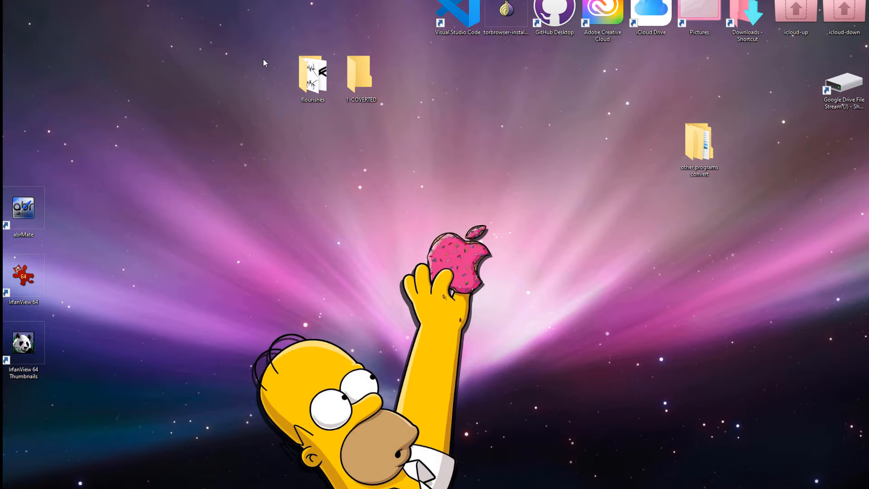
mouse_move(271, 52)
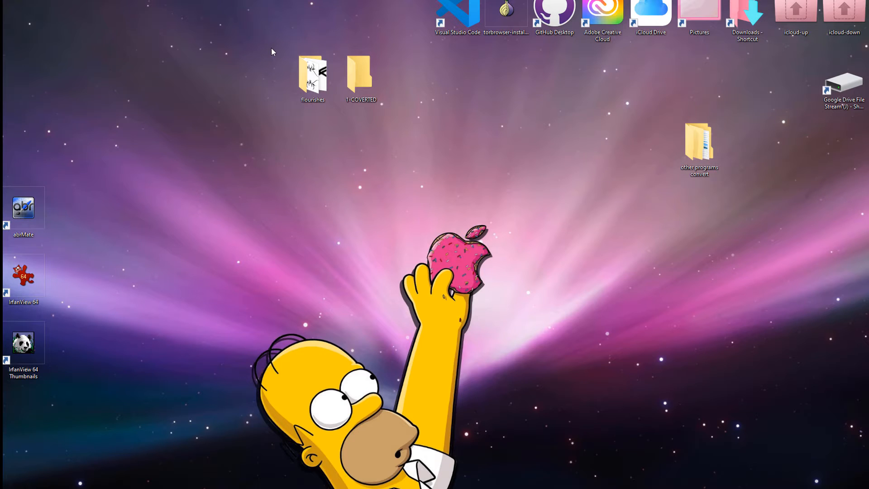
mouse_move(473, 69)
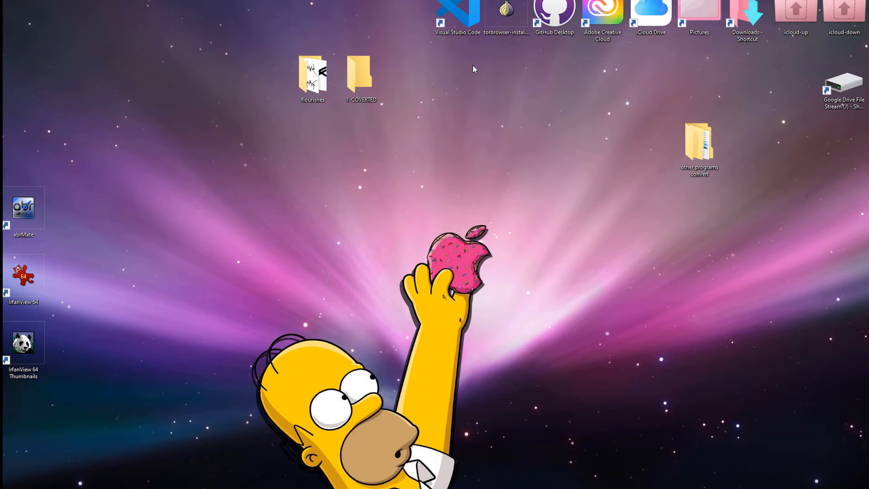
mouse_move(595, 169)
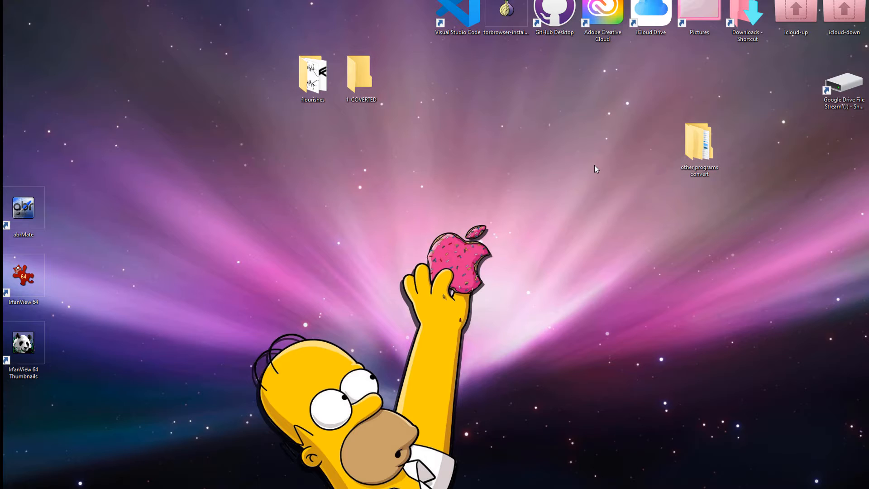
mouse_move(633, 193)
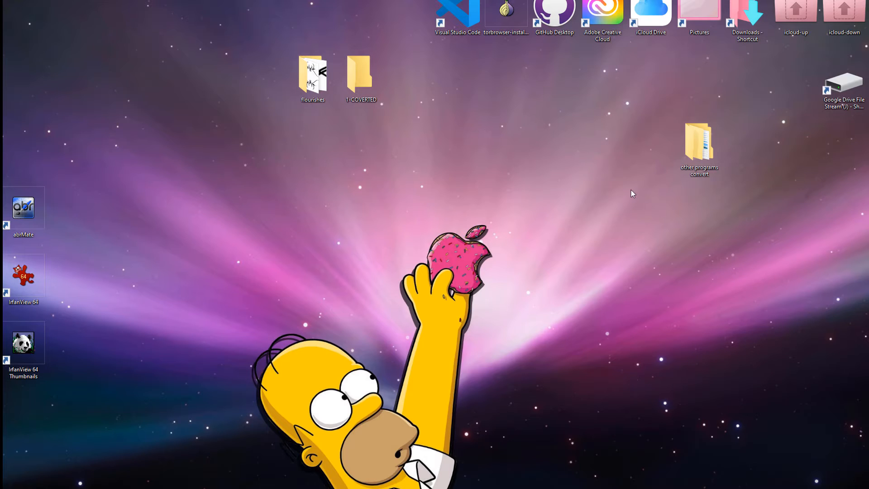
Step: Select the other programs convert and flourishes folders on the cleared desktop
click(699, 146)
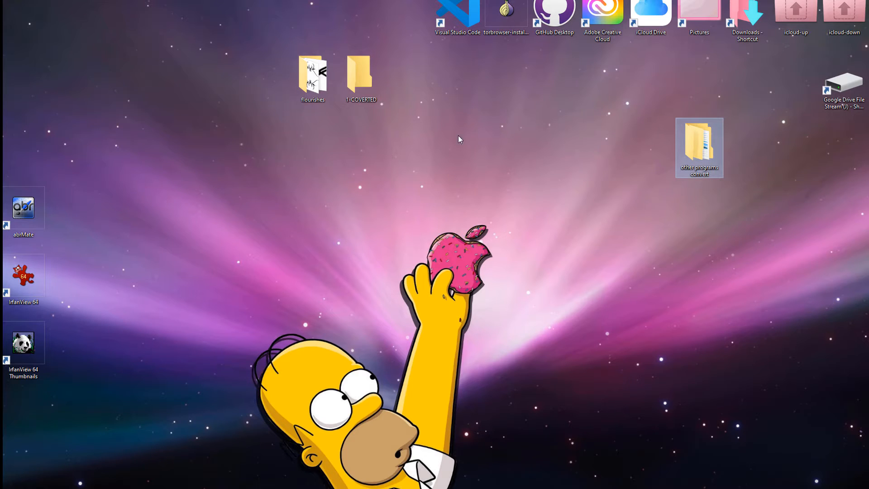
mouse_move(326, 123)
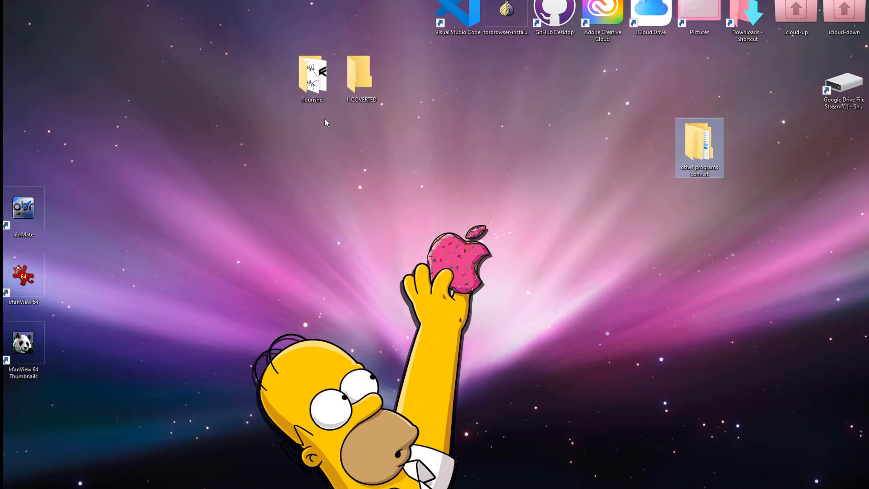
mouse_move(311, 123)
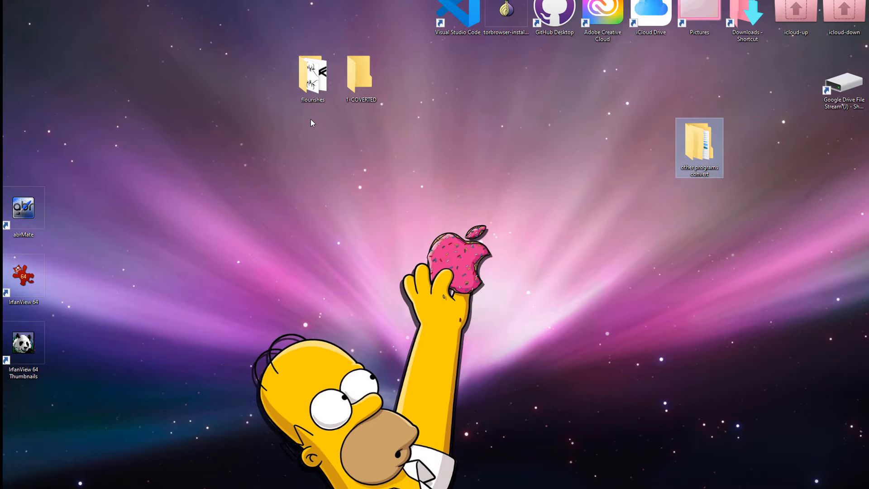
click(312, 78)
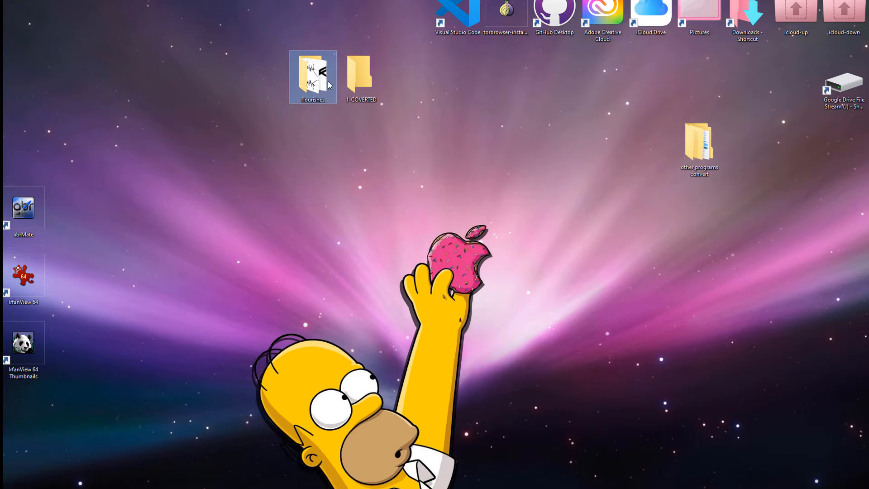
mouse_move(457, 246)
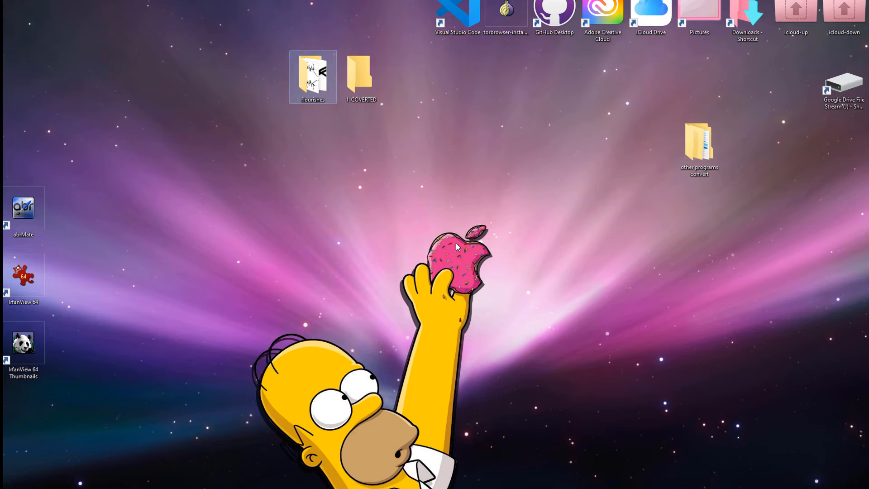
Step: Open the flourishes folder maximized and select Flourish Q.png to check its details
double_click(312, 76)
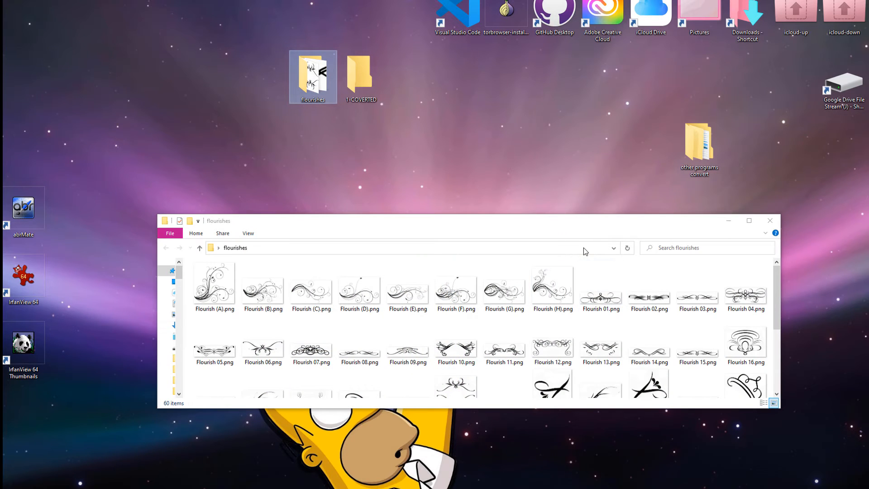
click(748, 220)
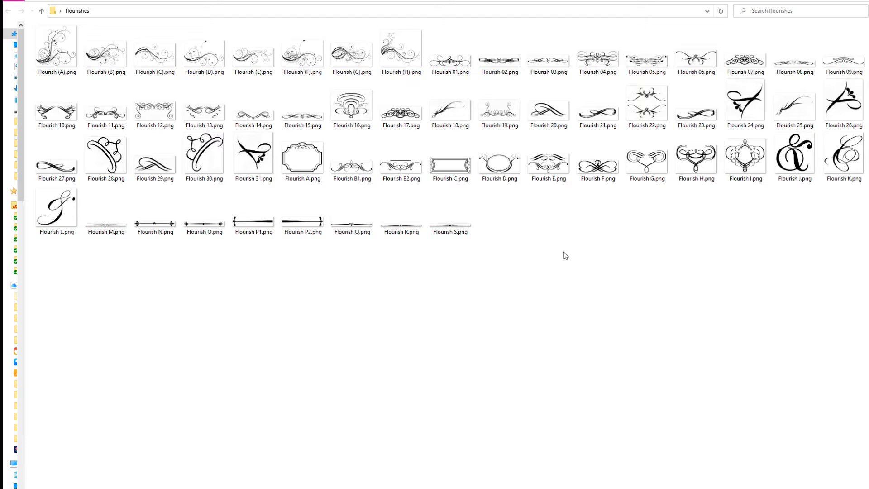
click(351, 211)
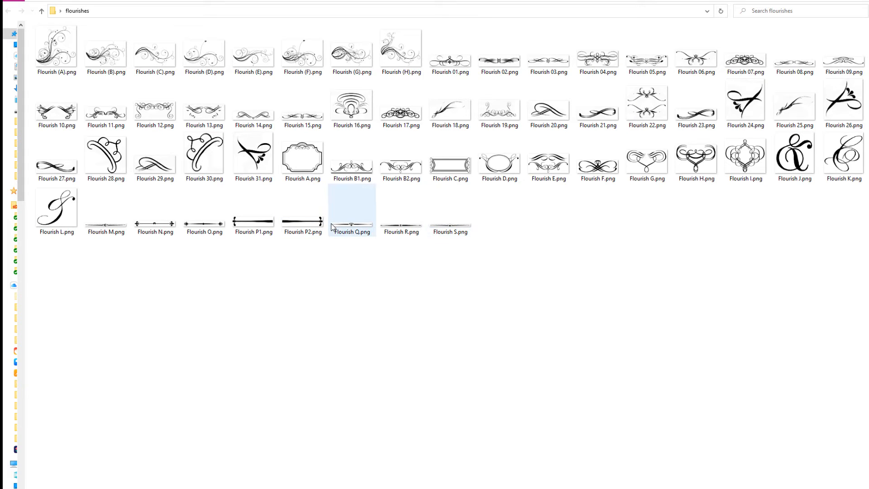
mouse_move(351, 225)
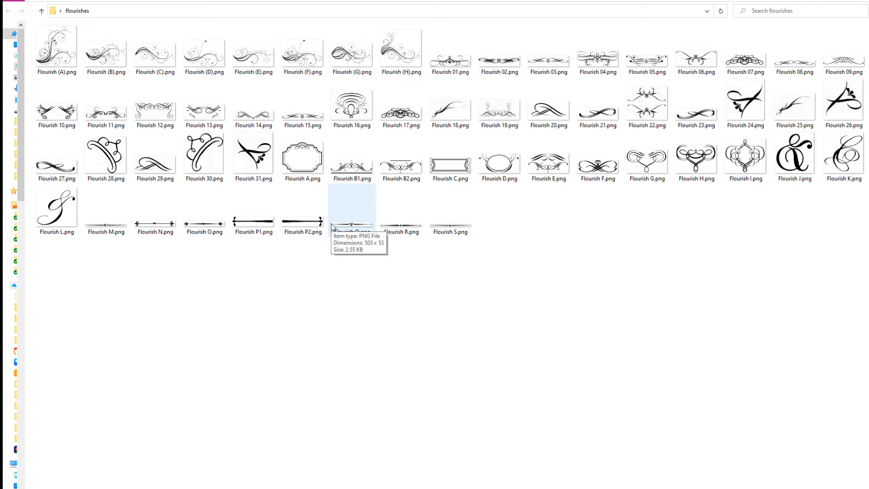
mouse_move(646, 103)
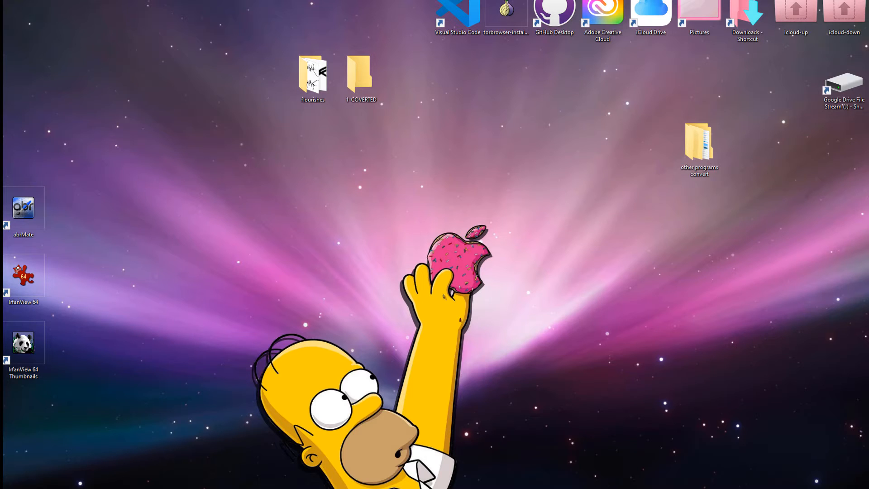
mouse_move(283, 55)
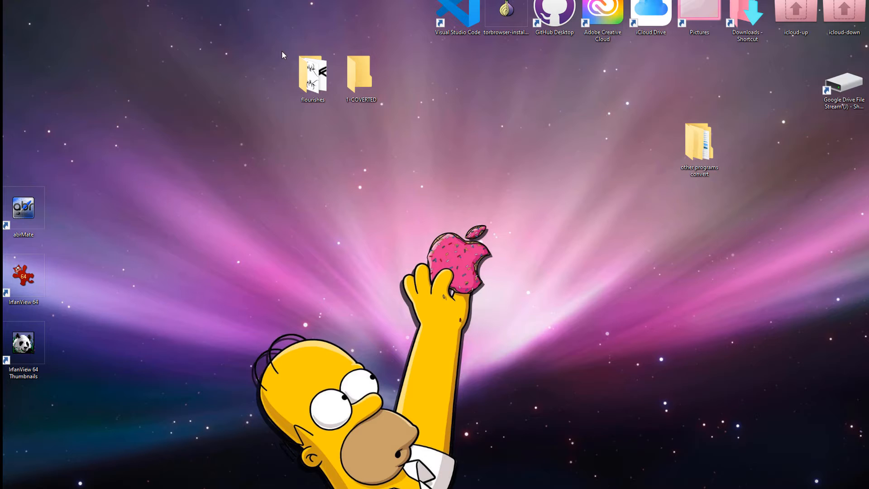
mouse_move(293, 47)
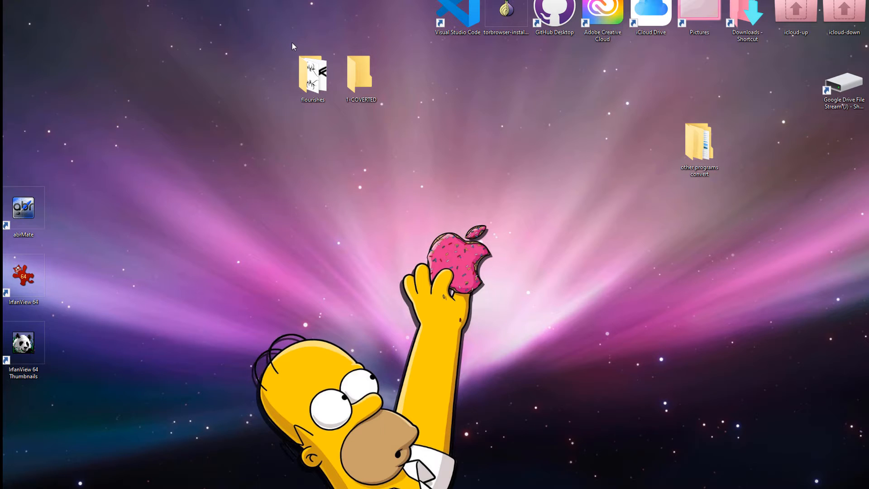
Step: Drag the abrMate shortcut out, then line it up above the IrfanView shortcuts
drag(23, 207, 168, 212)
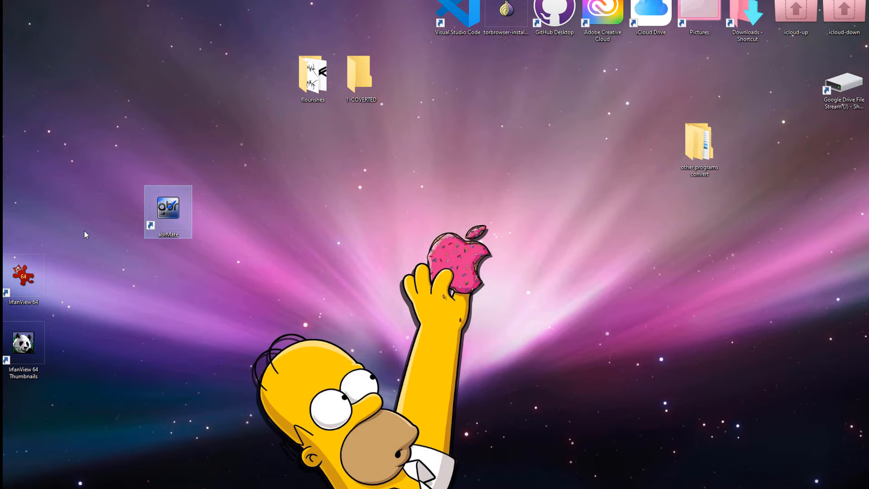
mouse_move(141, 242)
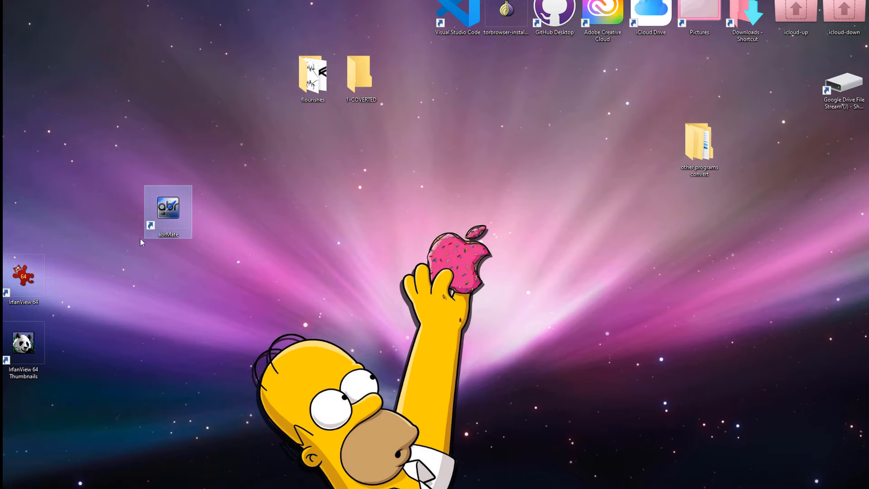
drag(168, 210, 31, 201)
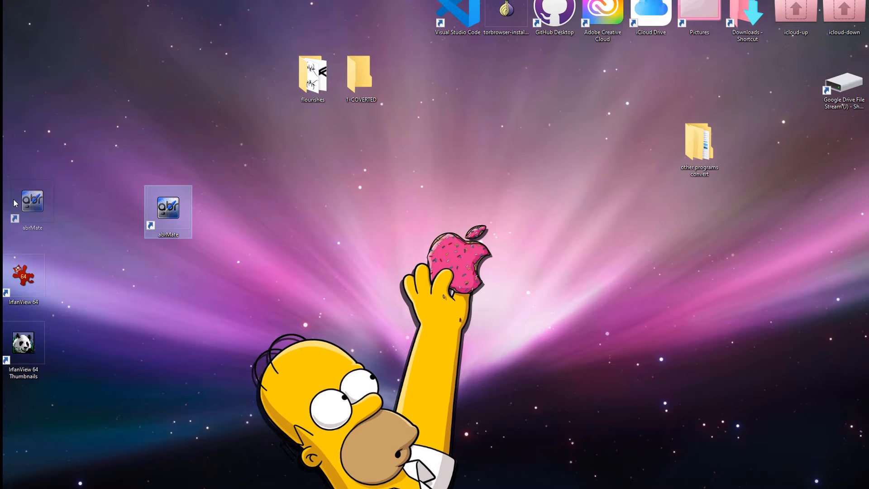
drag(168, 211, 24, 210)
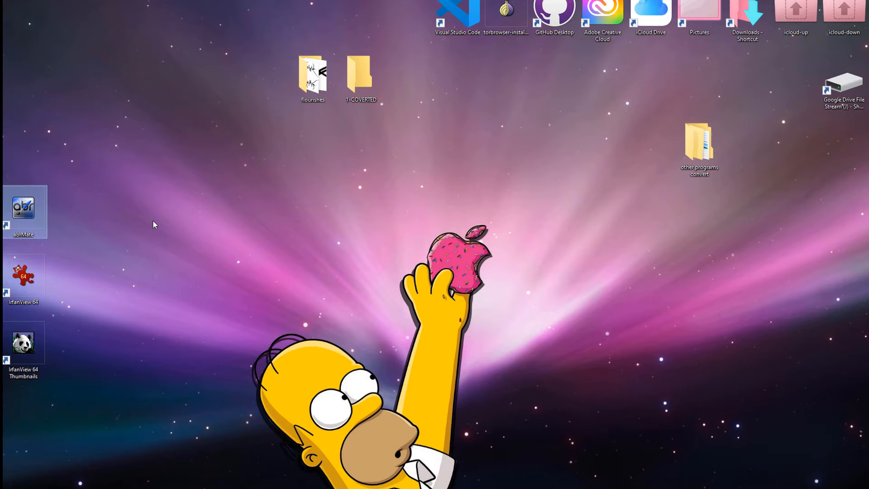
mouse_move(79, 218)
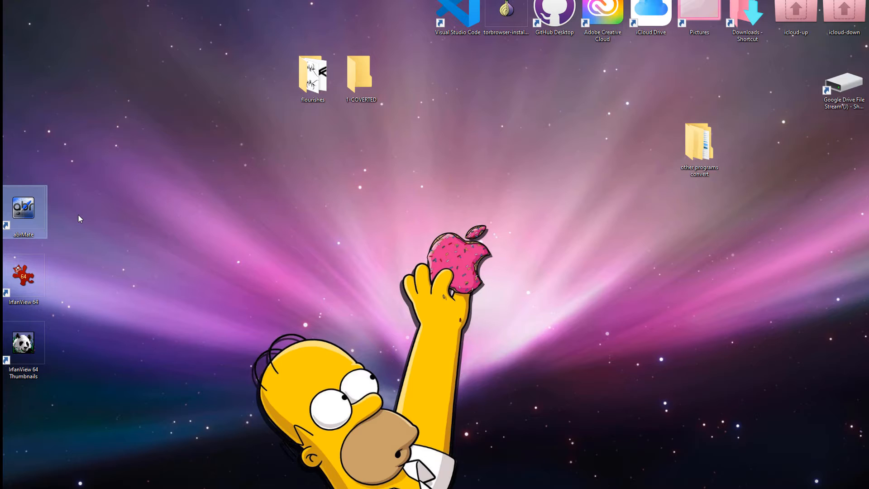
mouse_move(122, 178)
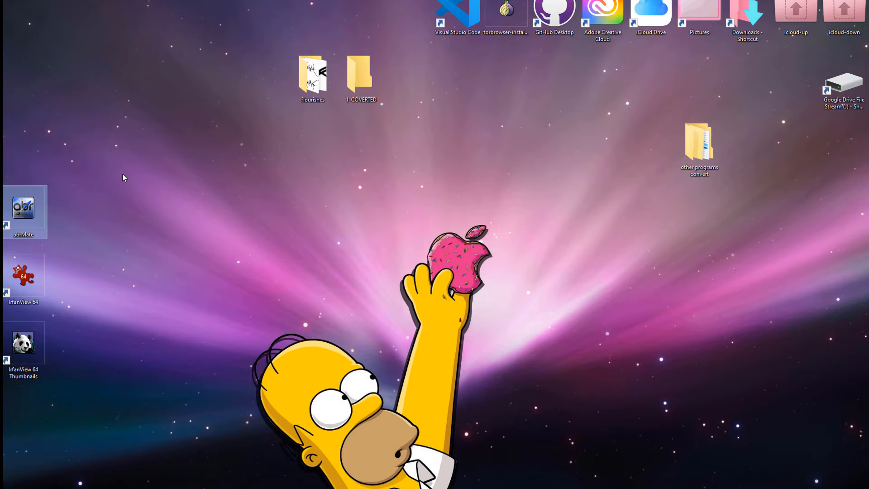
mouse_move(58, 244)
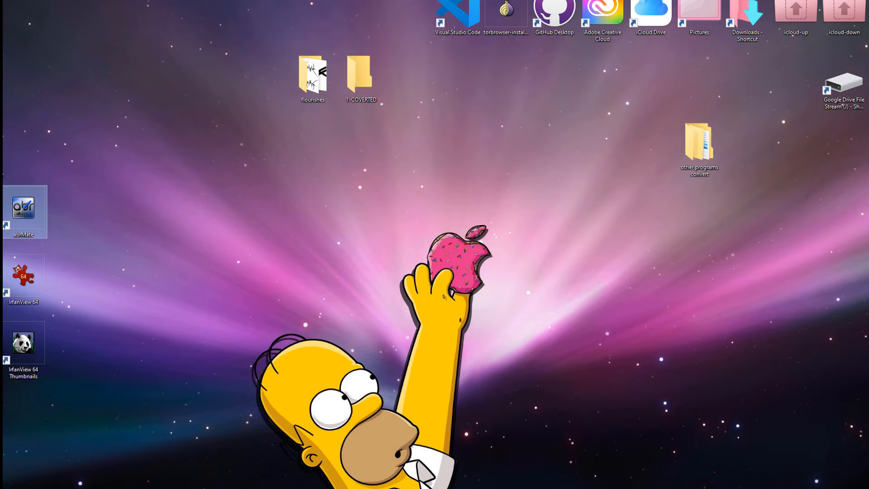
mouse_move(137, 170)
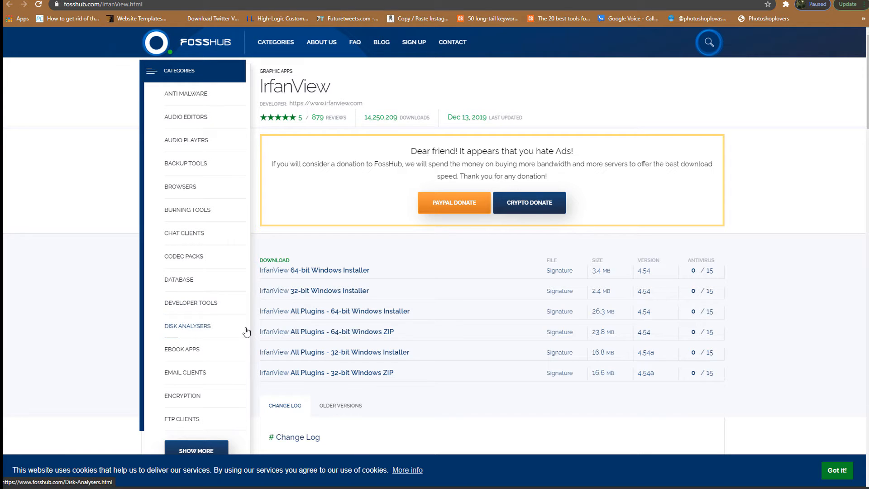
mouse_move(319, 332)
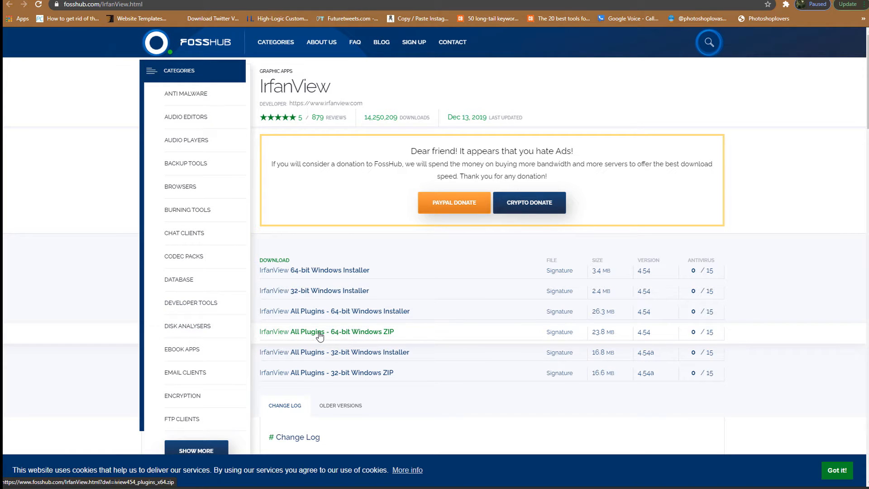
mouse_move(349, 341)
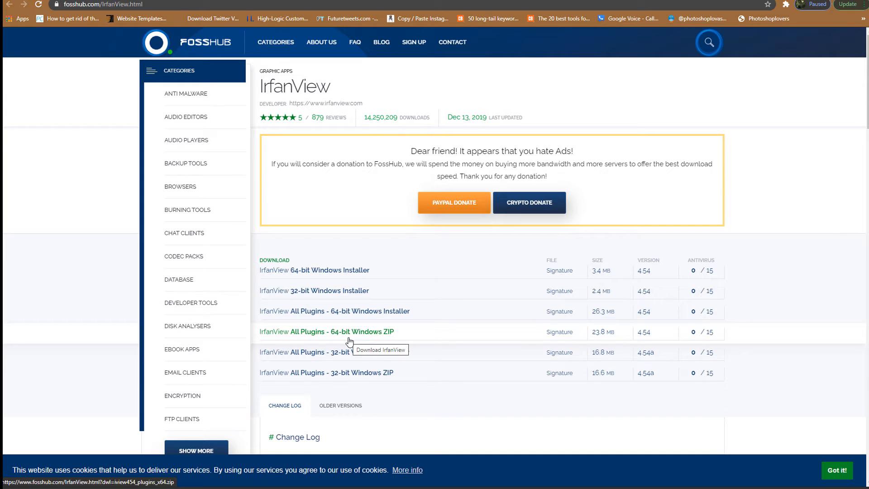
mouse_move(281, 272)
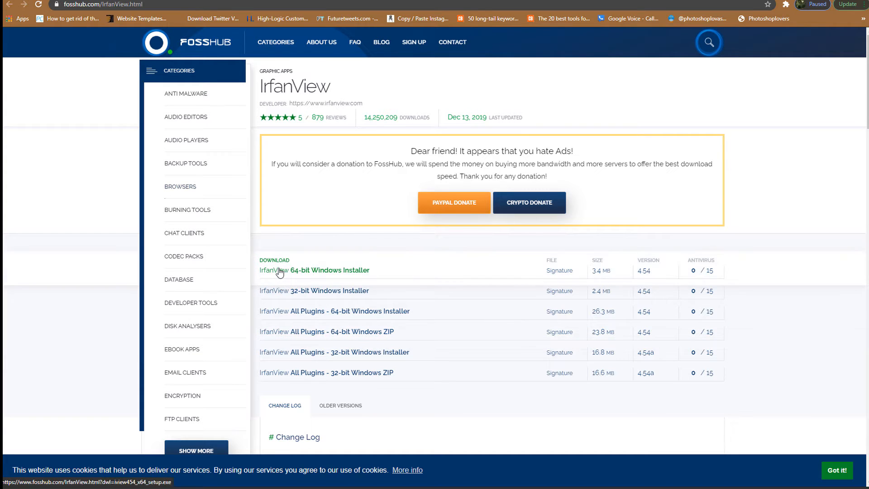
mouse_move(276, 284)
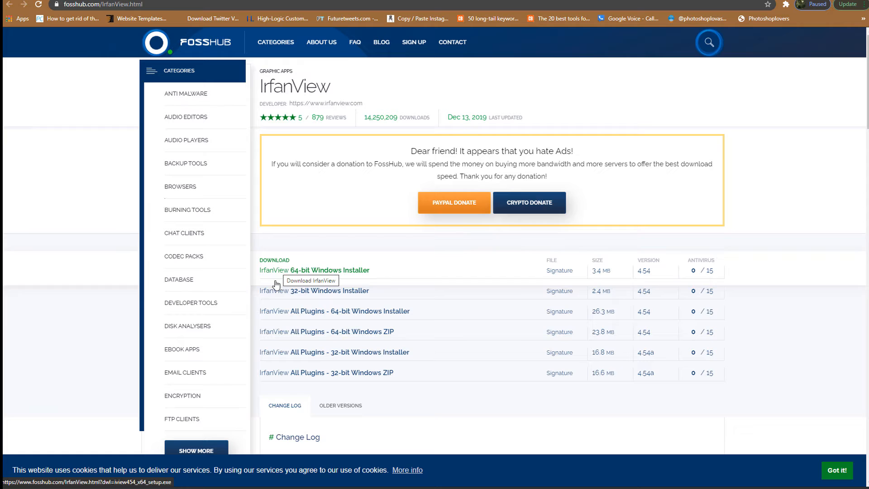
mouse_move(357, 332)
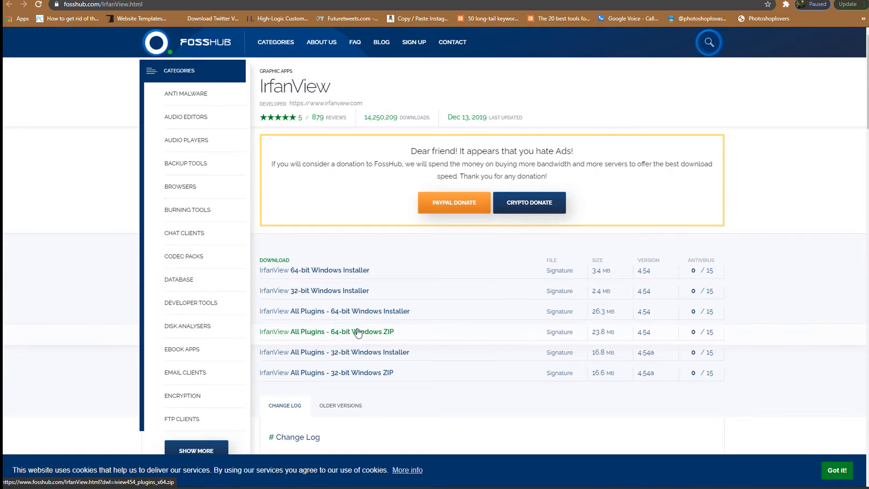
mouse_move(501, 356)
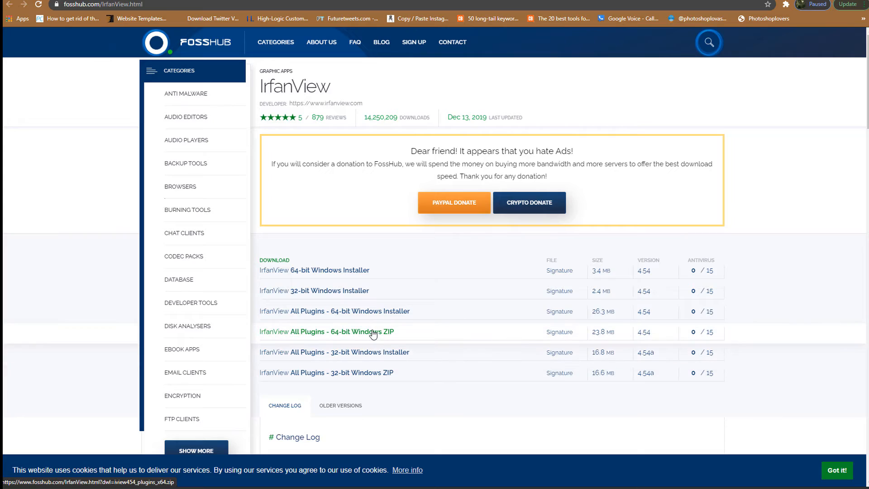
scroll(down, 3)
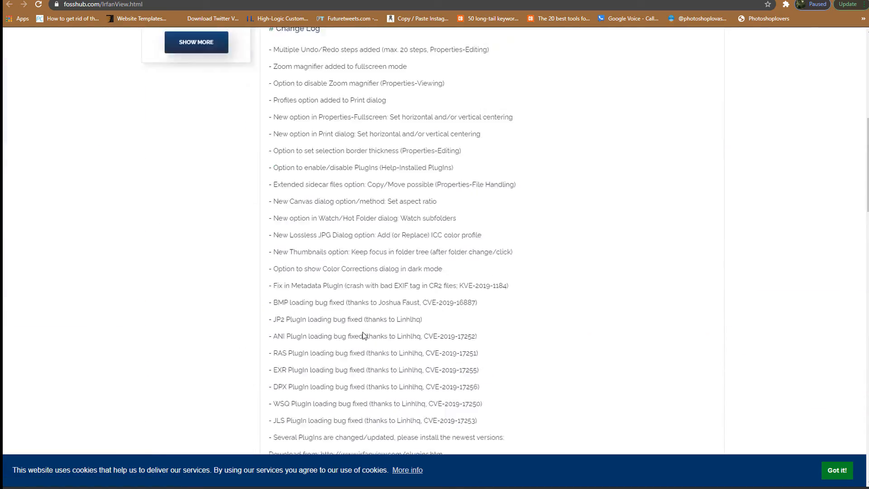
scroll(up, 3)
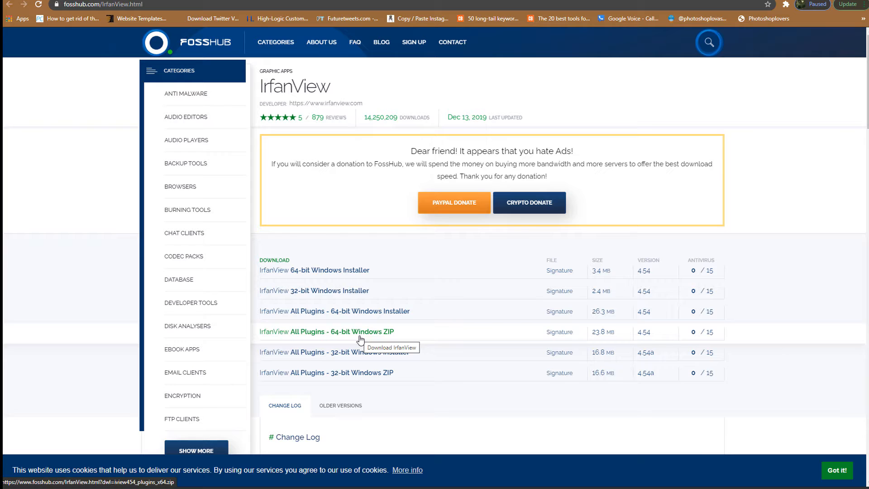
mouse_move(381, 249)
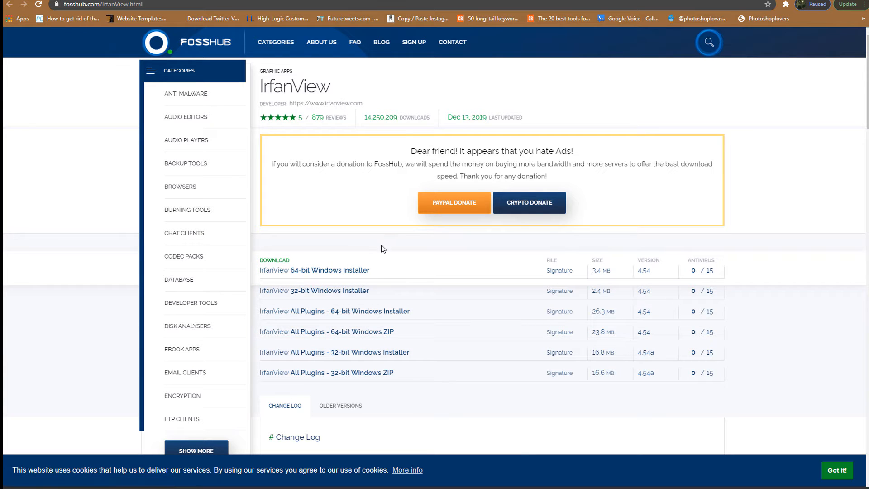
mouse_move(381, 223)
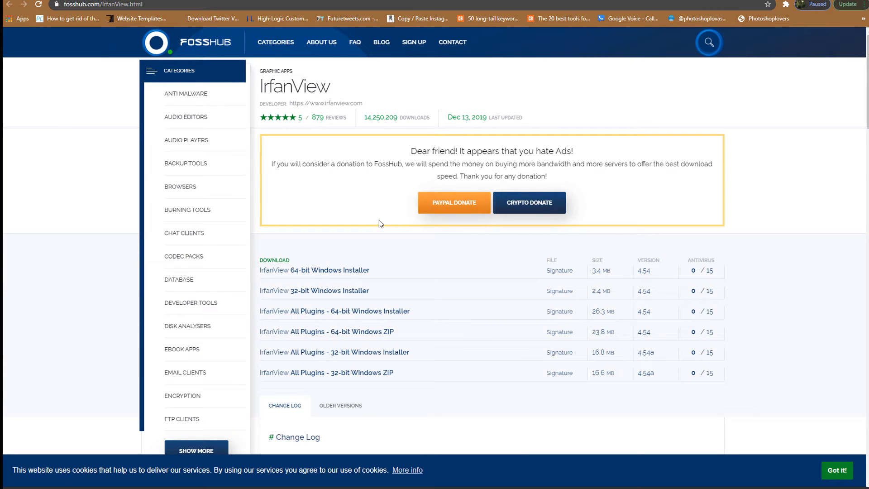
mouse_move(341, 207)
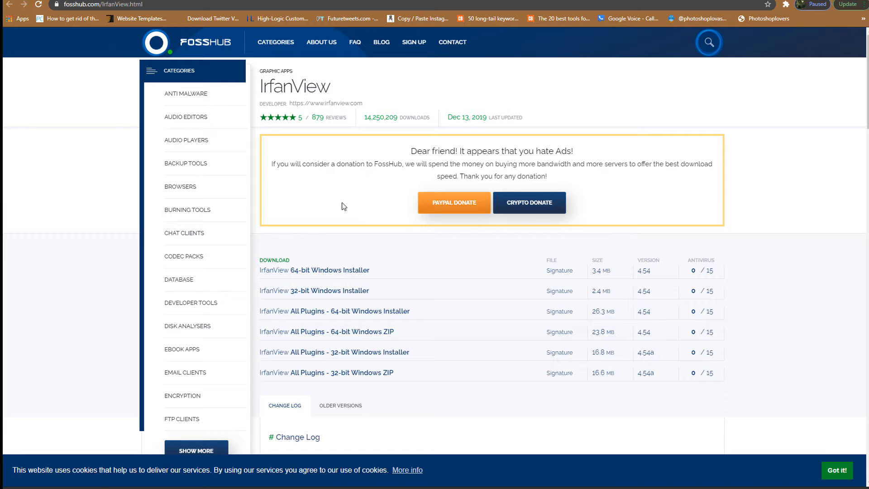
mouse_move(127, 125)
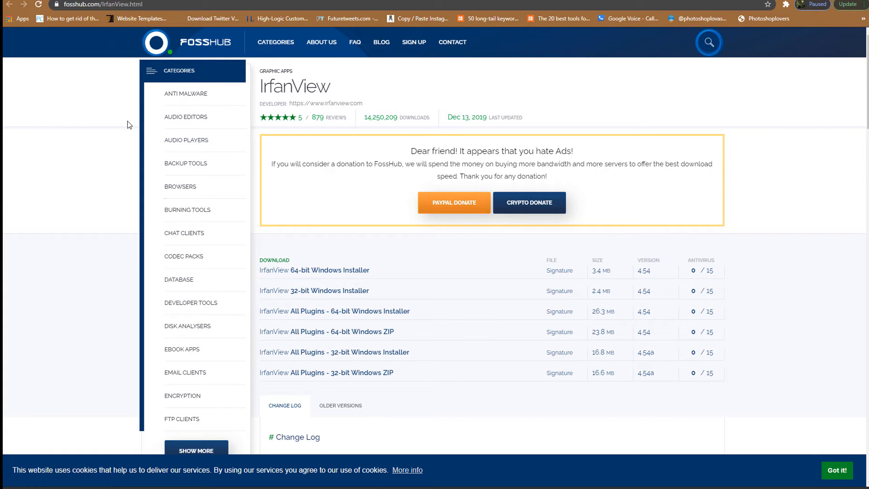
scroll(down, 3)
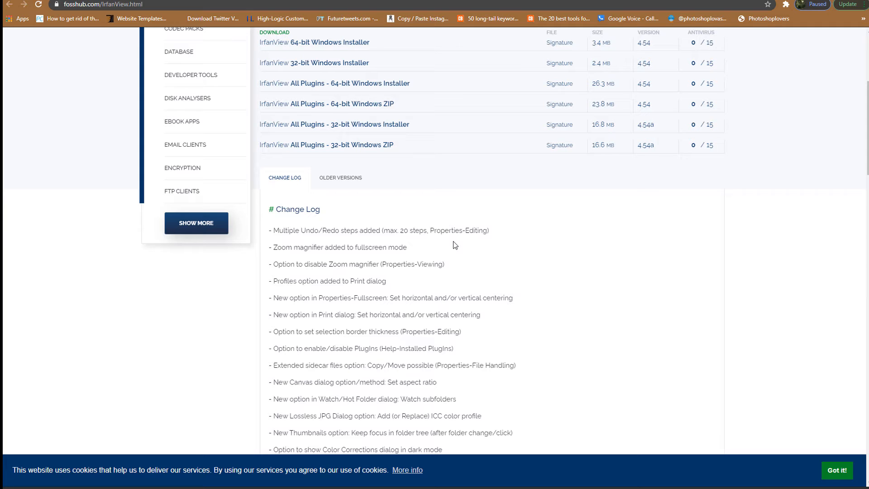
scroll(up, 3)
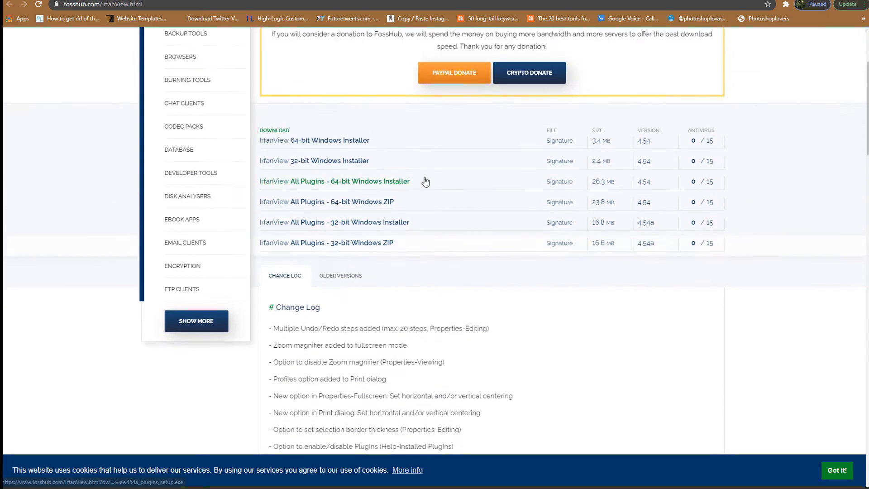
scroll(up, 3)
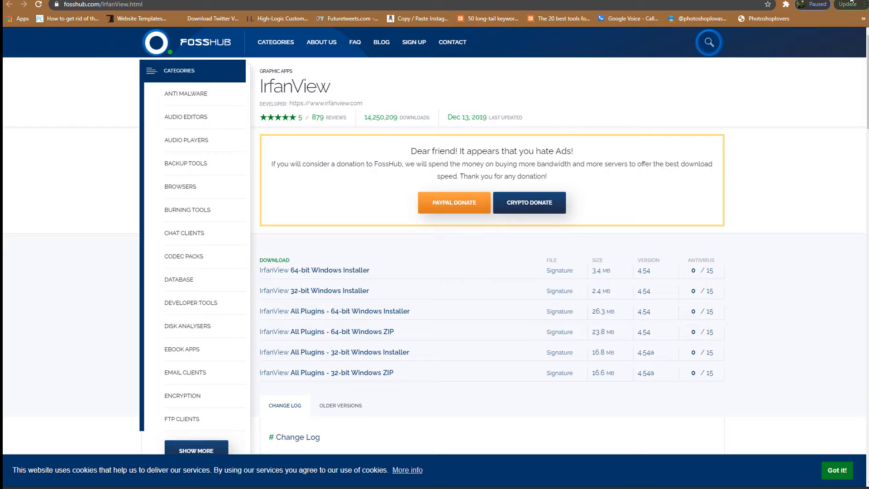
mouse_move(768, 5)
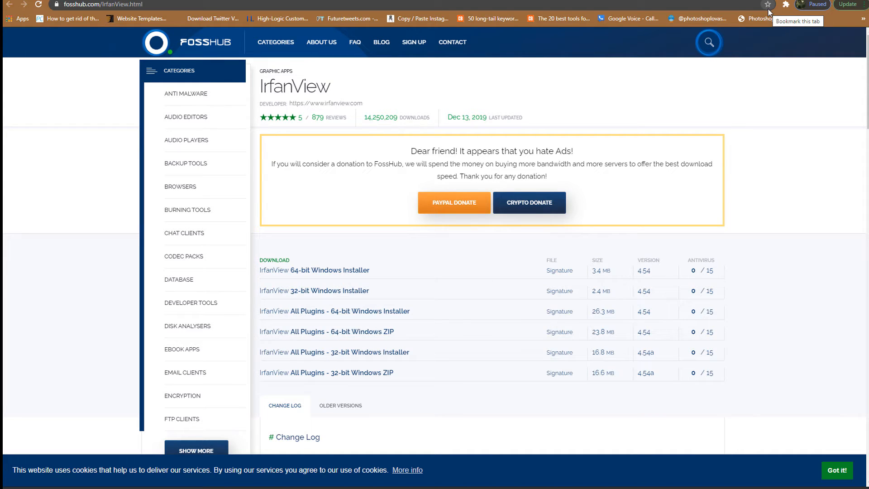
mouse_move(526, 128)
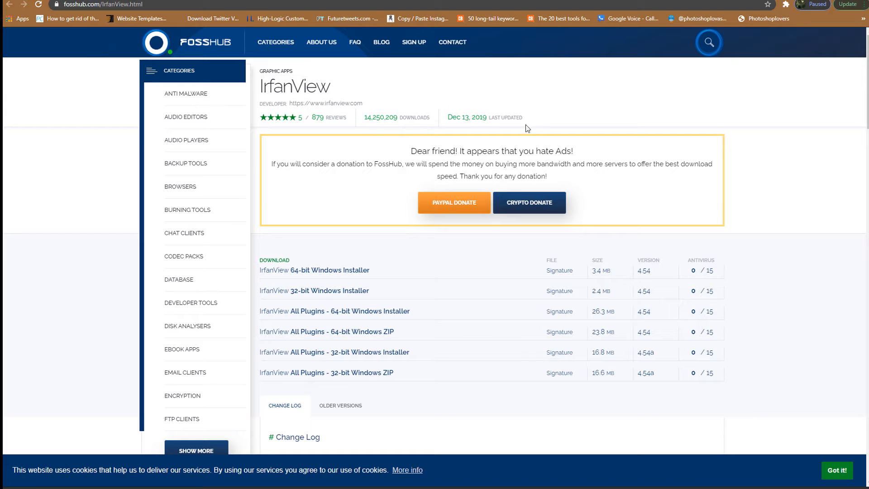
mouse_move(489, 233)
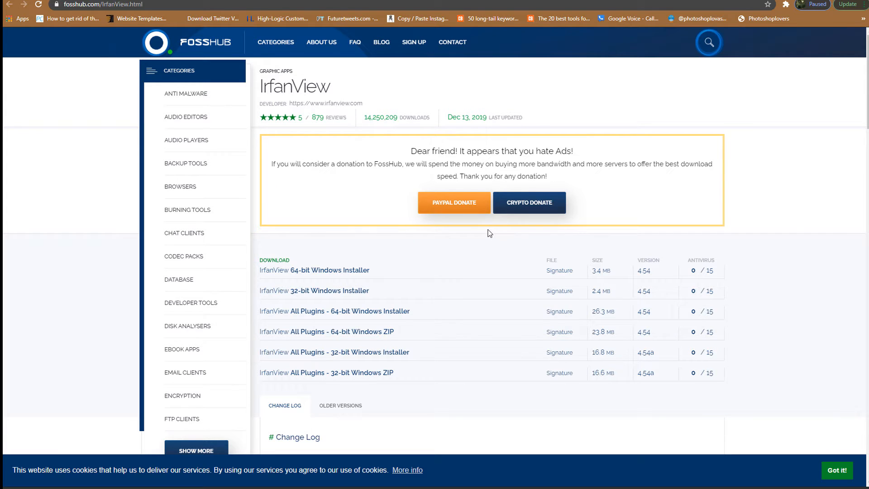
scroll(down, 3)
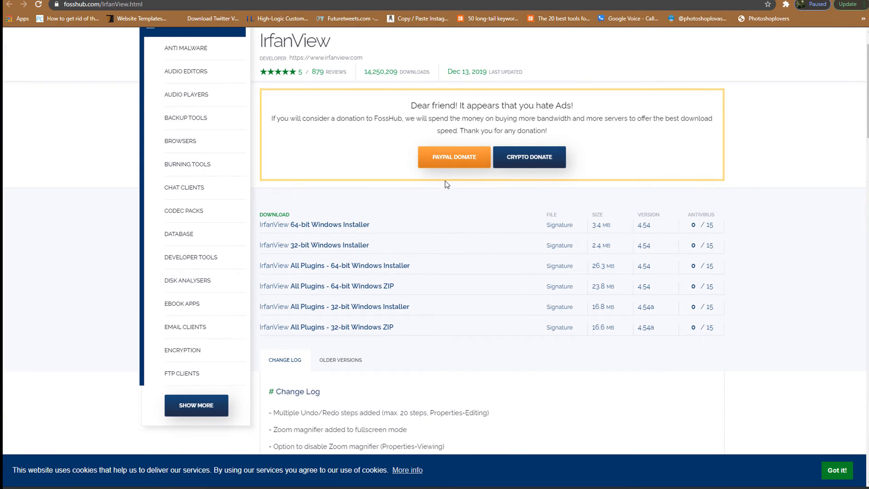
mouse_move(399, 180)
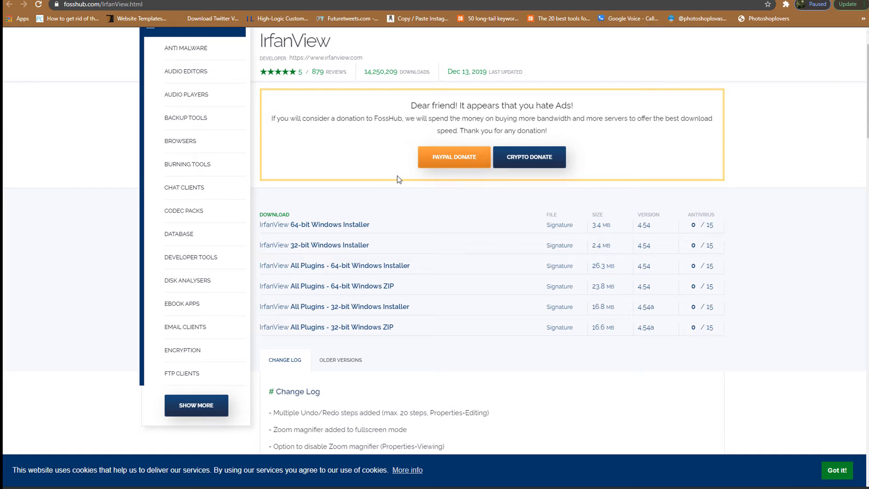
mouse_move(631, 20)
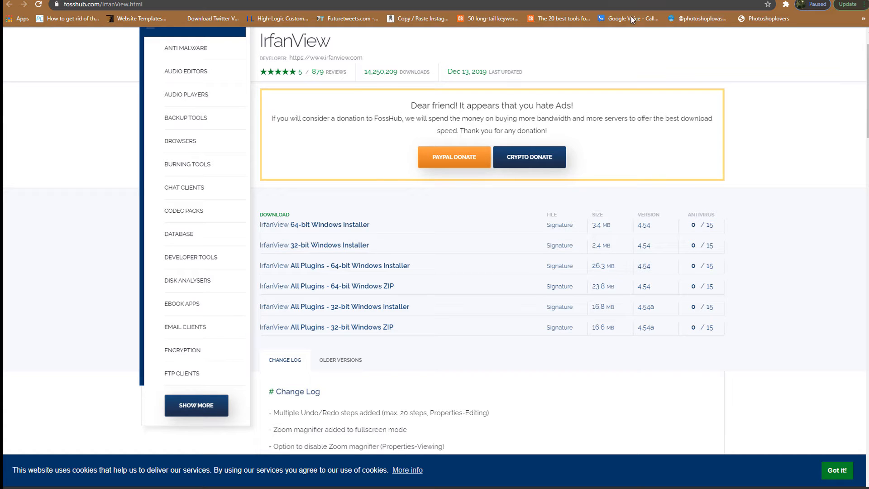
scroll(down, 3)
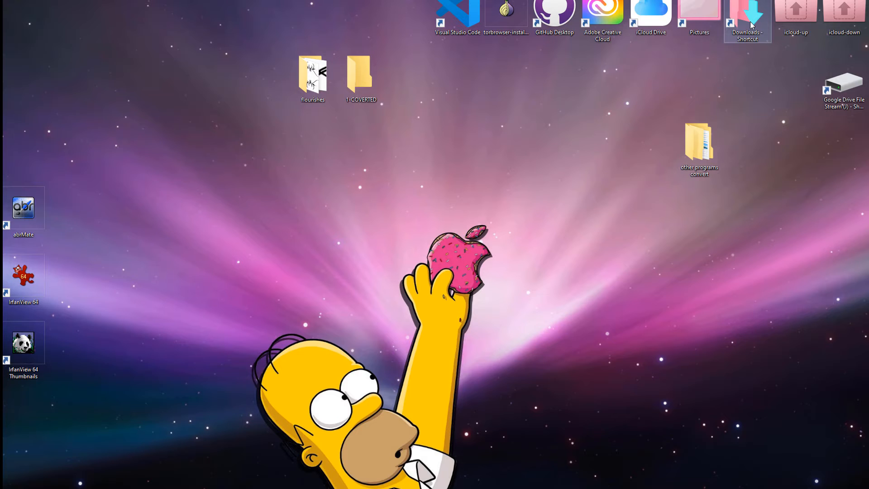
Step: Launch IrfanView, then open the empty 1-COVERTED folder and the flourishes folder
double_click(23, 274)
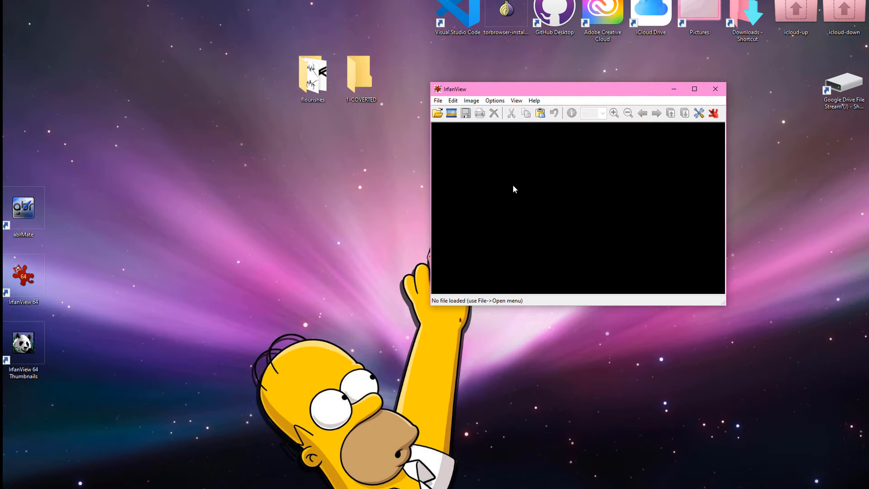
mouse_move(377, 161)
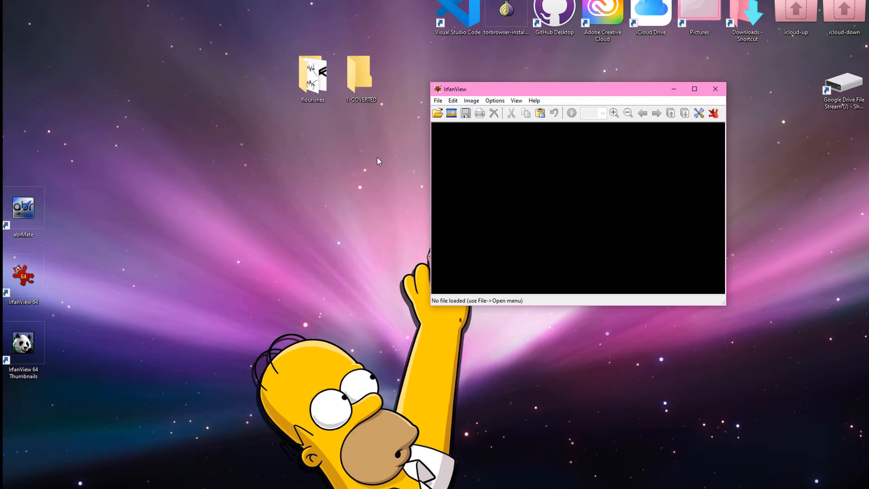
click(360, 74)
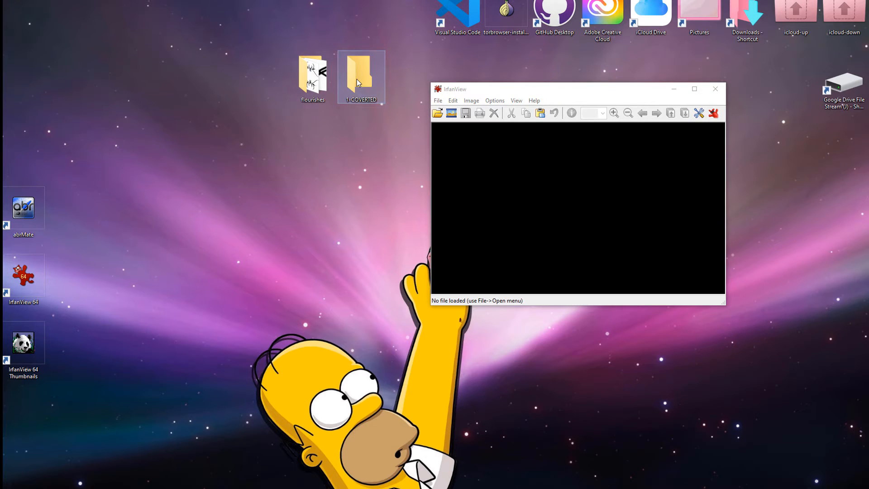
double_click(360, 75)
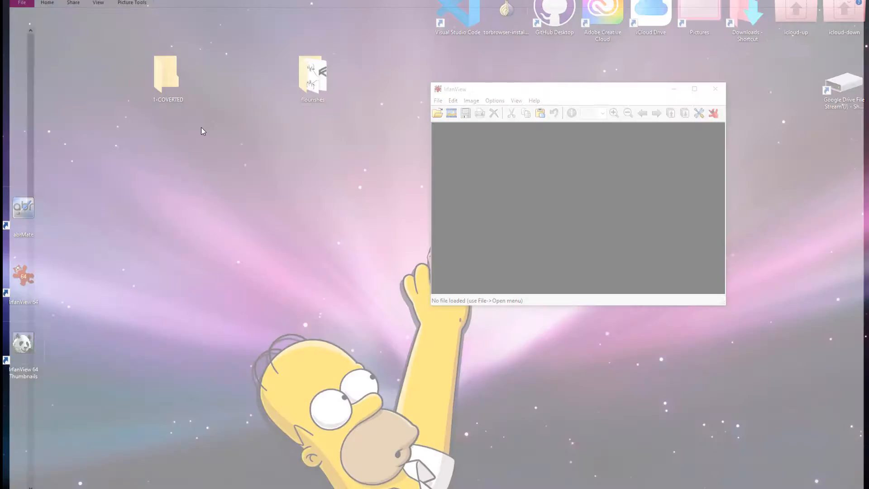
double_click(312, 78)
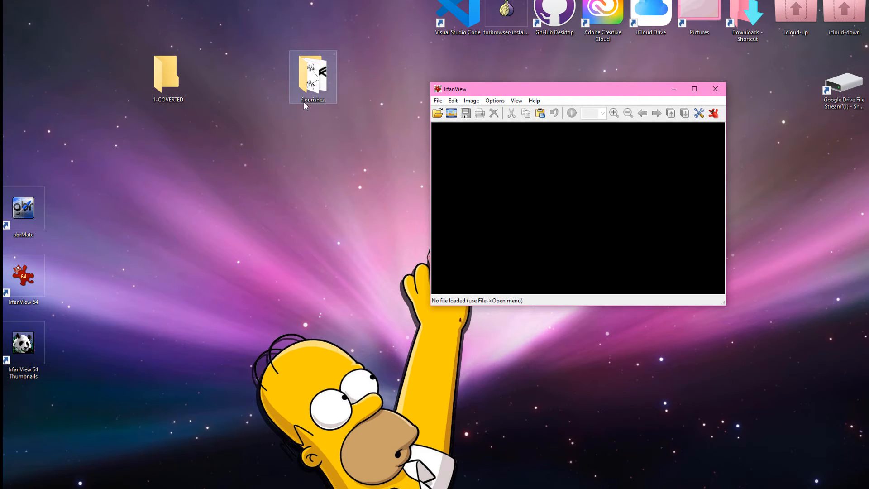
mouse_move(312, 83)
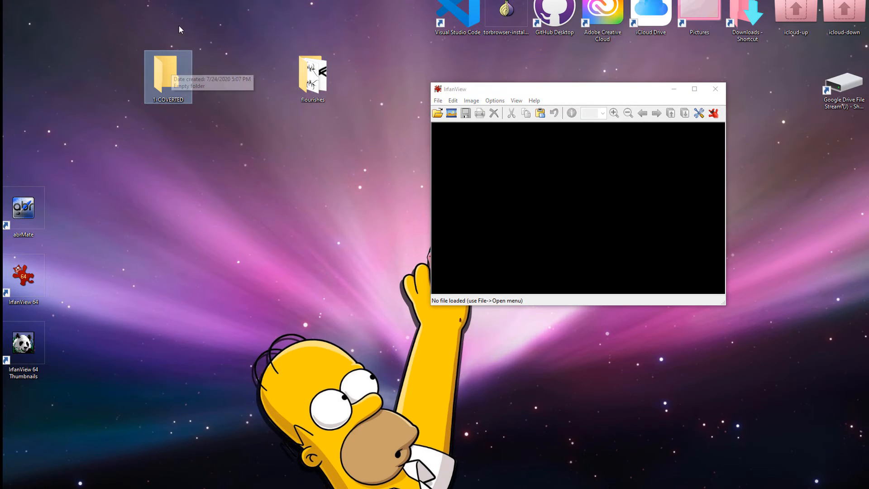
mouse_move(146, 99)
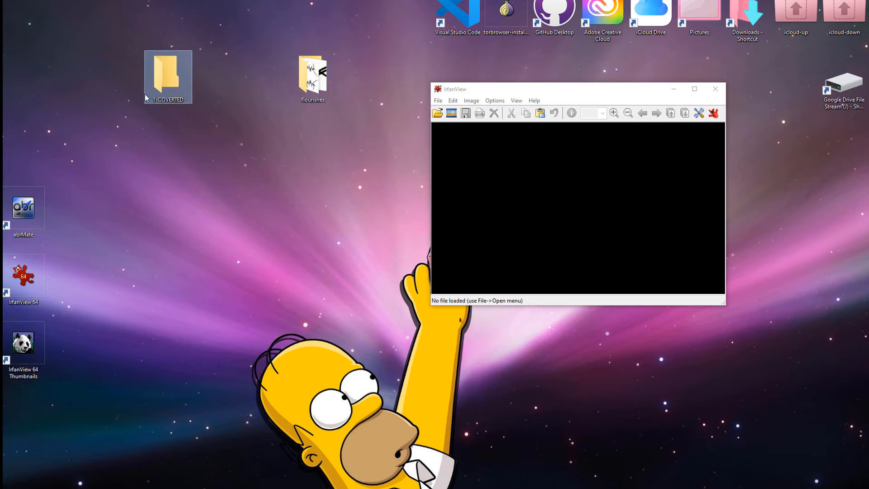
mouse_move(280, 95)
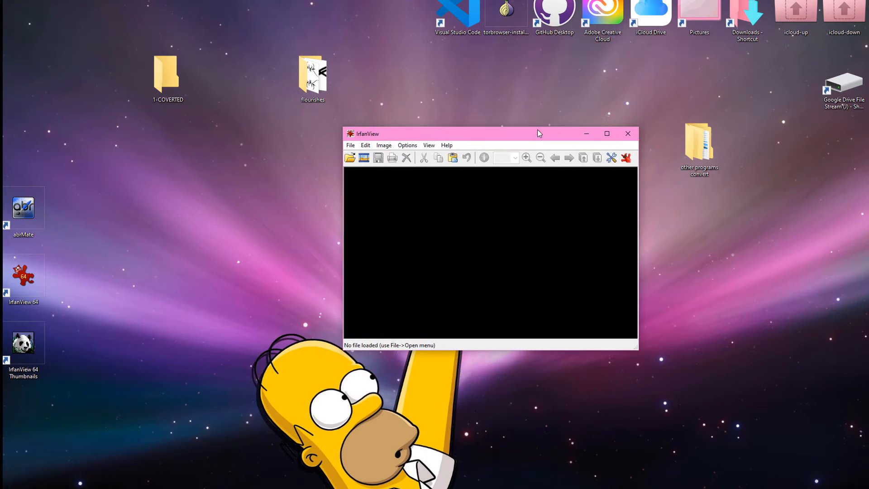
Step: Browse other programs convert > PSP > BOOKS to list its 18 brush and script files
double_click(699, 143)
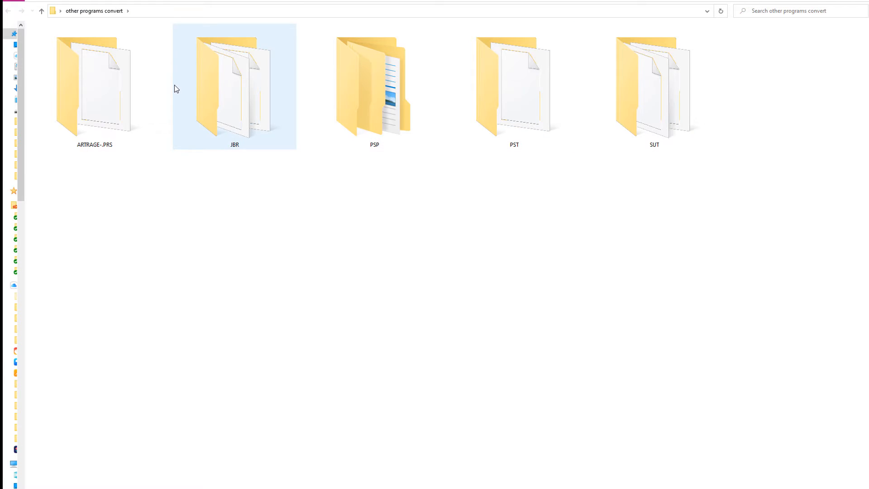
double_click(374, 84)
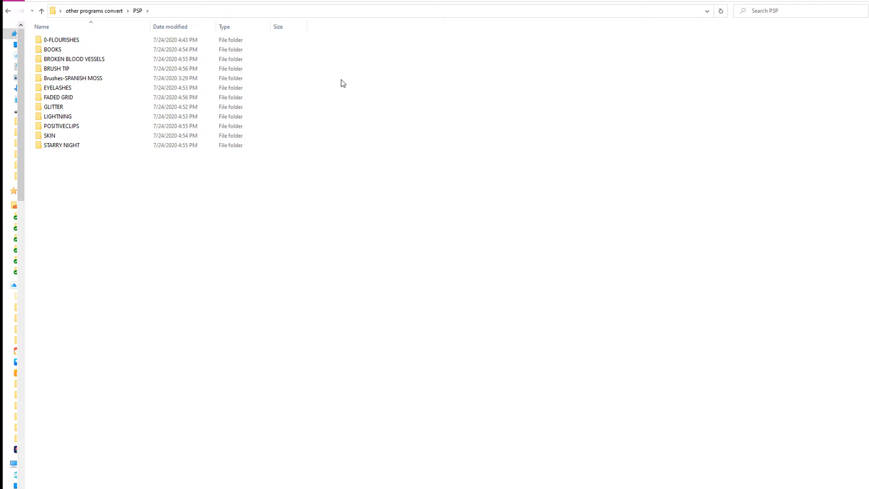
click(52, 49)
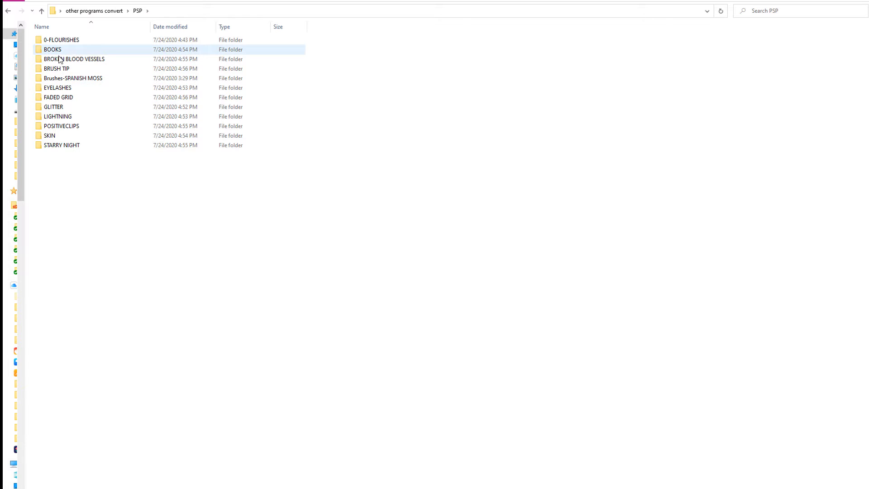
double_click(52, 50)
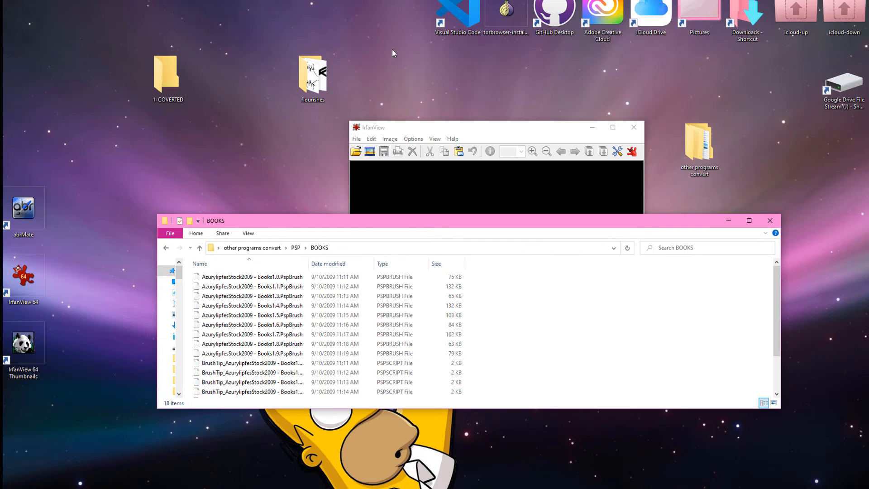
mouse_move(454, 242)
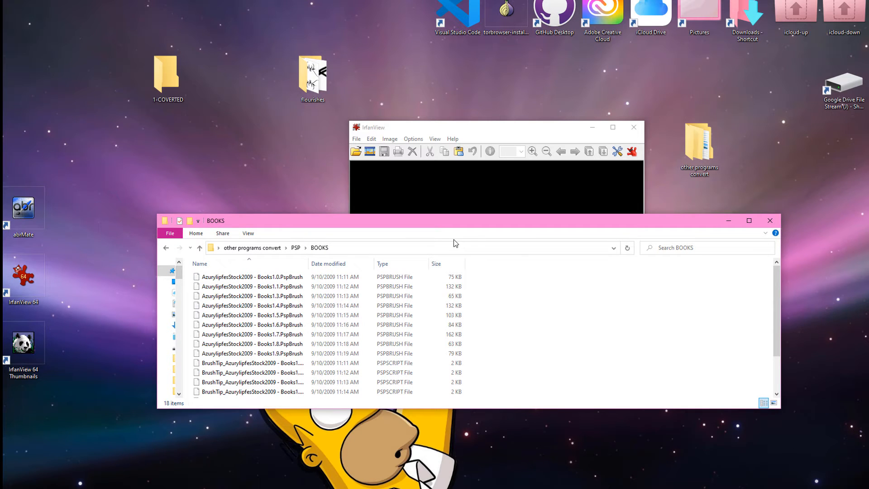
mouse_move(420, 182)
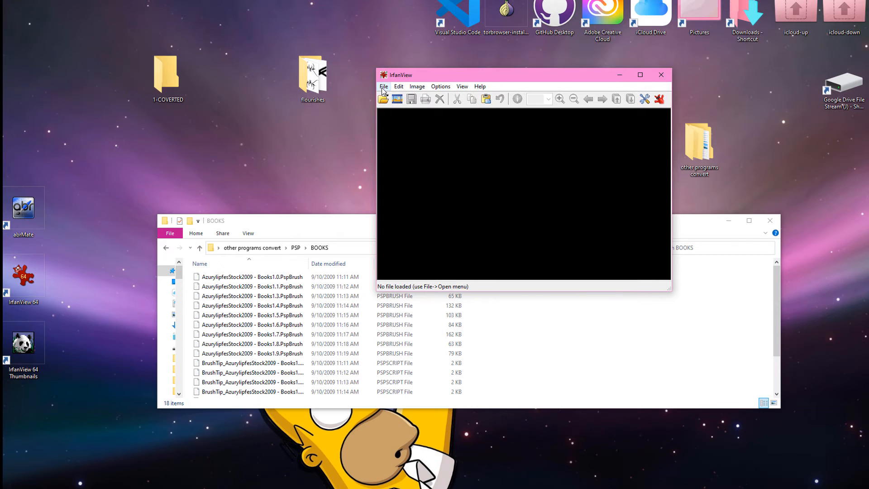
Step: Start a batch conversion with PNG output into 1-COVERTED and expand the Look in list
click(383, 86)
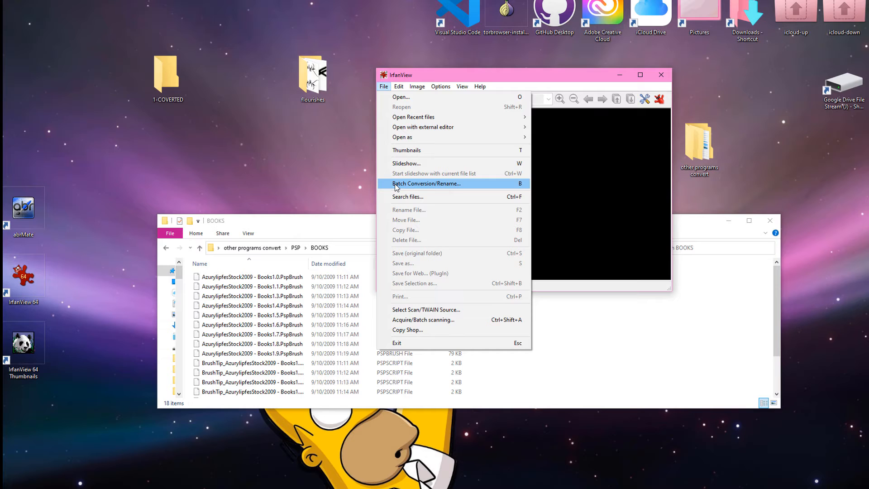
mouse_move(438, 182)
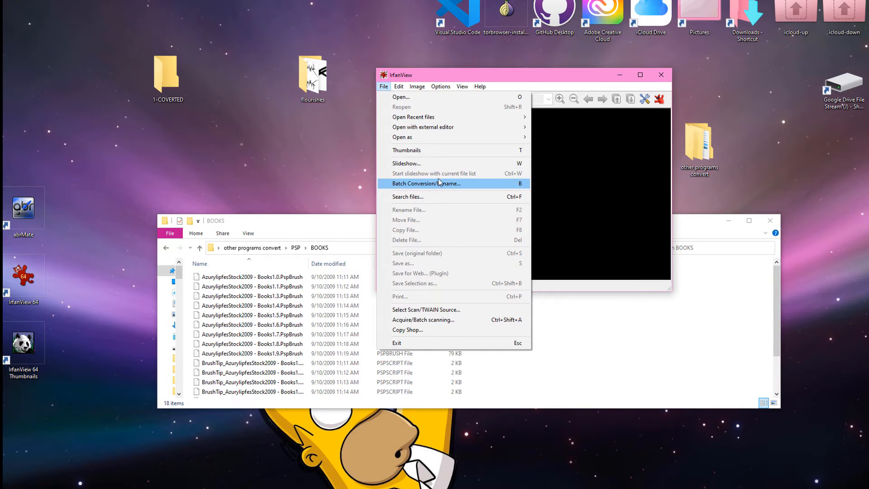
mouse_move(439, 187)
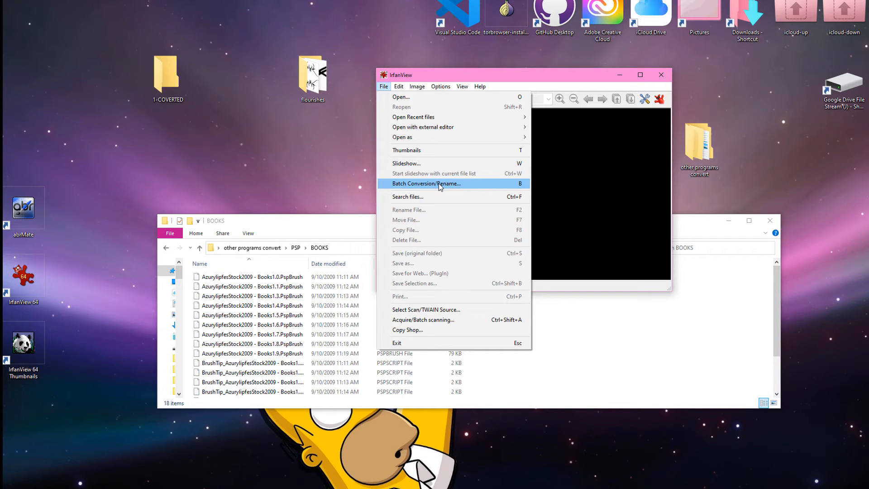
click(426, 183)
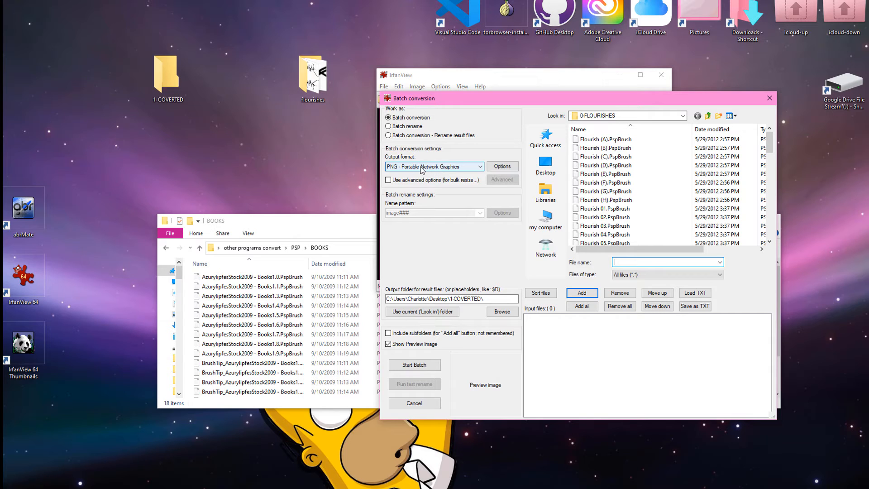
mouse_move(366, 165)
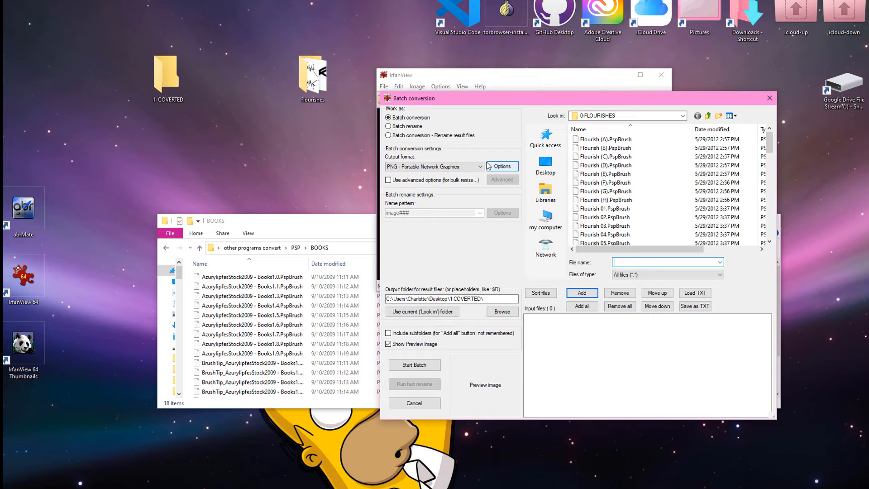
click(683, 116)
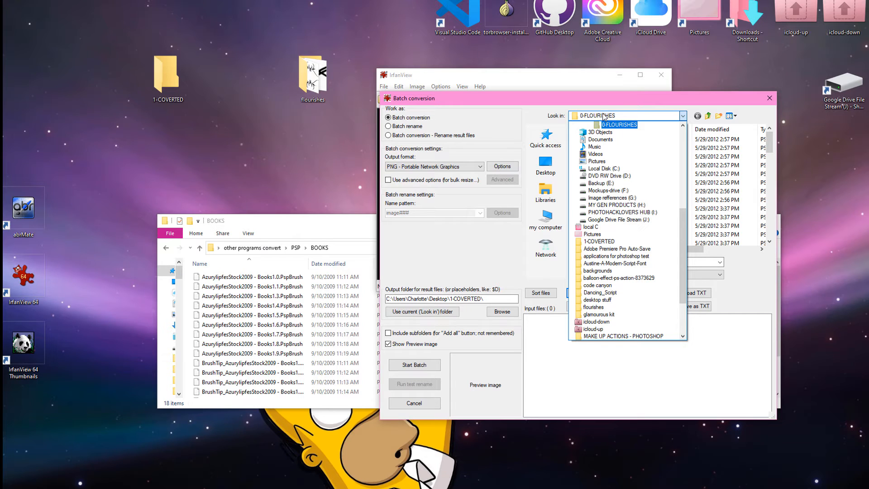
click(619, 278)
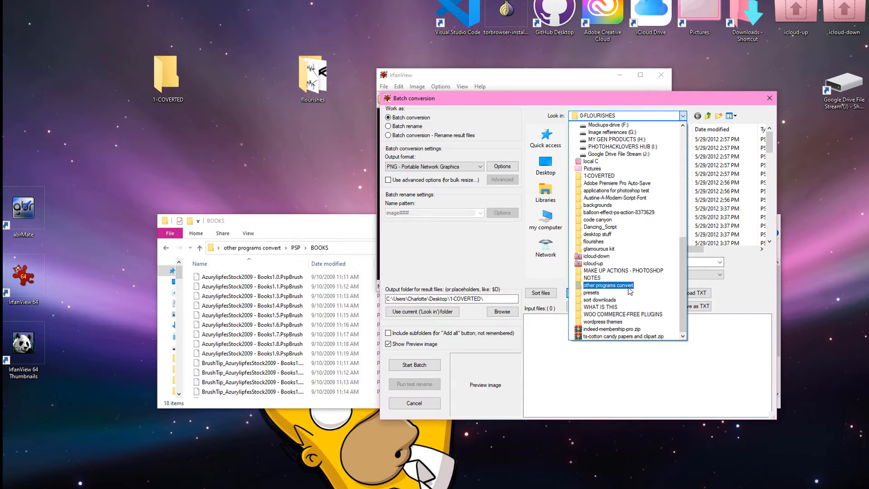
Step: Browse to other programs convert > PSP and scroll through its brush subfolders
click(607, 284)
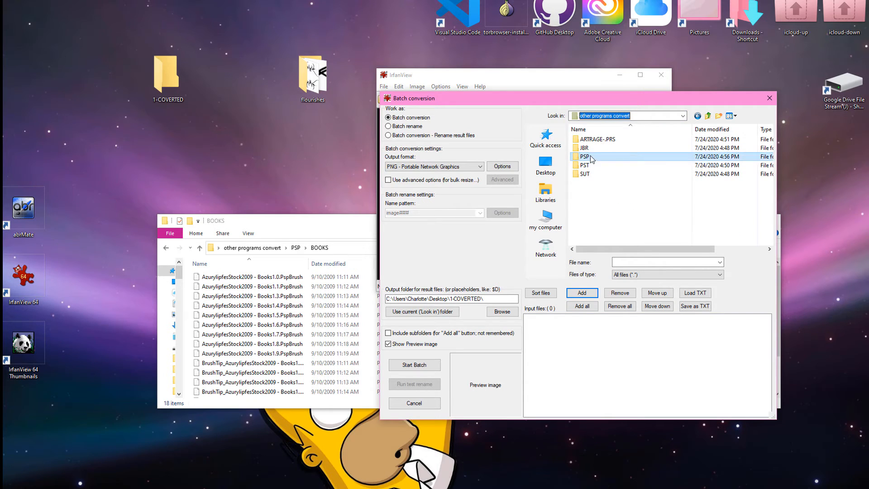
double_click(584, 156)
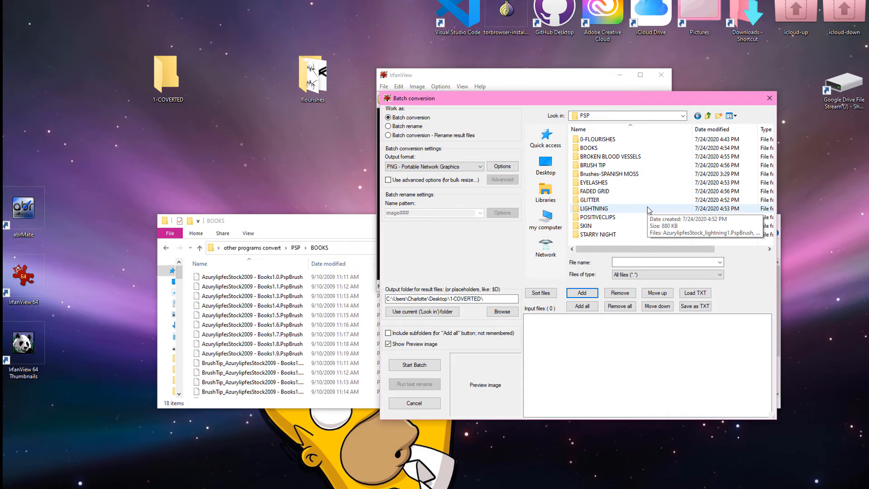
mouse_move(649, 199)
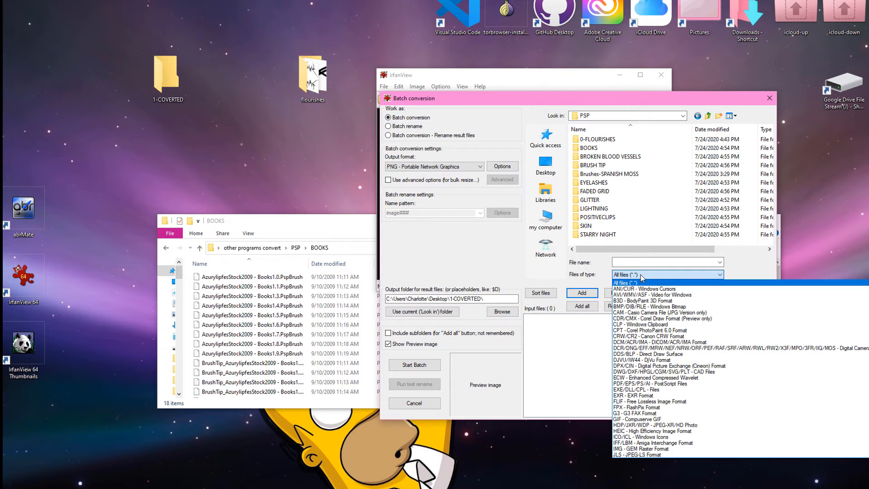
mouse_move(631, 284)
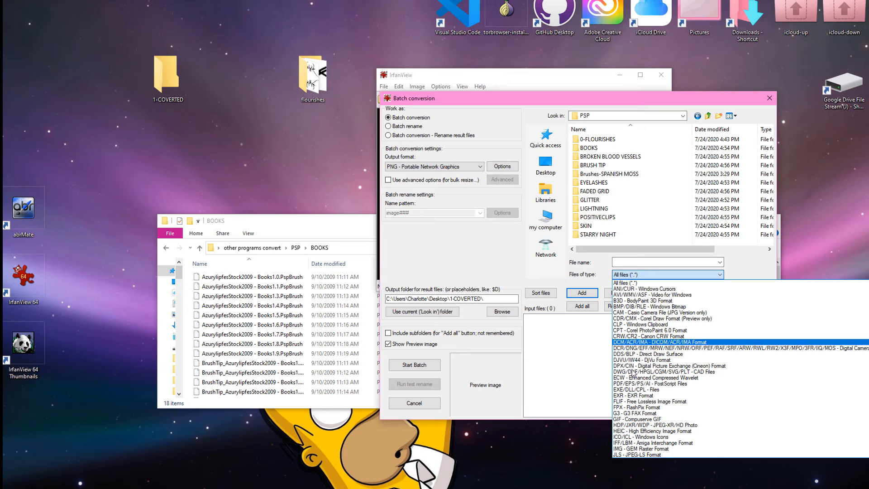
scroll(down, 3)
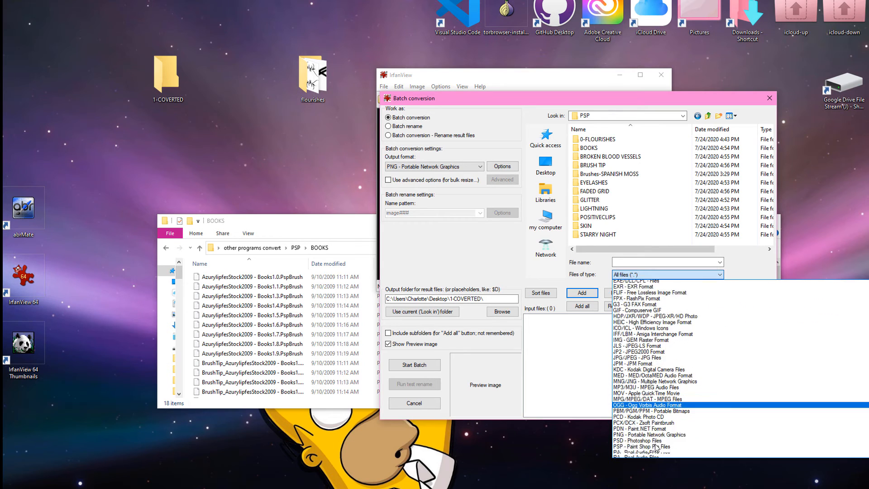
scroll(down, 3)
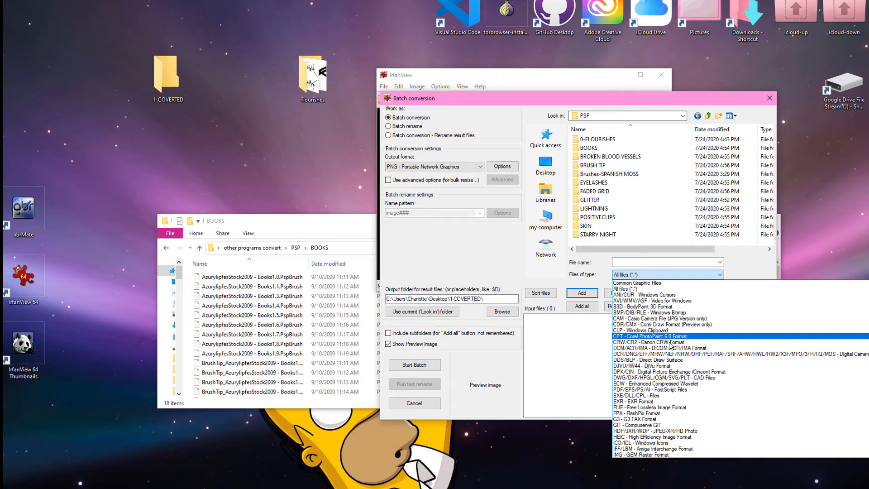
mouse_move(653, 431)
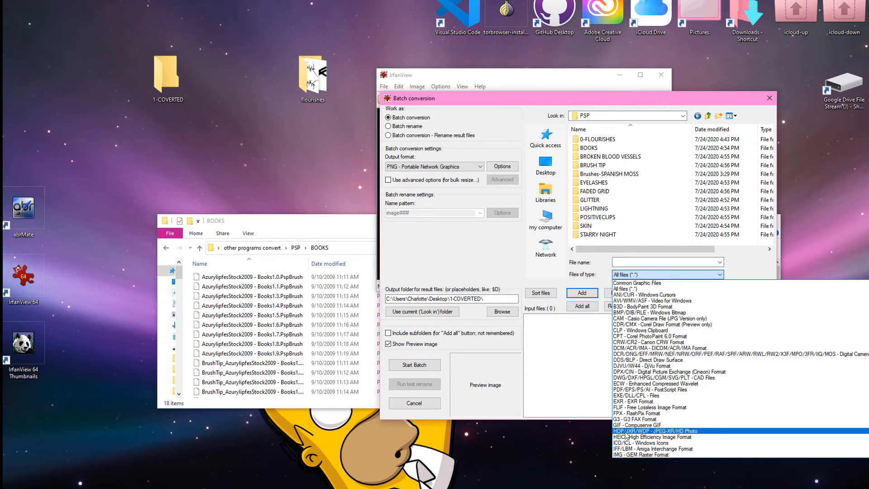
scroll(down, 3)
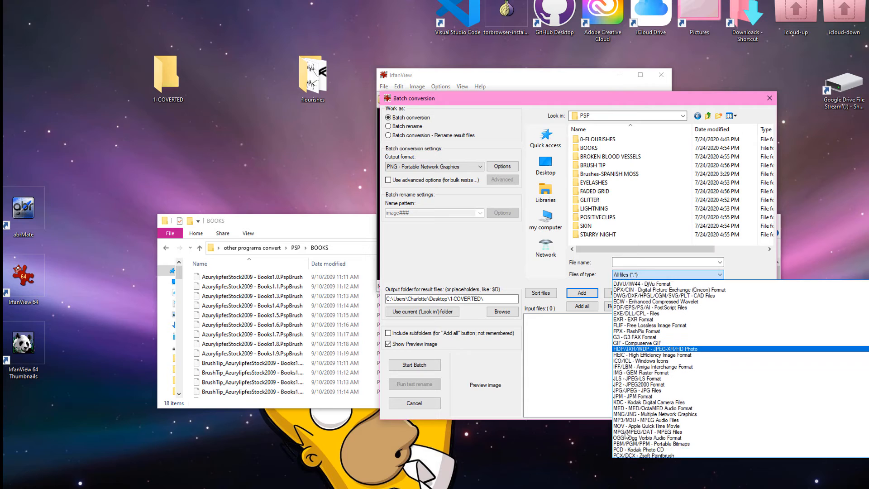
scroll(down, 3)
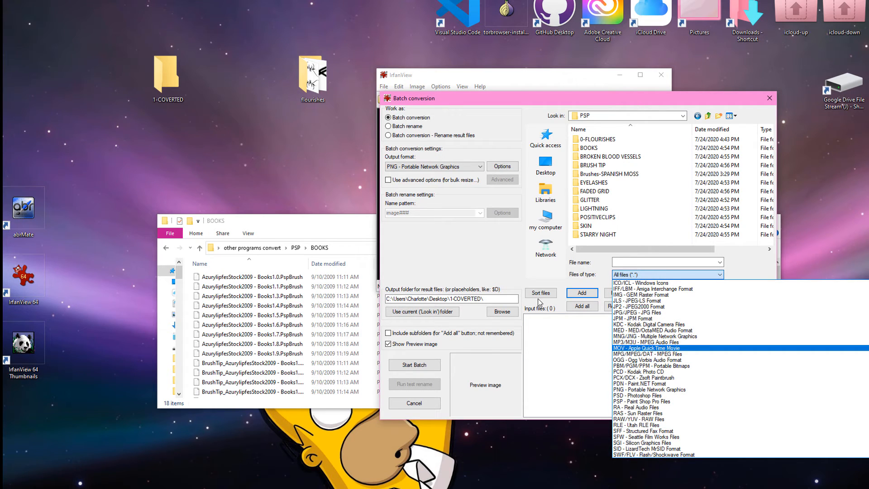
scroll(up, 3)
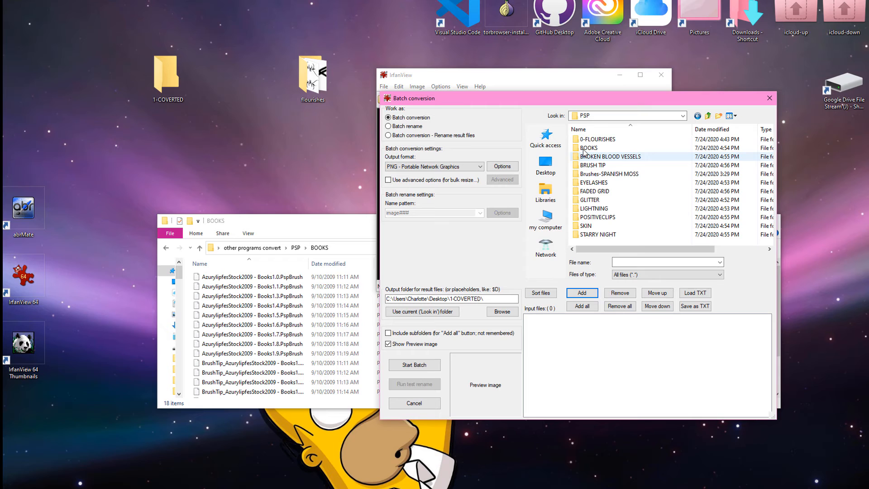
Step: Open BOOKS, preview several Books brush files, add all 18 and start the PNG batch
double_click(588, 148)
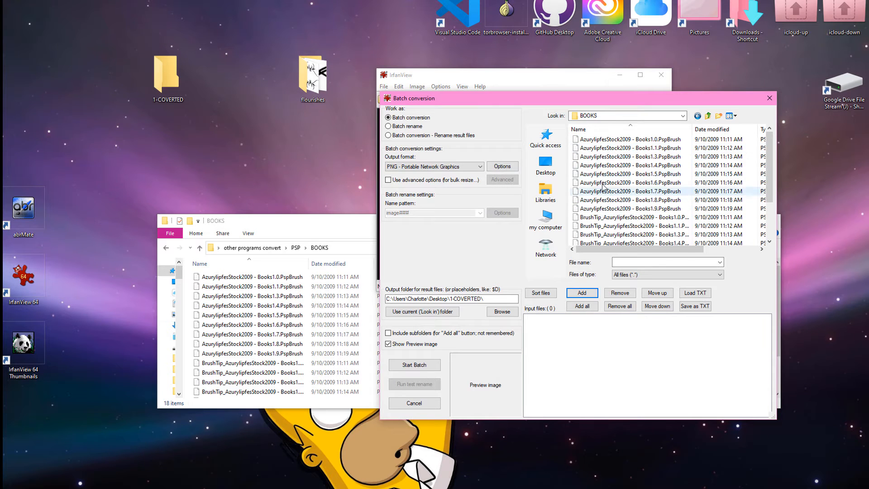
click(629, 139)
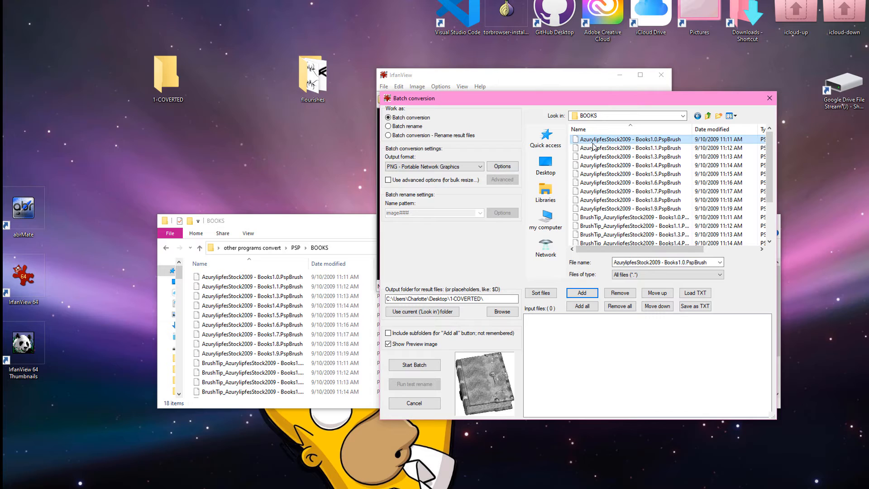
mouse_move(498, 347)
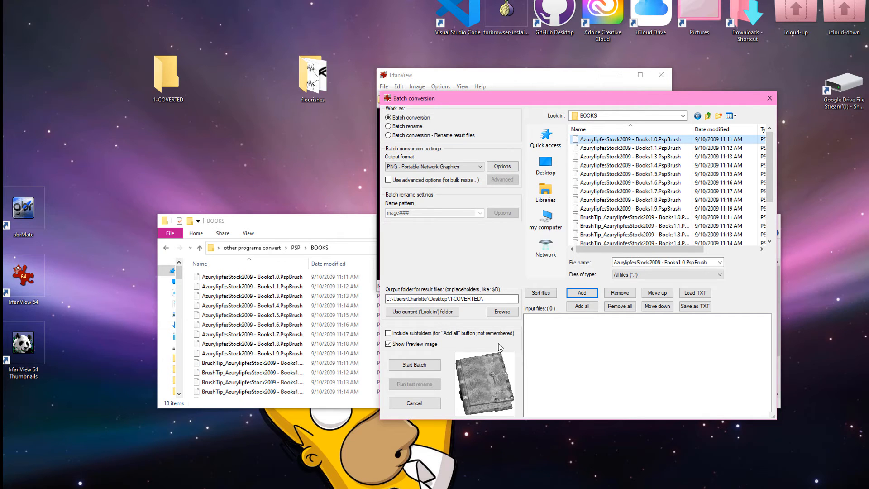
click(629, 148)
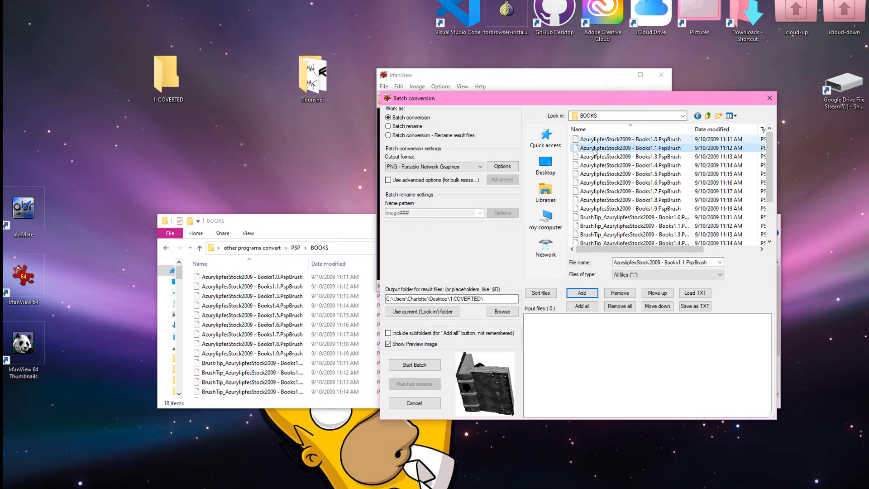
click(630, 165)
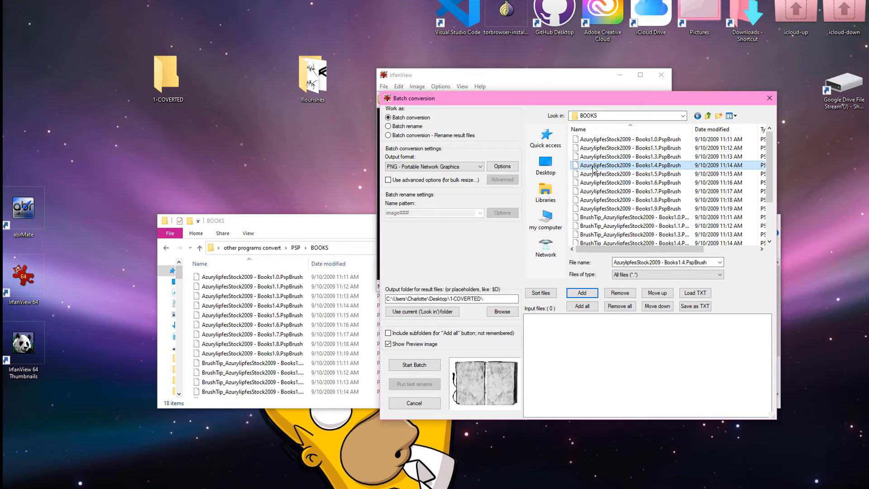
click(629, 182)
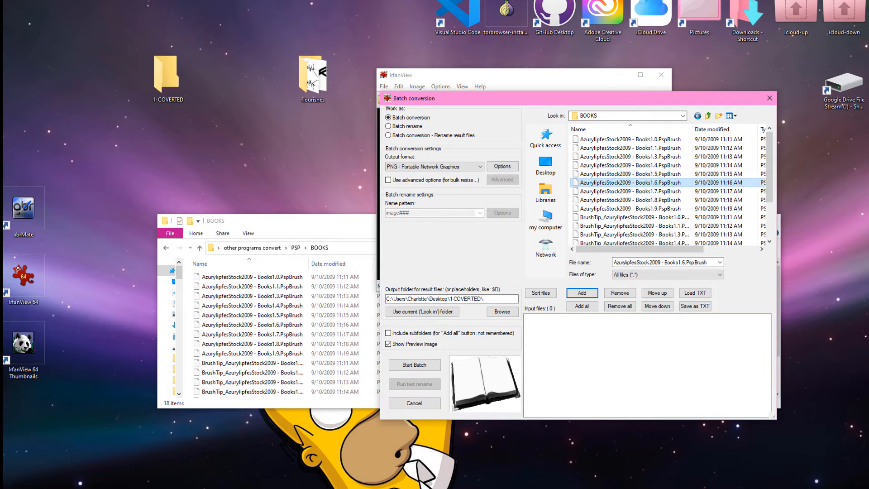
click(629, 208)
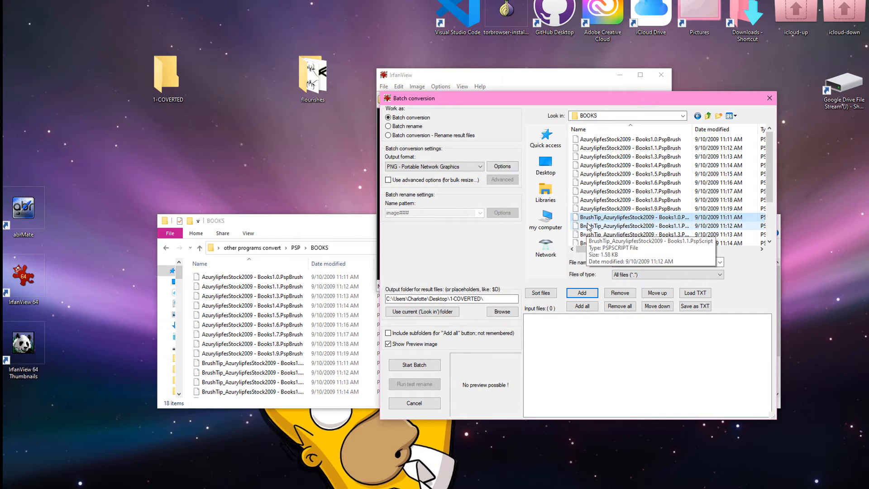
click(632, 226)
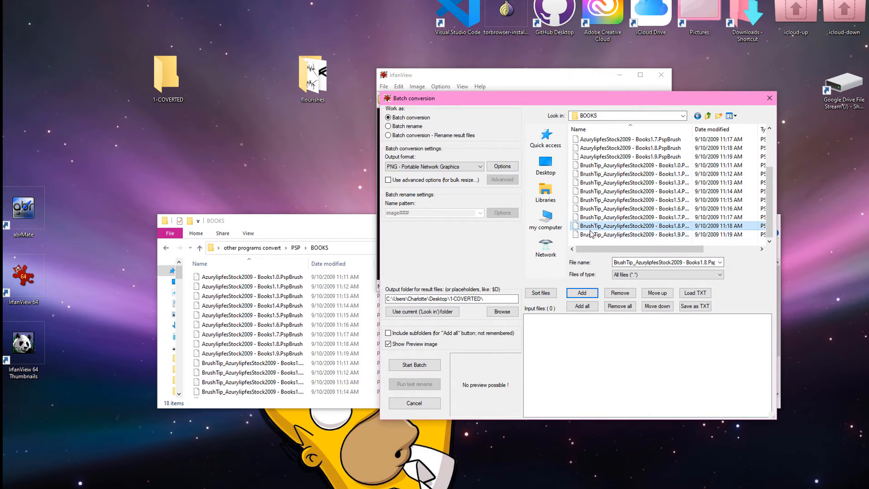
click(629, 148)
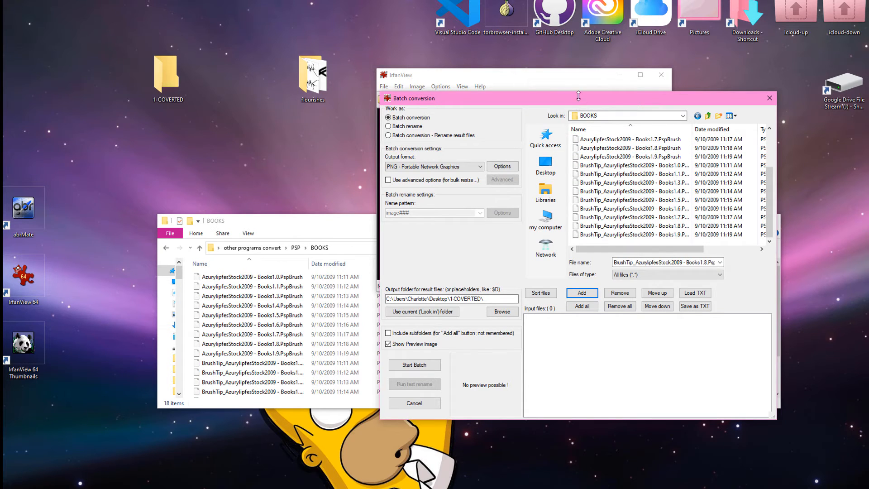
mouse_move(551, 366)
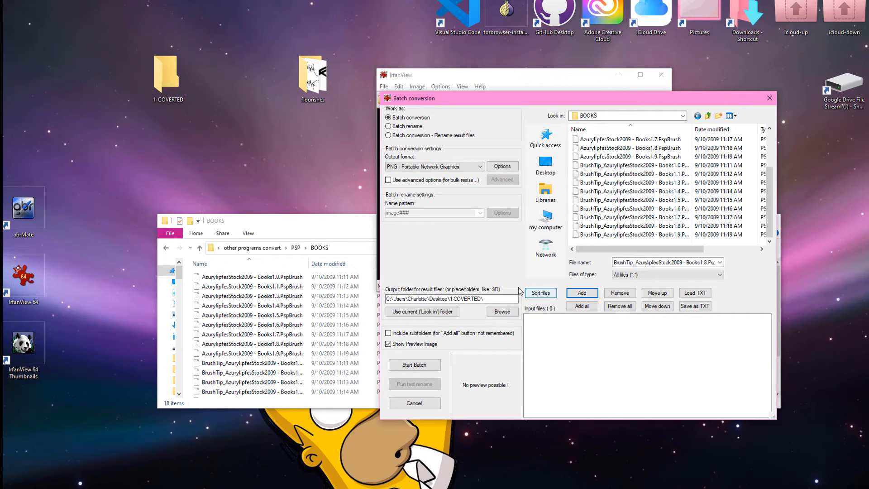
click(581, 306)
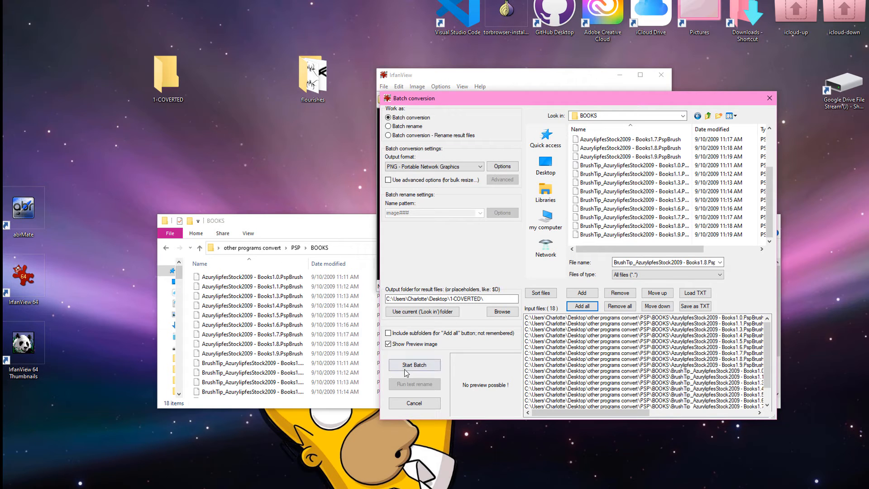
click(414, 365)
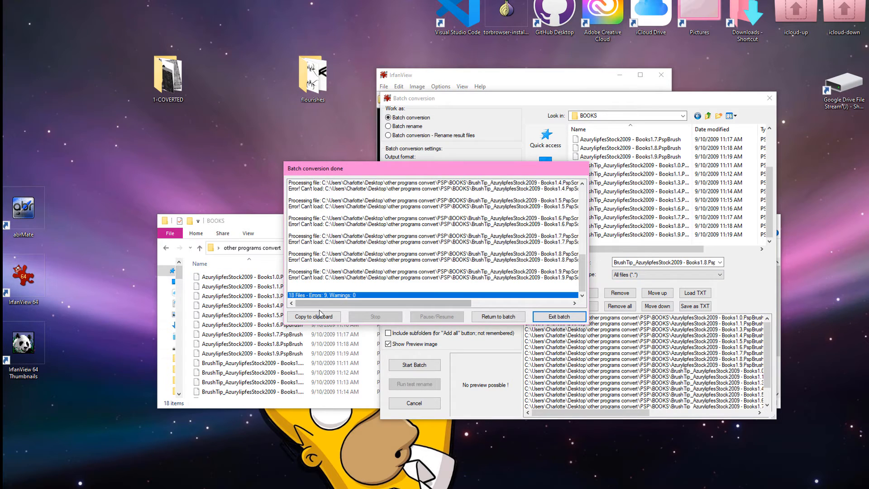
mouse_move(353, 324)
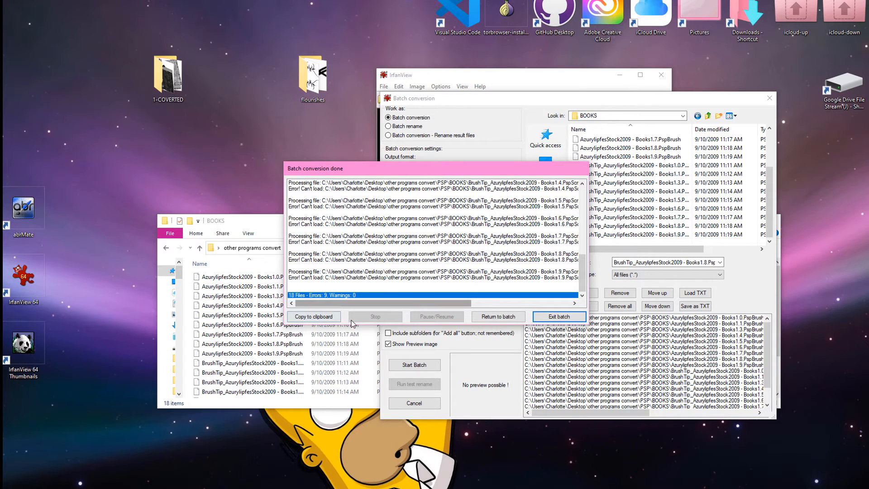
Step: Exit the batch results and open 1-COVERTED showing nine converted book PNGs
click(558, 316)
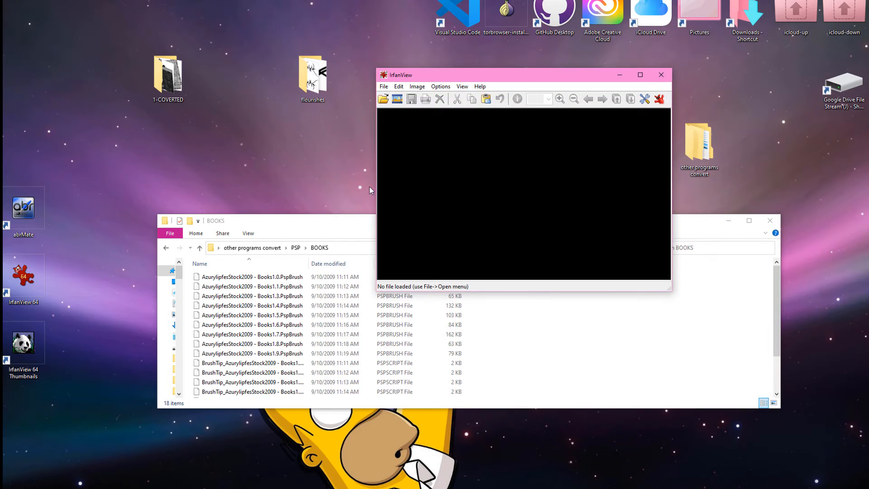
click(312, 75)
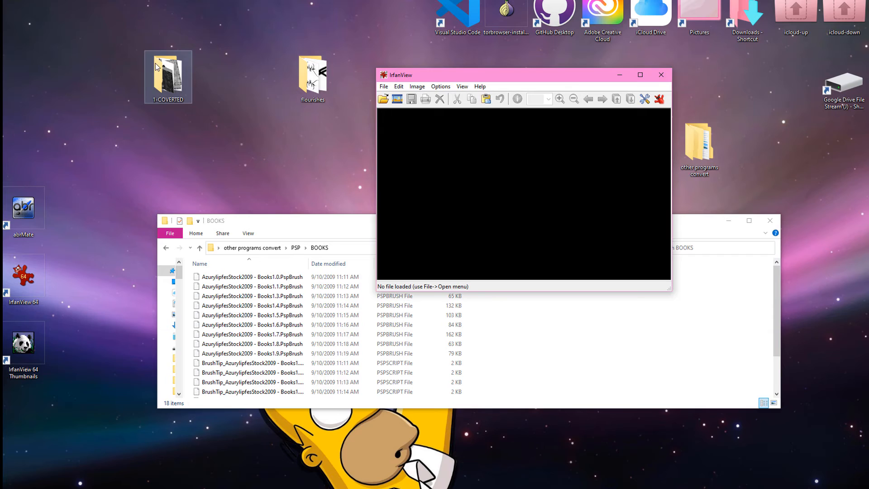
double_click(168, 73)
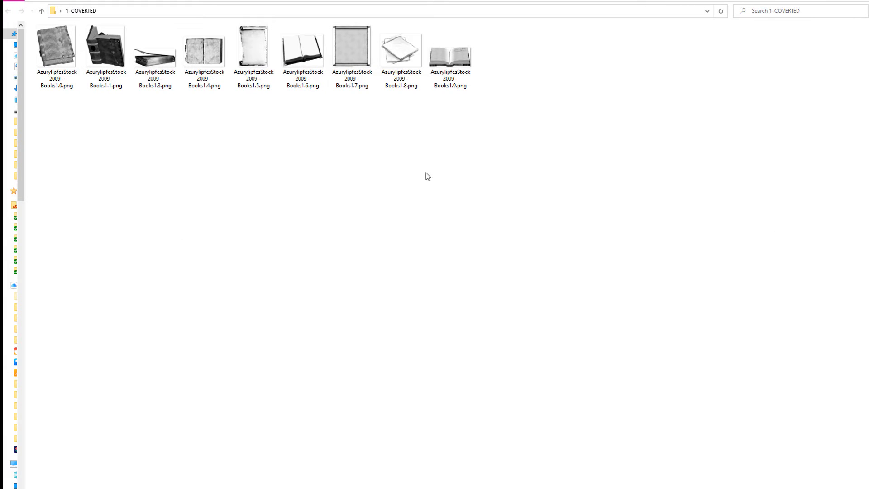
Step: Close 1-COVERTED, browse other programs convert > PSP > BOOKS with a wider Name column, then return to PSP
click(56, 47)
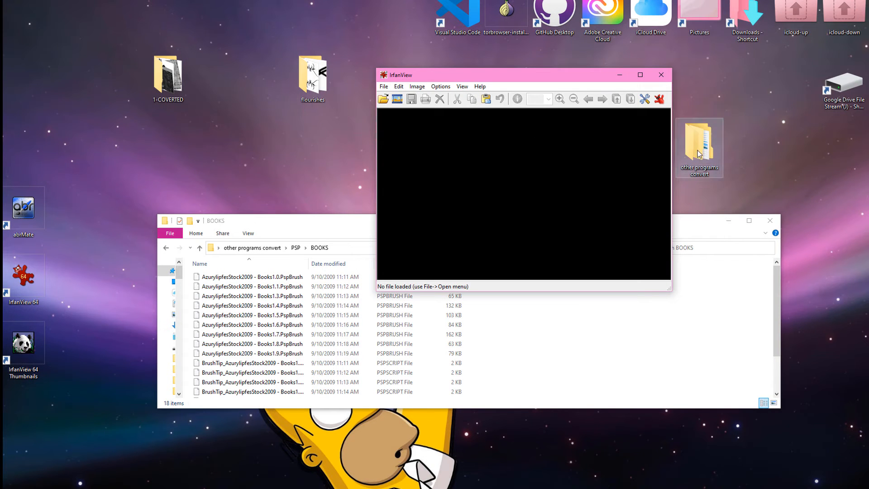
double_click(699, 146)
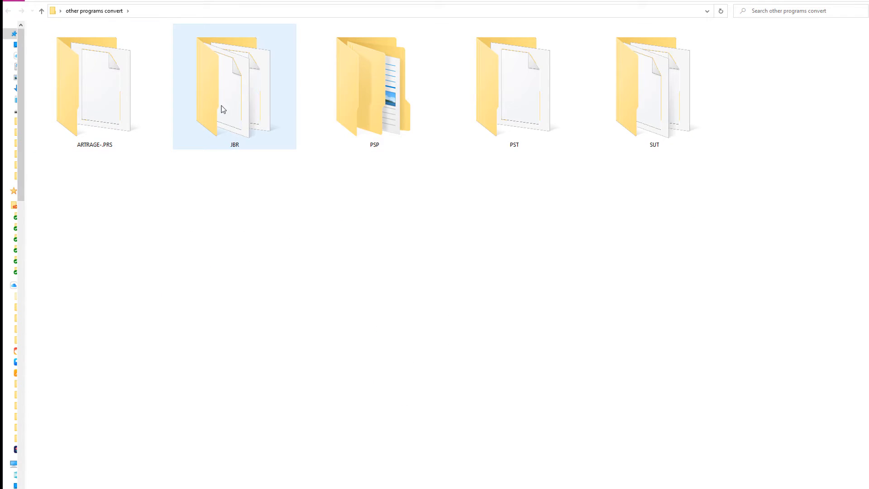
double_click(374, 86)
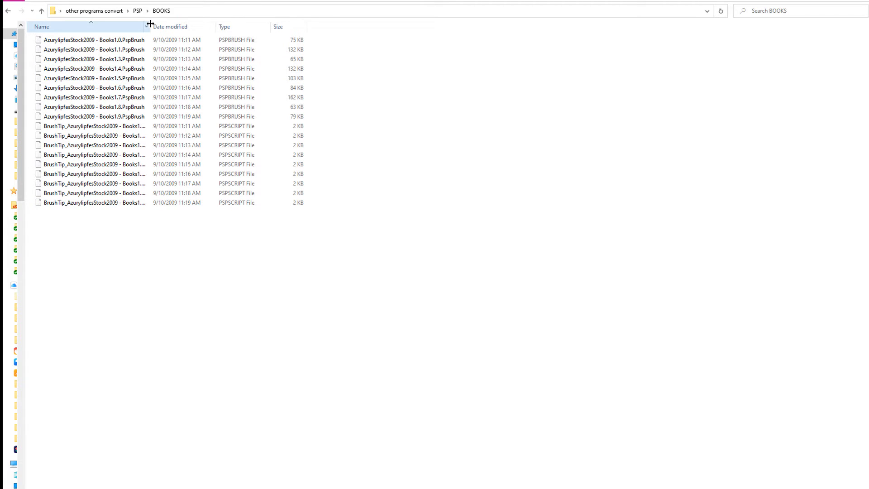
drag(149, 27, 255, 27)
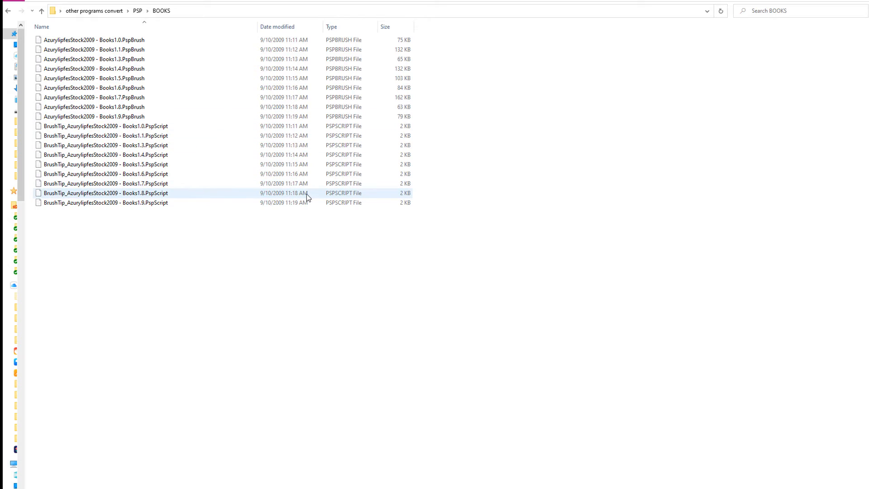
mouse_move(337, 193)
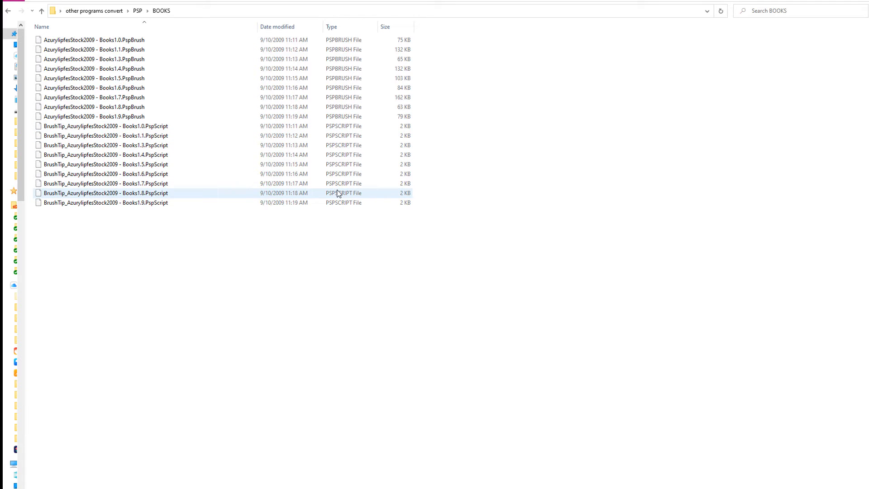
click(138, 221)
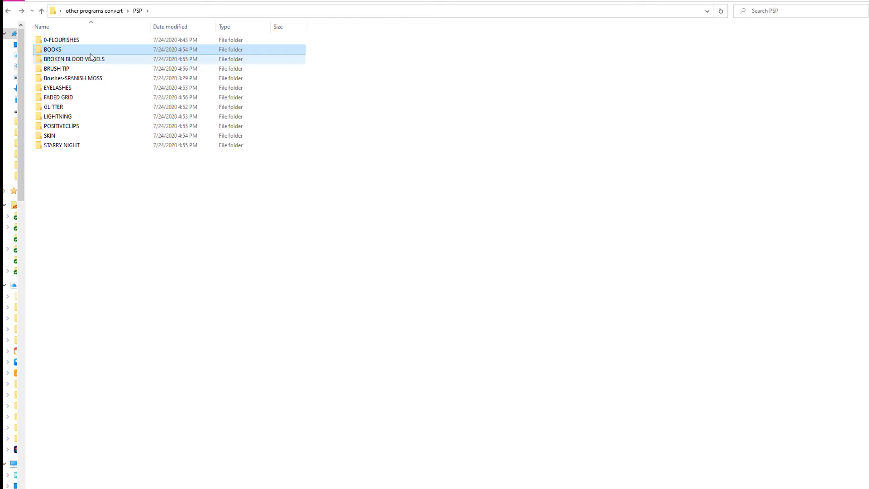
Step: Delete the BOOKS folder from PSP, skipping the in-use 0-FLOURISHES folder
click(61, 39)
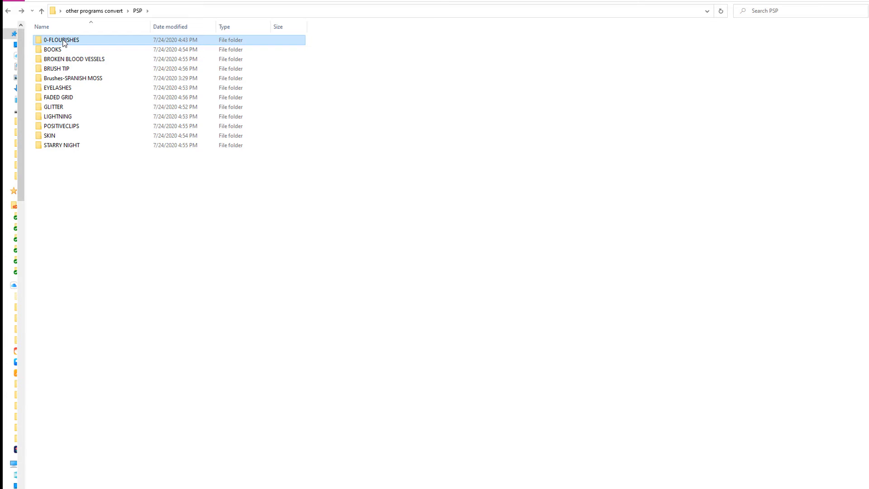
right_click(52, 49)
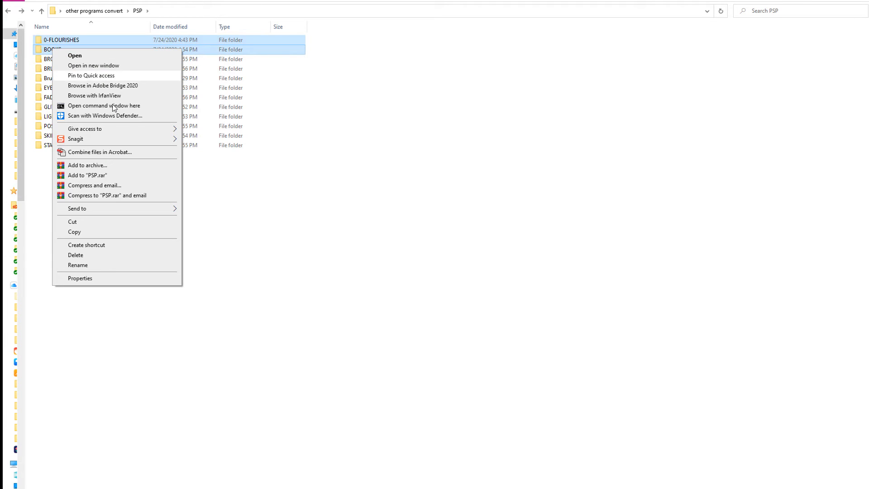
click(75, 254)
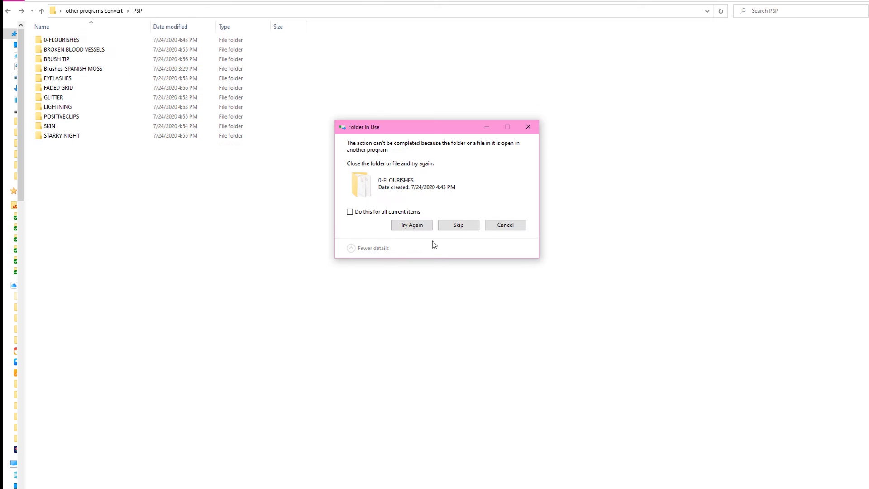
mouse_move(452, 222)
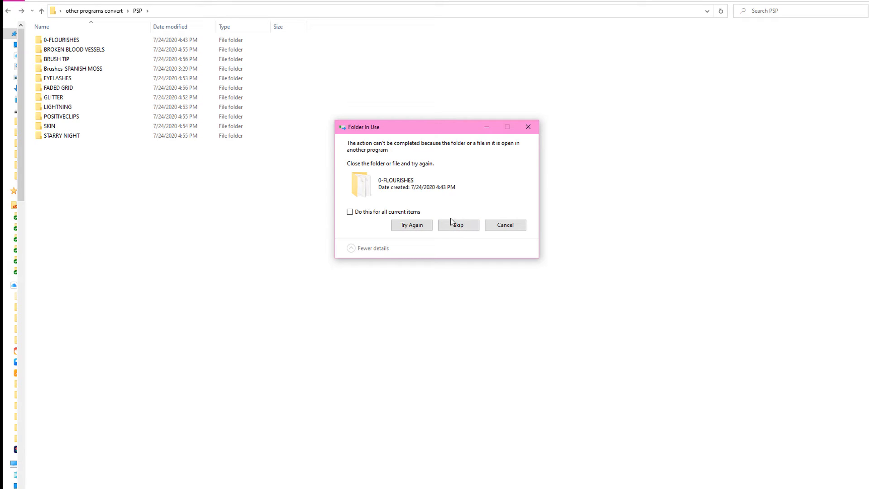
click(457, 224)
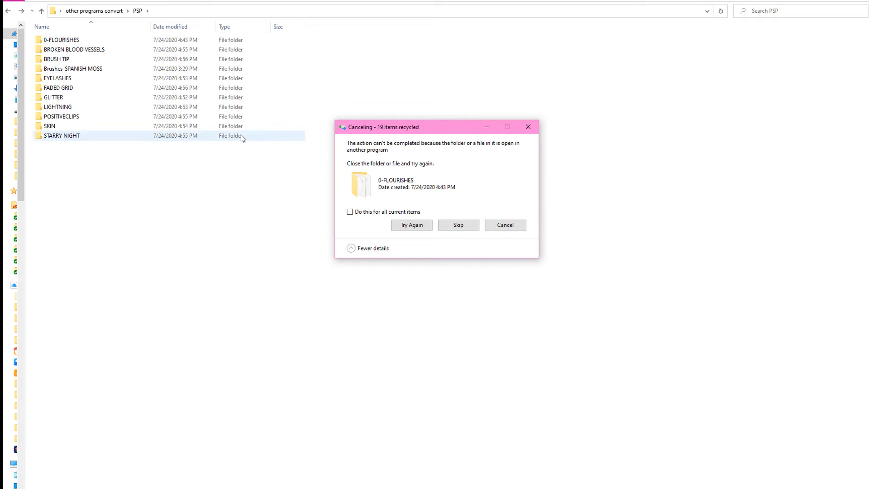
click(504, 225)
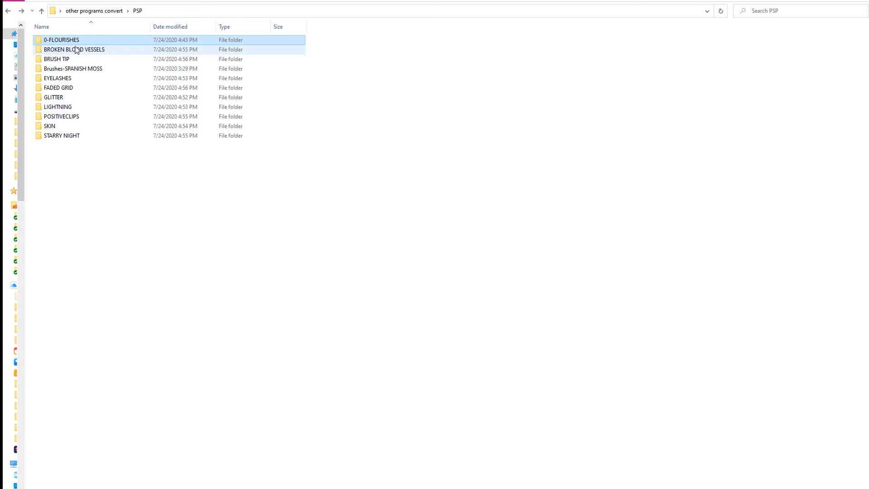
mouse_move(74, 49)
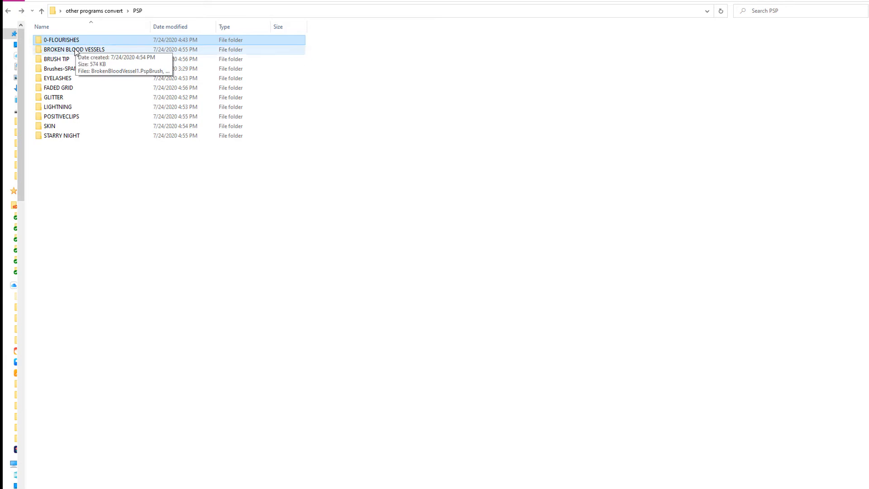
double_click(74, 49)
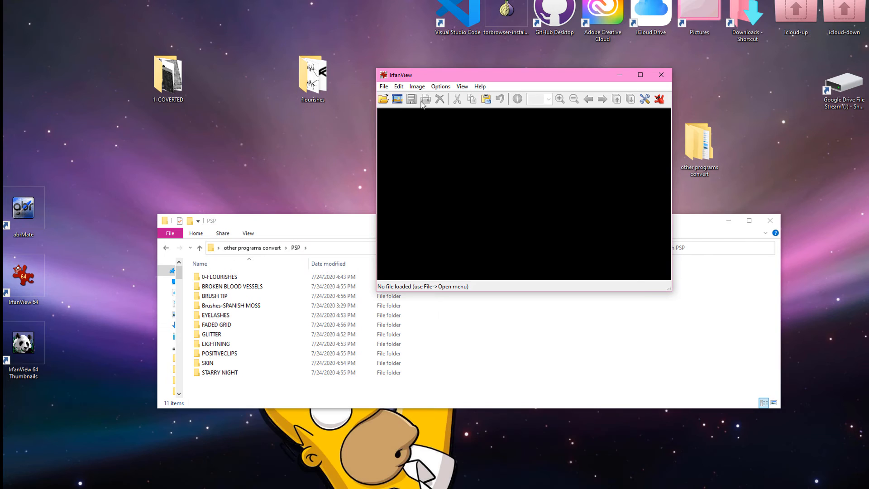
Step: Open the 1-COVERTED desktop folder to check the converted images, then close it
click(313, 75)
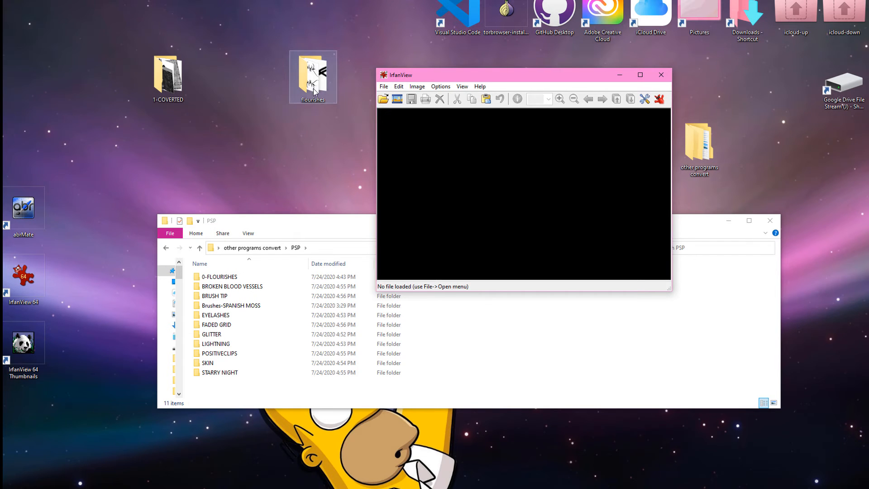
click(242, 156)
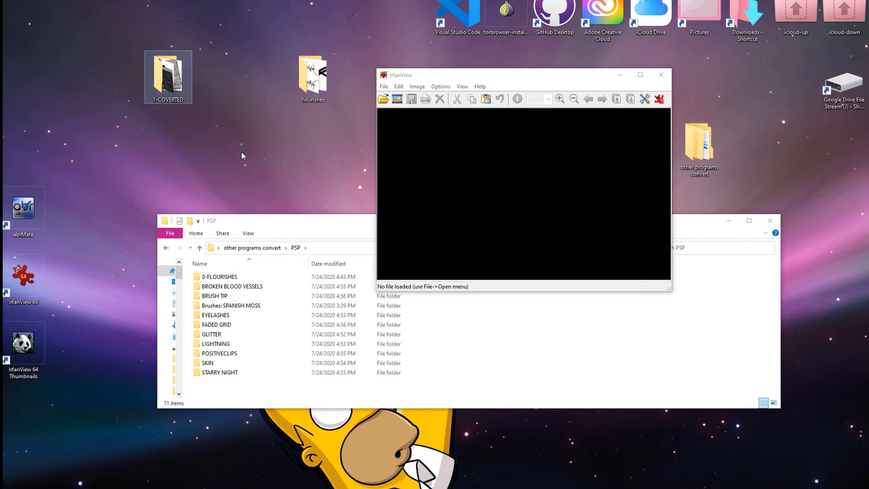
double_click(168, 77)
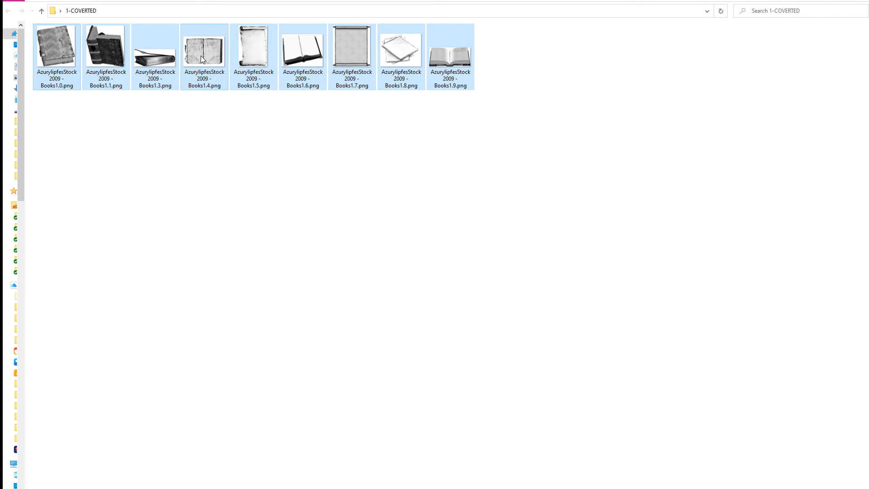
key(ctrl+x)
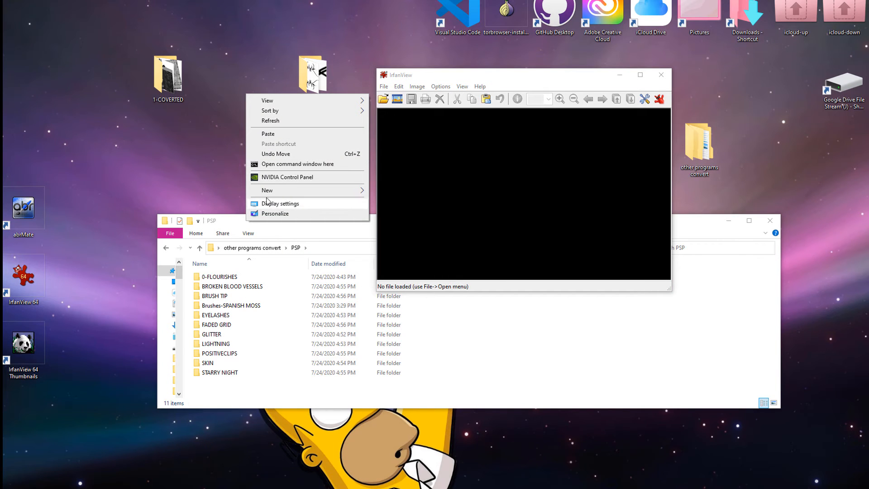
Step: Create a new desktop folder named 'books' and open it
click(267, 190)
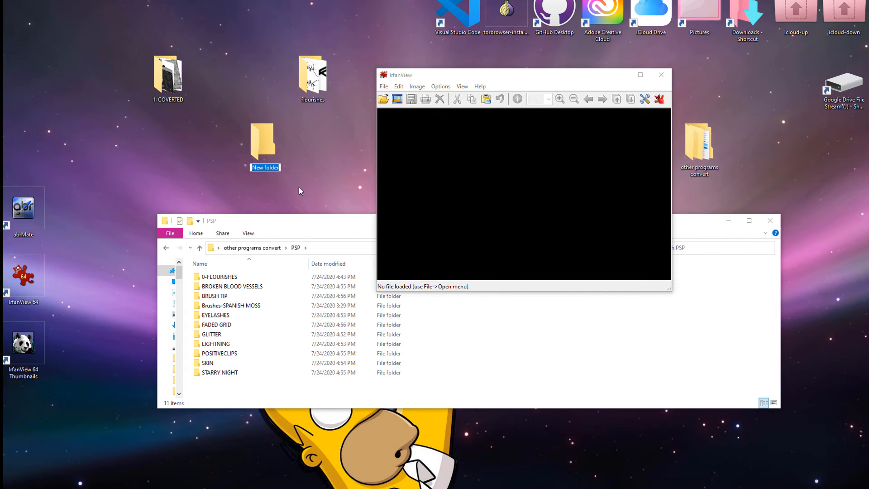
text(b)
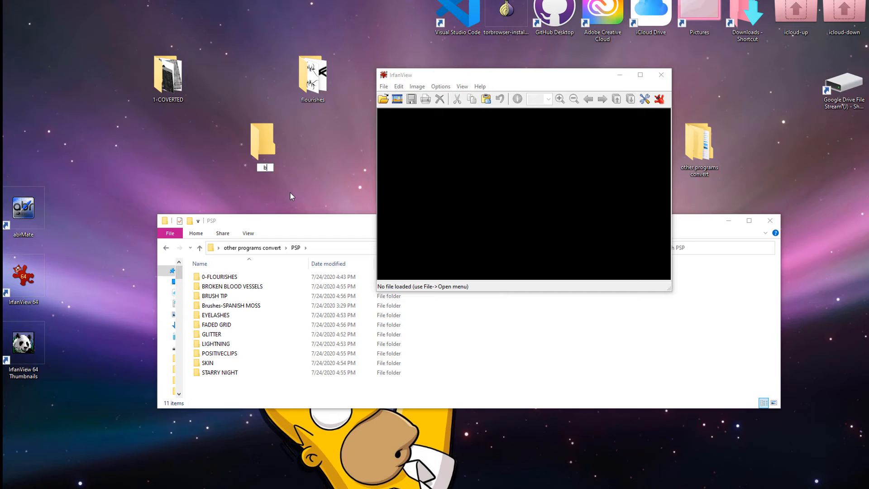
text(ook)
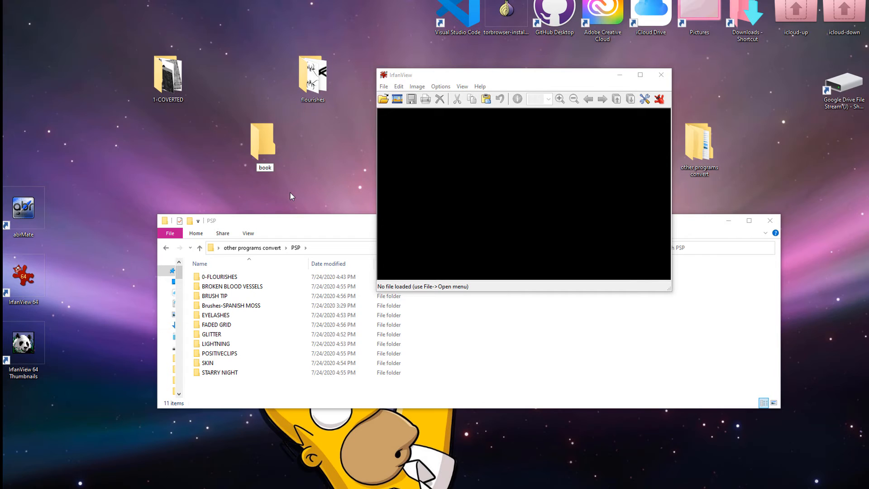
click(265, 141)
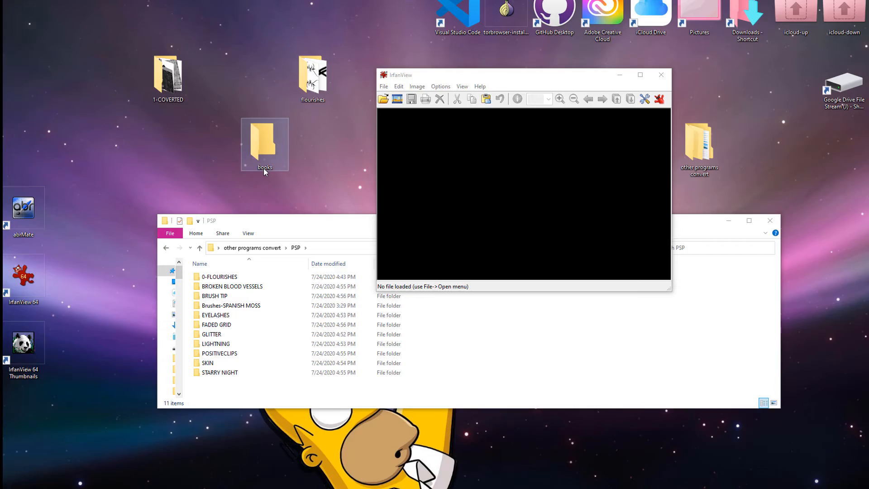
double_click(264, 143)
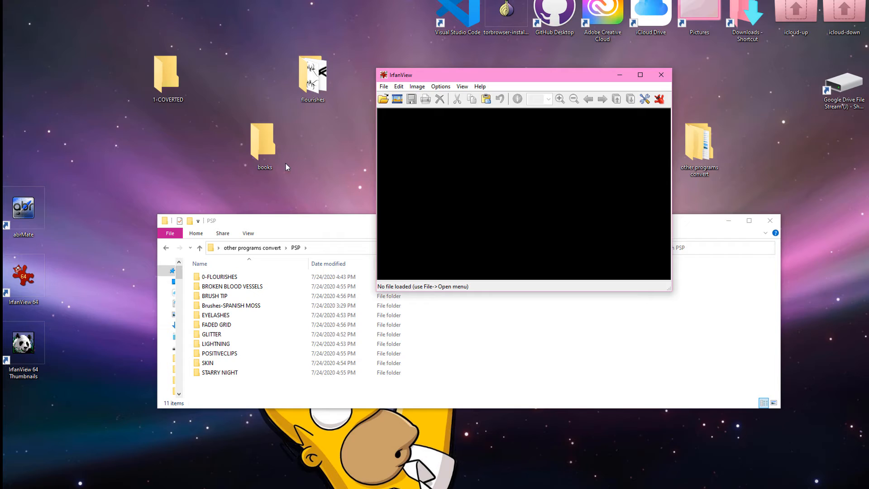
mouse_move(306, 150)
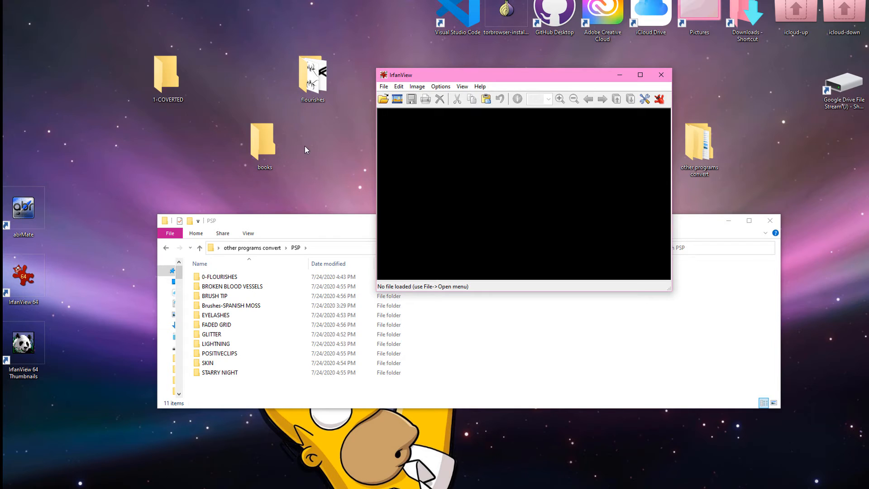
mouse_move(168, 121)
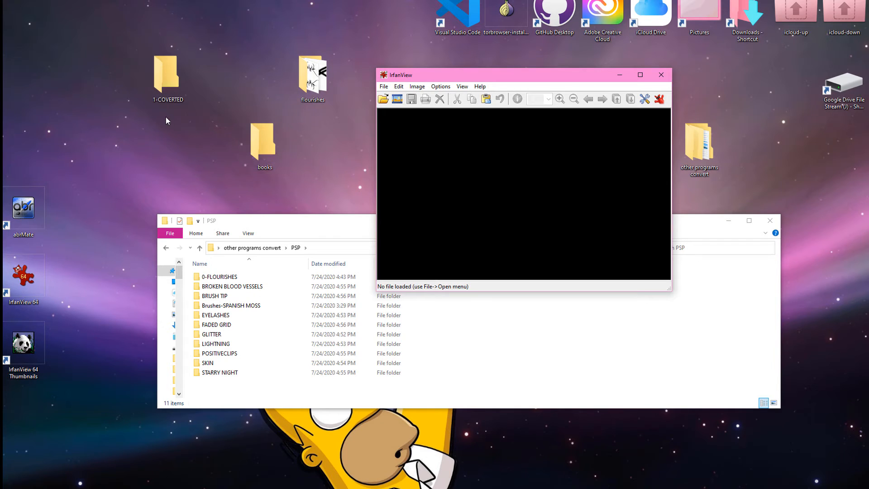
mouse_move(185, 111)
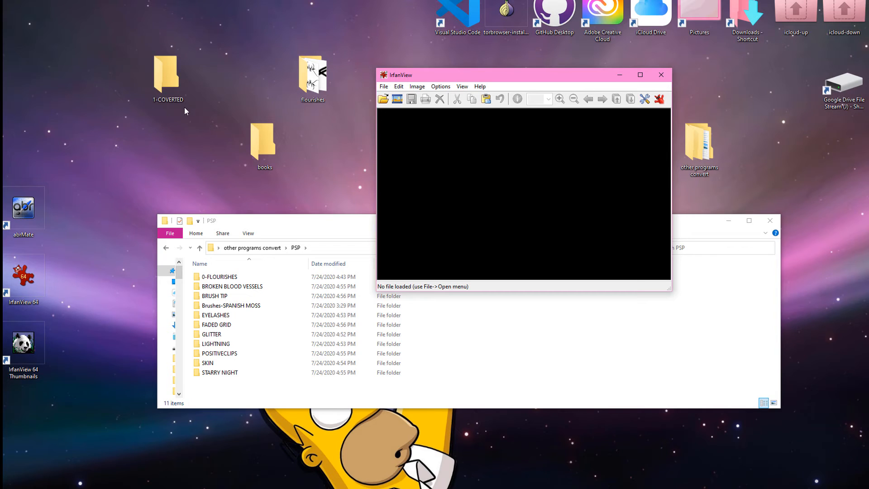
mouse_move(41, 182)
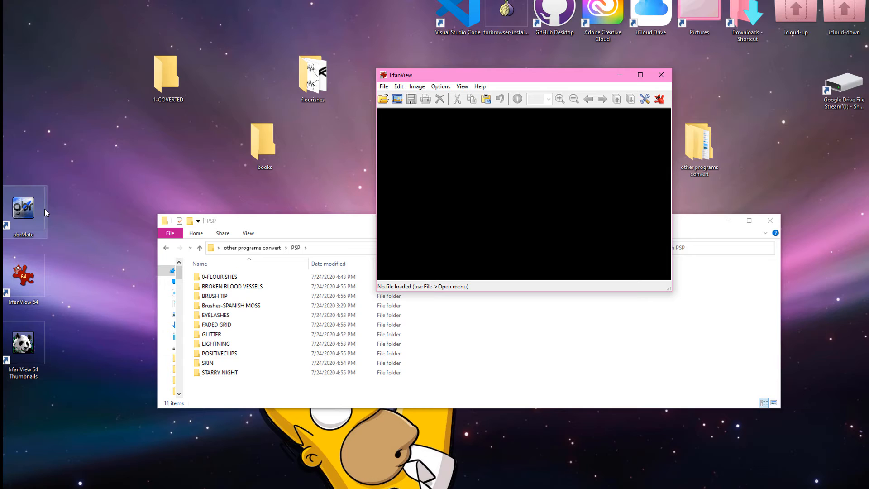
mouse_move(592, 157)
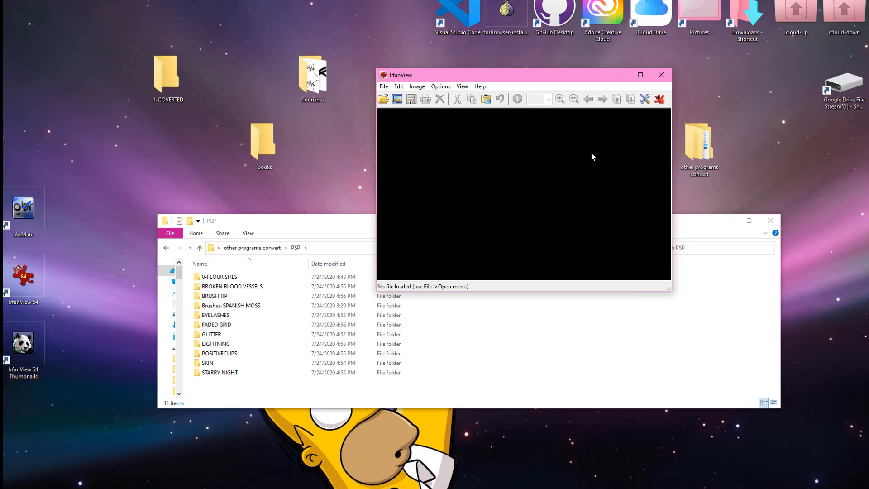
mouse_move(810, 49)
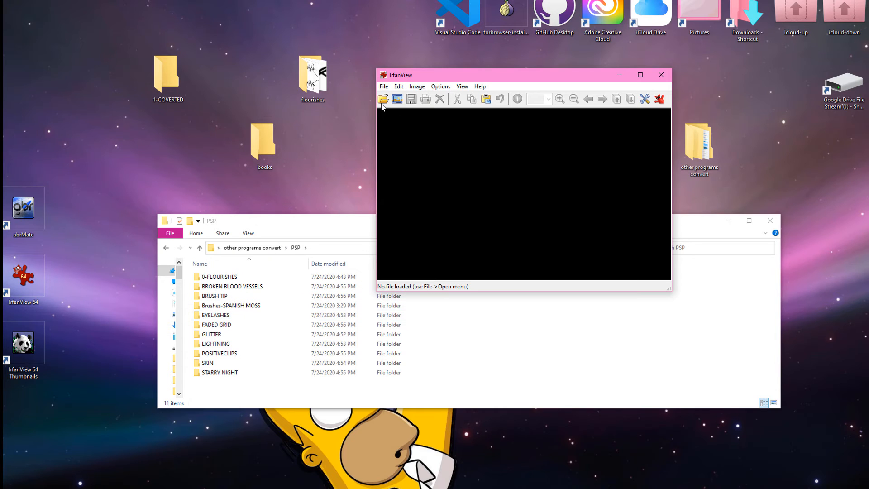
click(398, 86)
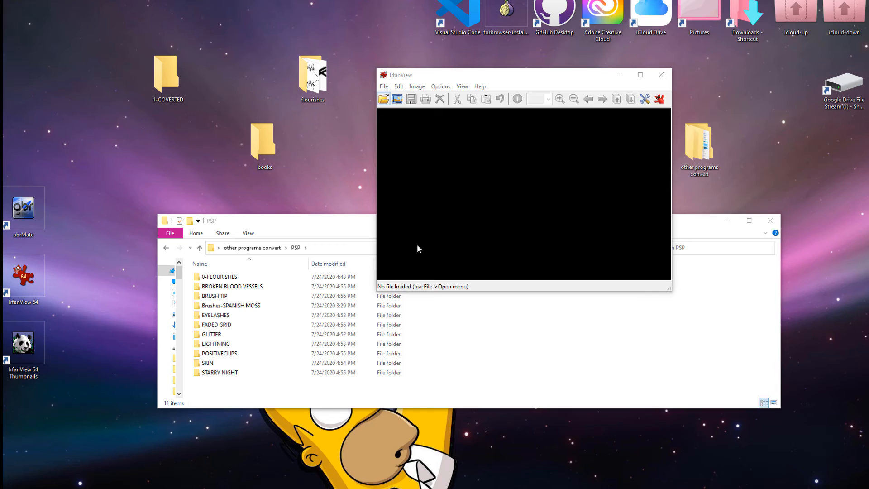
click(383, 99)
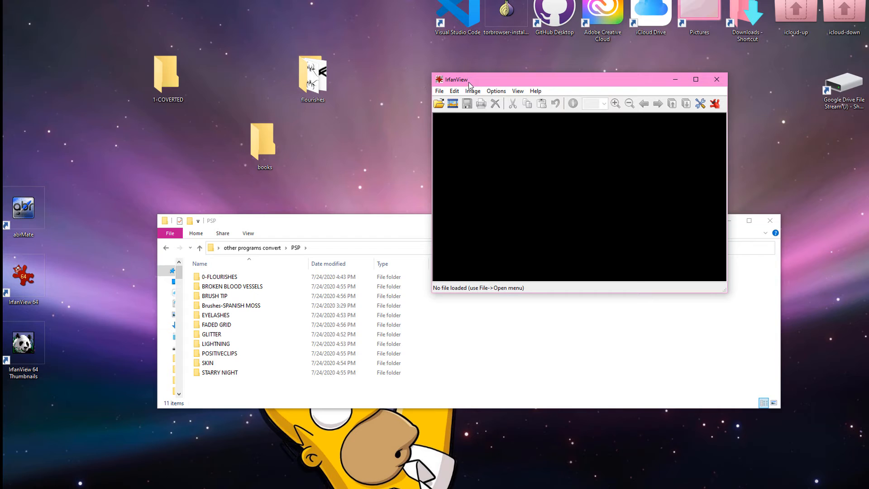
mouse_move(439, 113)
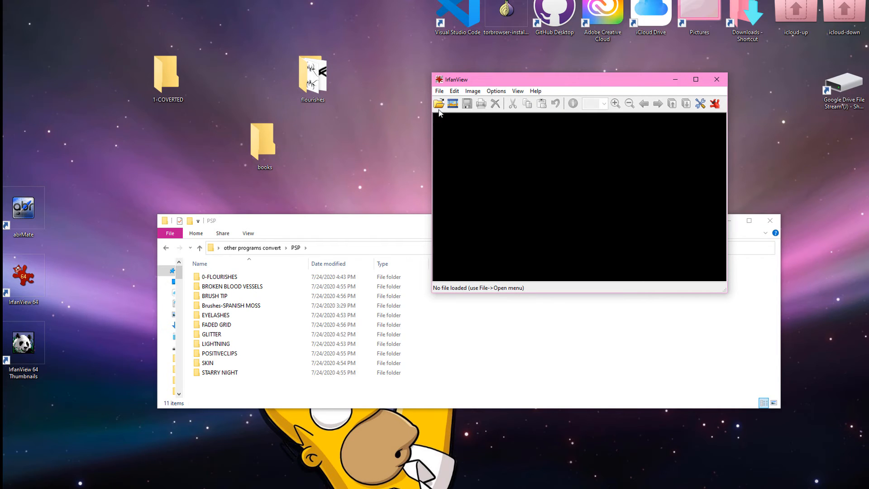
mouse_move(465, 130)
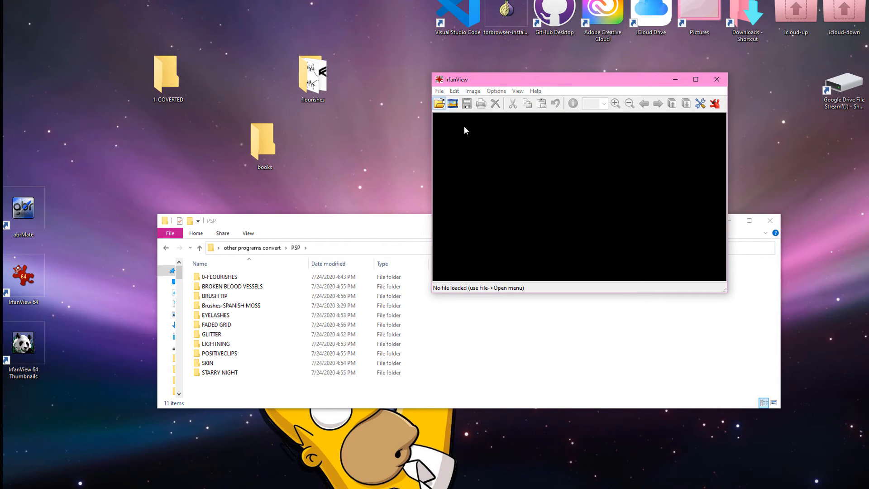
Step: Start a batch conversion browsing the SUT folder inside other programs convert
click(439, 103)
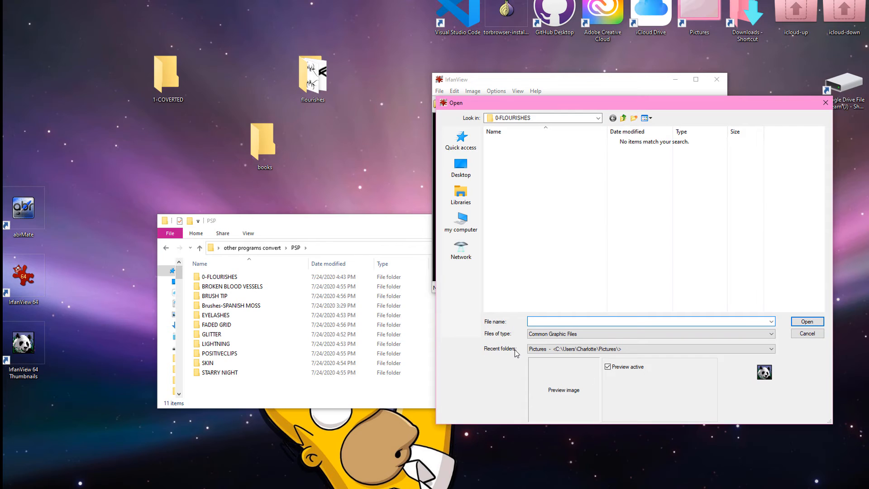
click(460, 166)
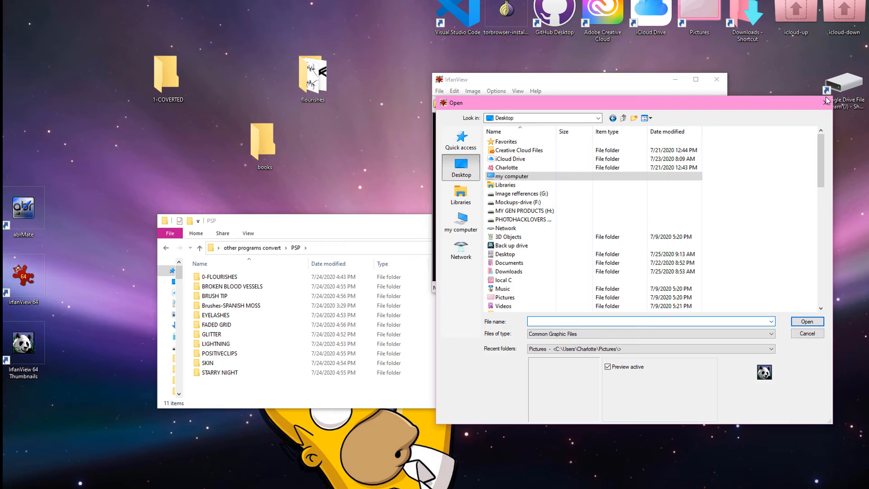
click(805, 333)
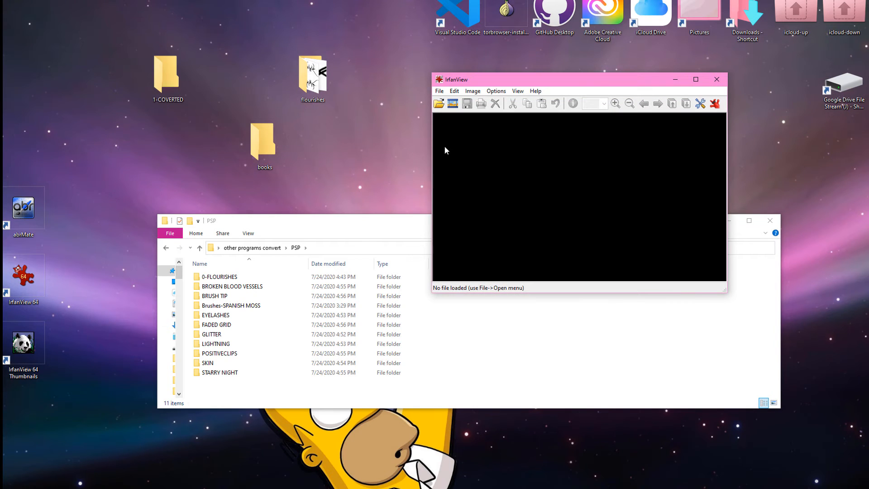
click(439, 90)
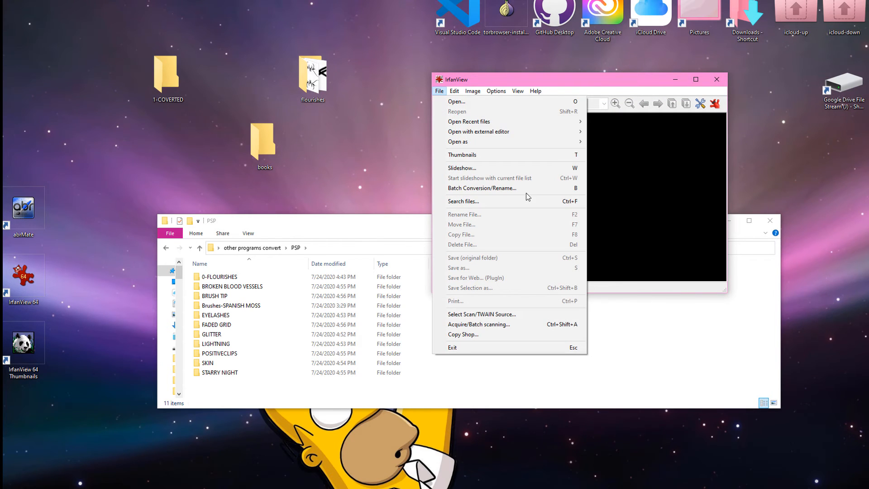
click(481, 188)
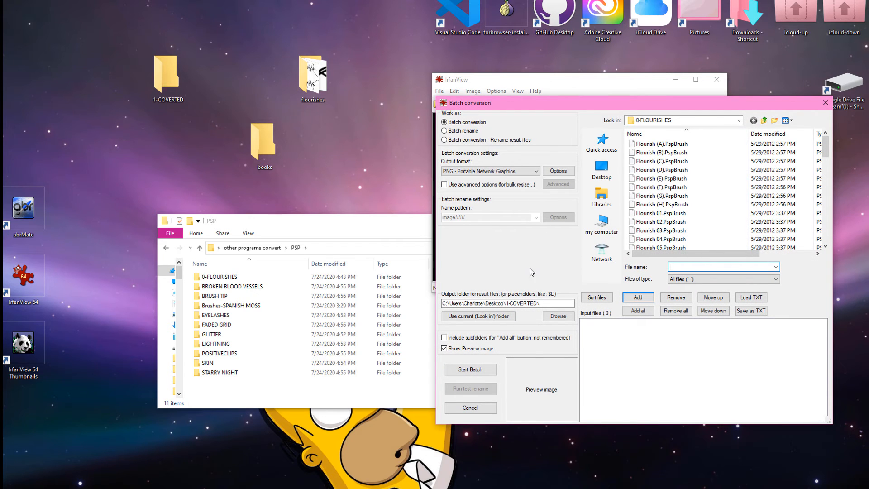
mouse_move(577, 286)
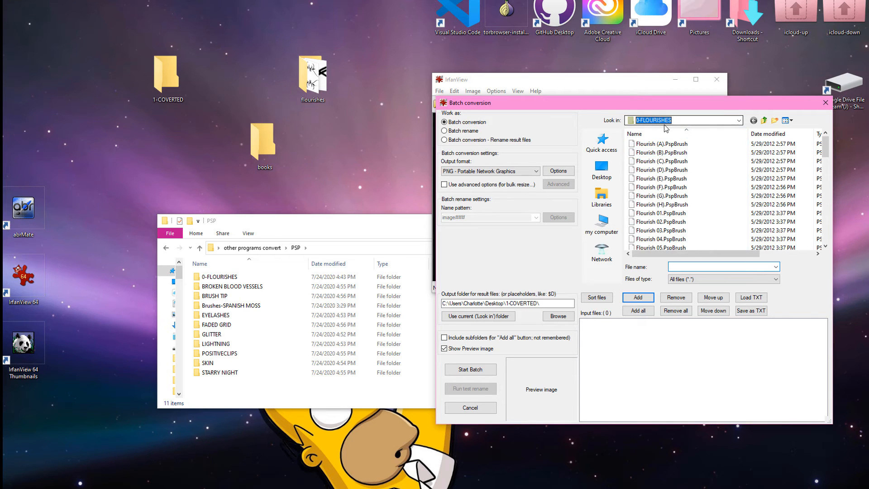
click(737, 121)
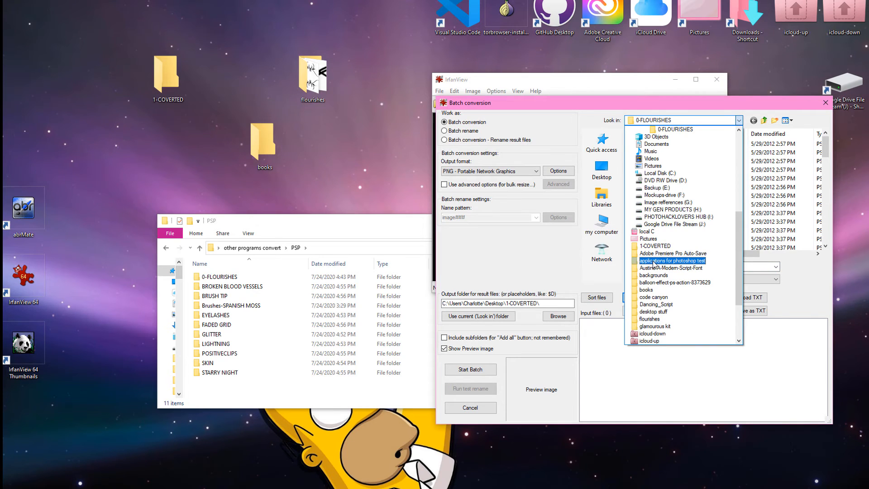
click(656, 303)
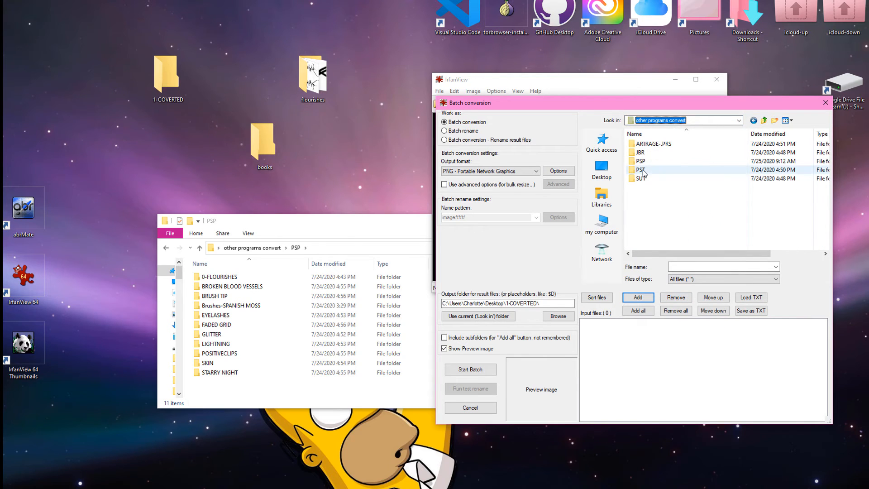
mouse_move(639, 161)
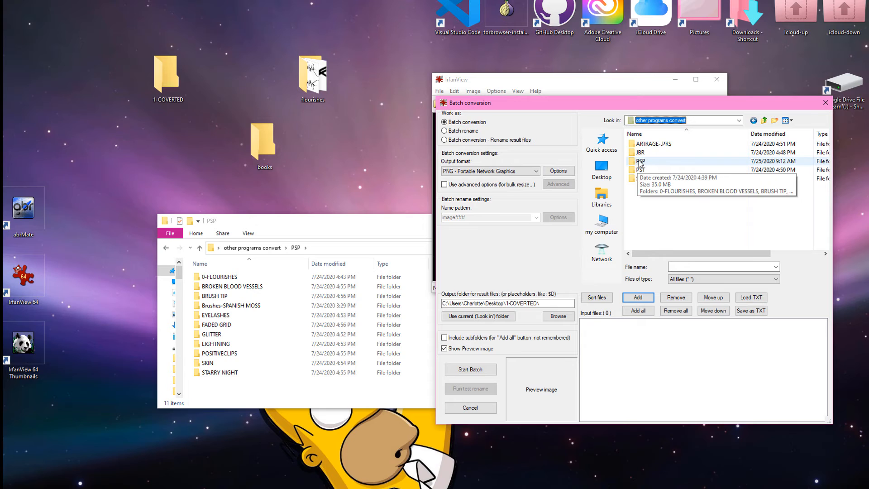
double_click(652, 161)
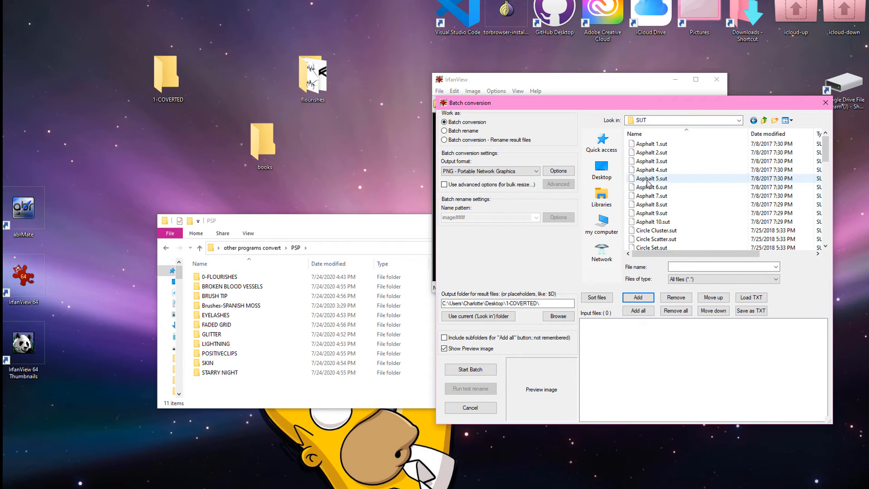
mouse_move(682, 222)
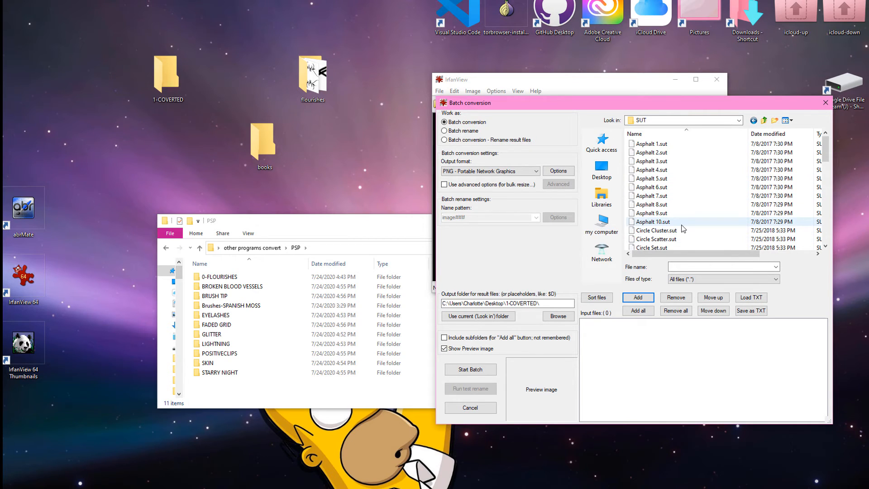
Step: Sort the 50 SUT brush files by name, add all, run the PNG batch (50 errors), and exit
scroll(down, 3)
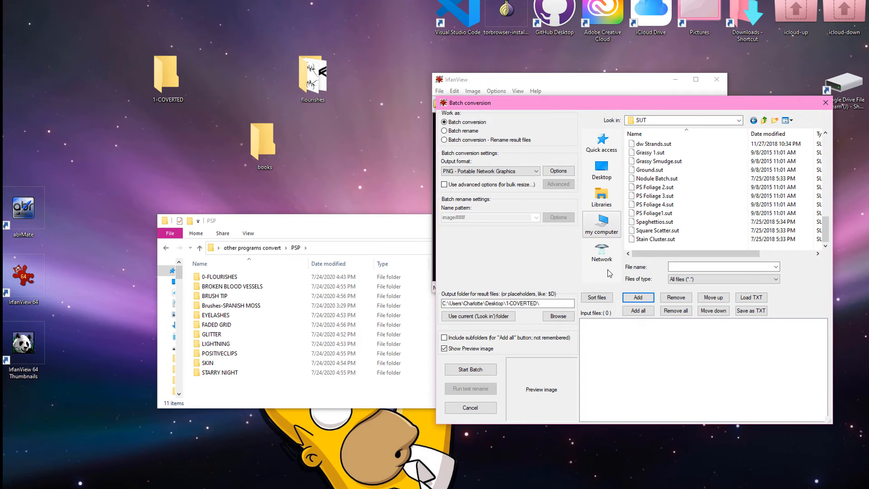
scroll(up, 3)
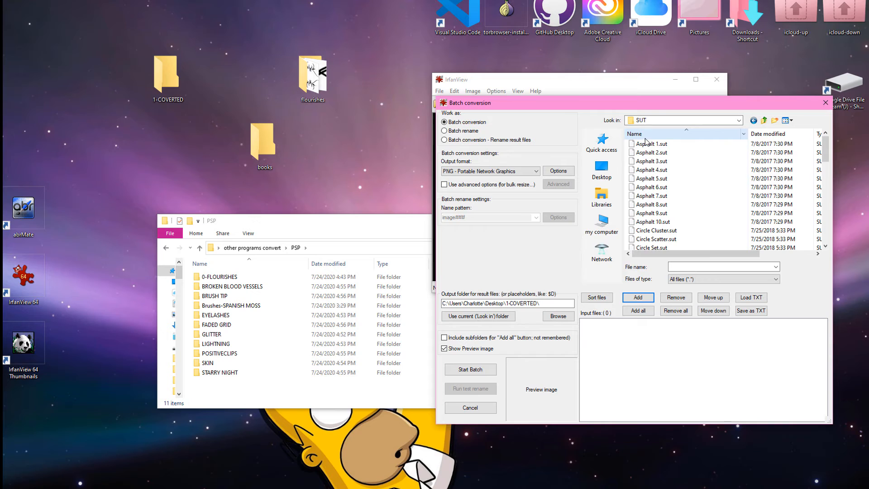
click(651, 143)
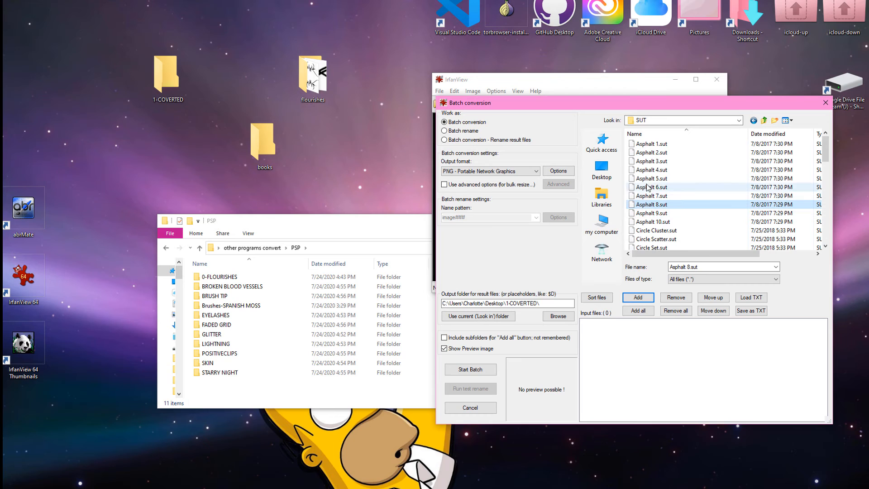
mouse_move(651, 178)
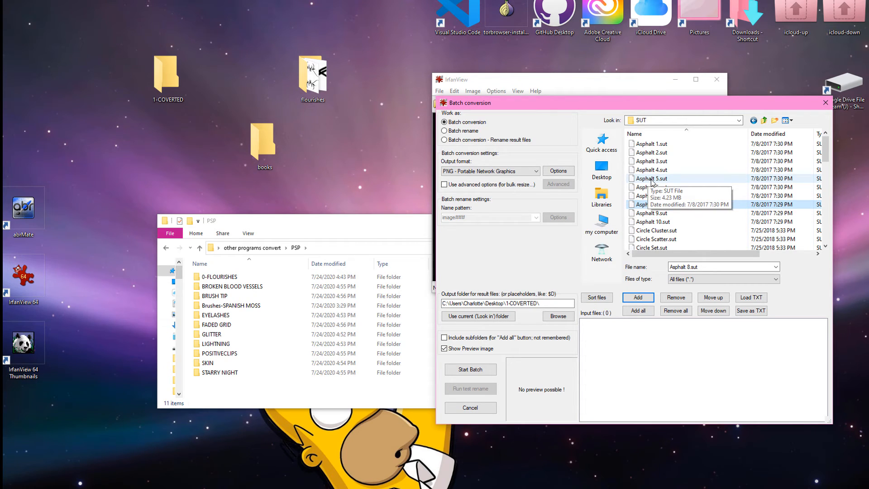
click(651, 204)
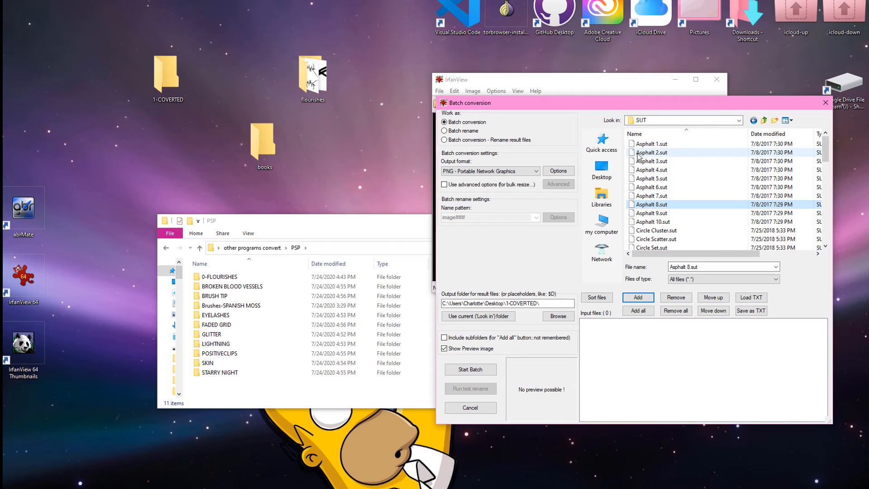
scroll(down, 3)
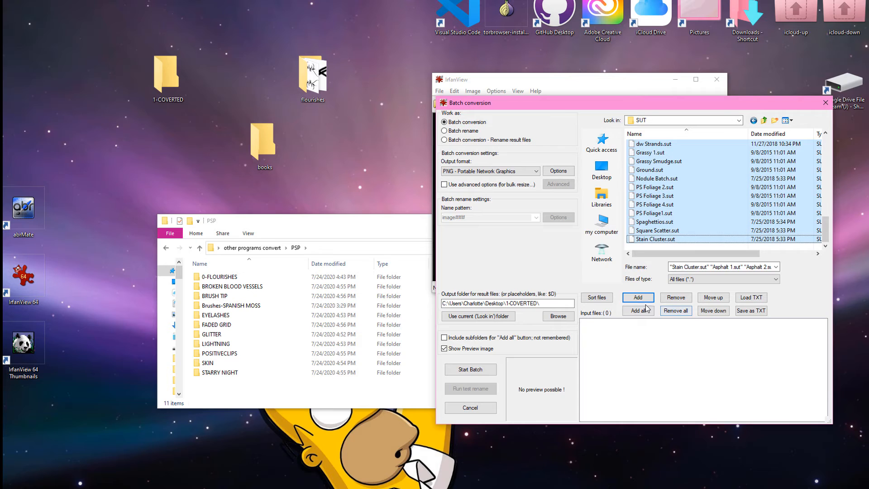
click(637, 311)
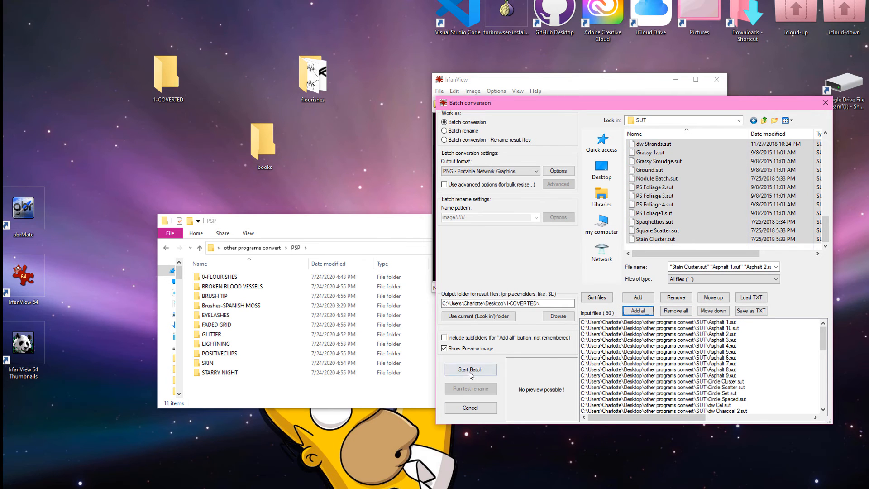
click(470, 369)
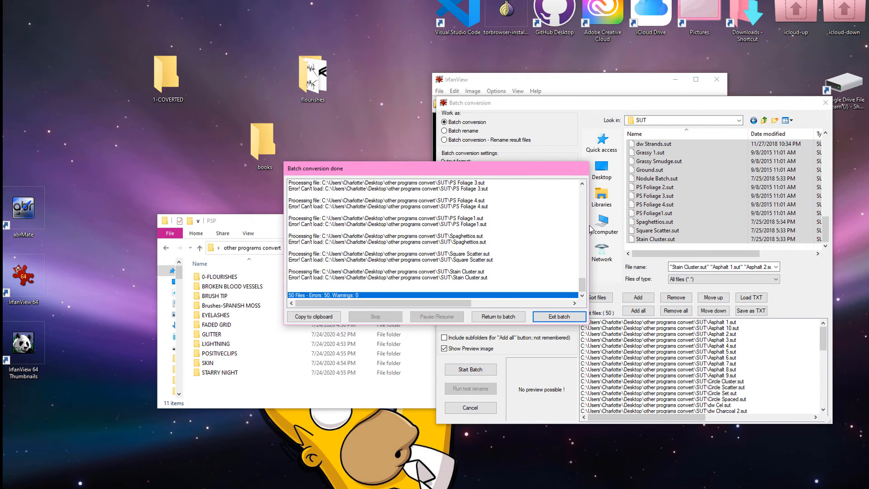
click(557, 316)
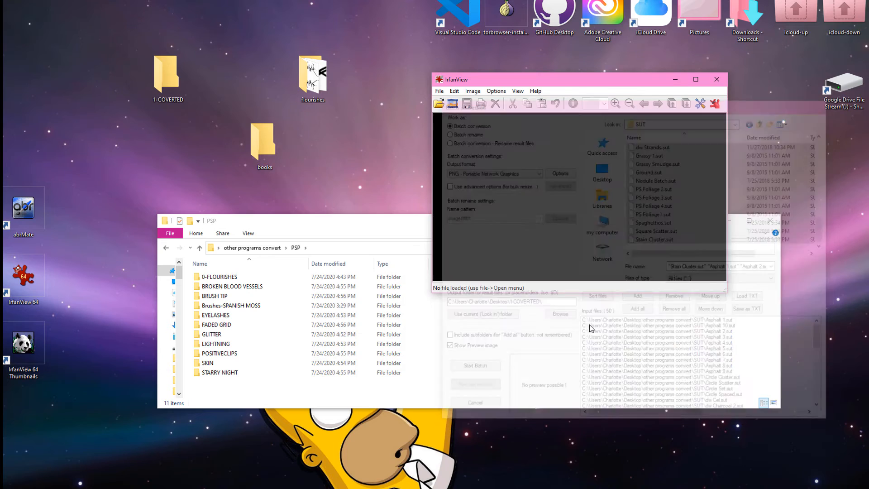
click(439, 91)
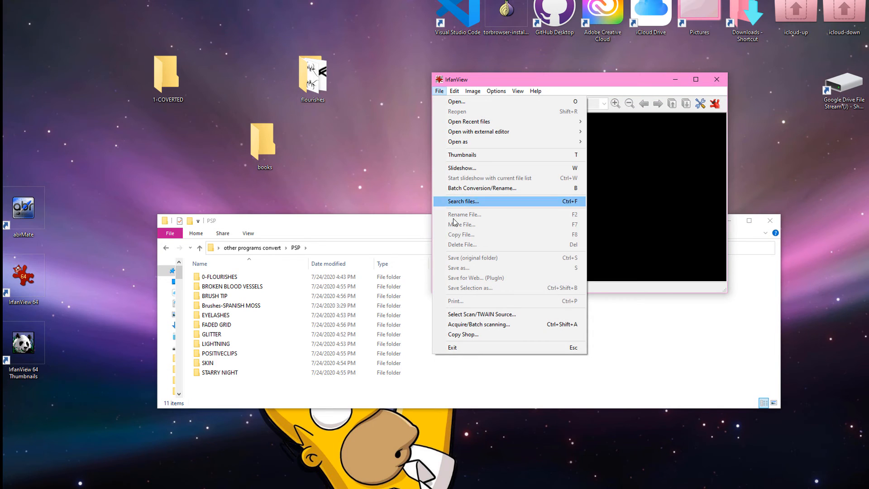
mouse_move(455, 234)
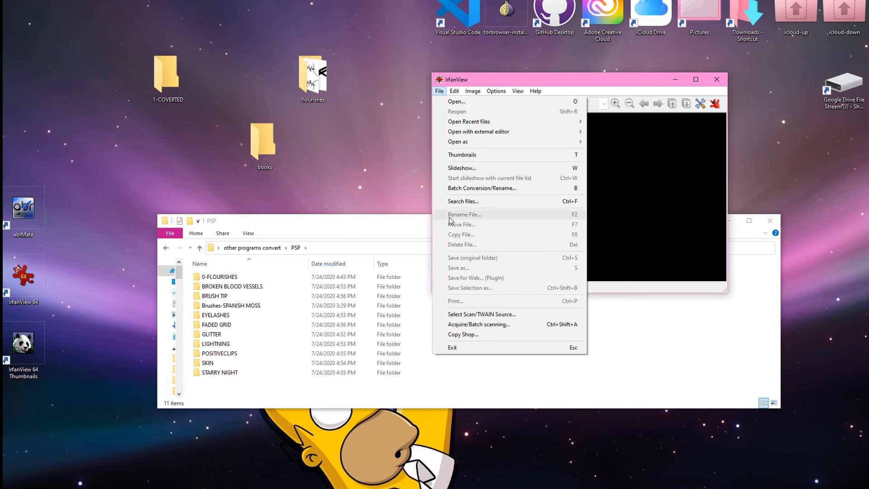
mouse_move(481, 187)
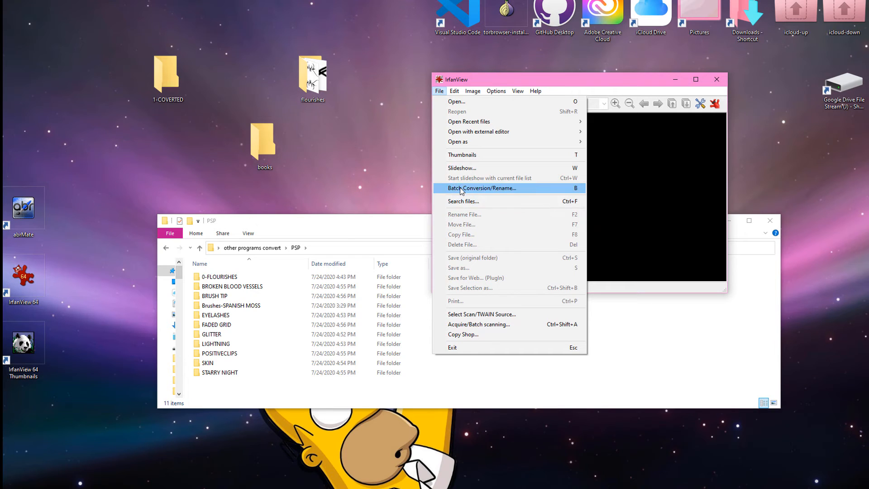
mouse_move(462, 201)
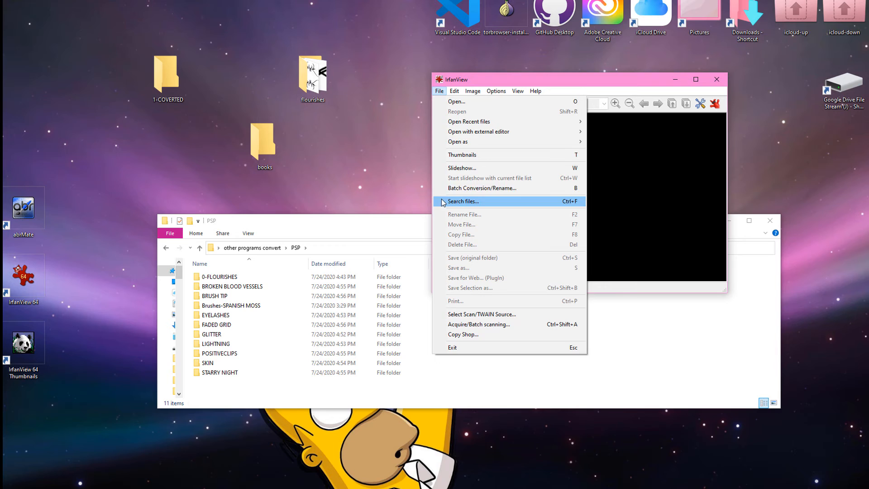
Step: Reopen Batch Conversion/Rename from the File menu
click(482, 187)
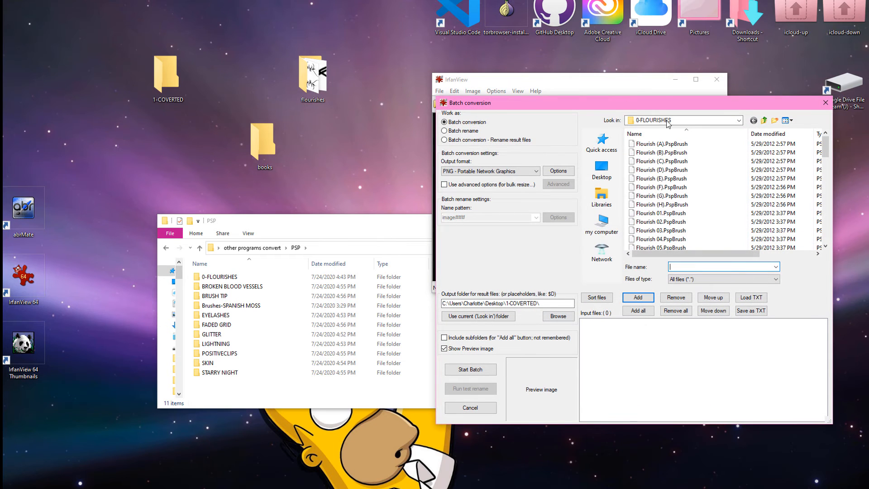
Step: Browse to other programs convert > PSP > BROKEN BLOOD VESSELS in the batch file browser
click(738, 120)
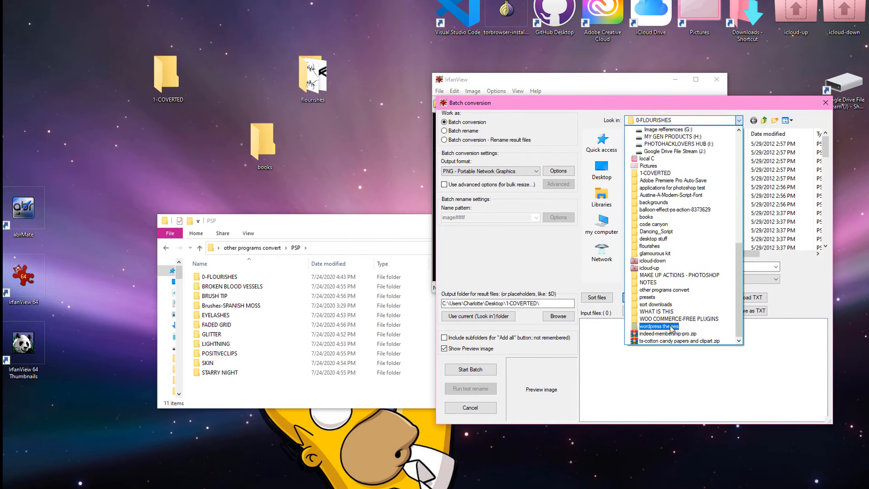
click(678, 318)
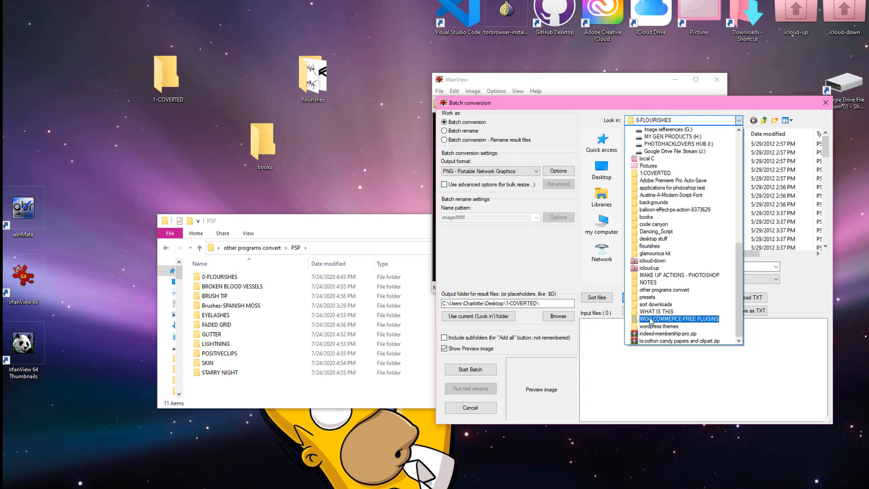
click(664, 289)
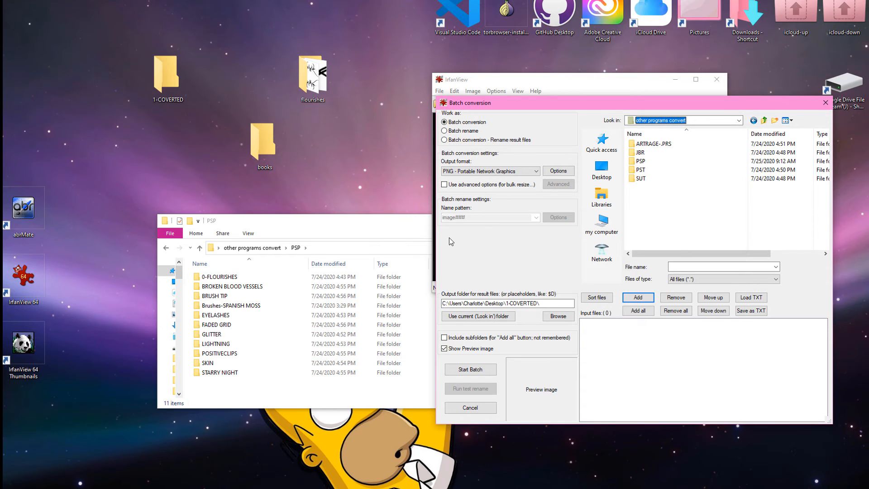
click(640, 160)
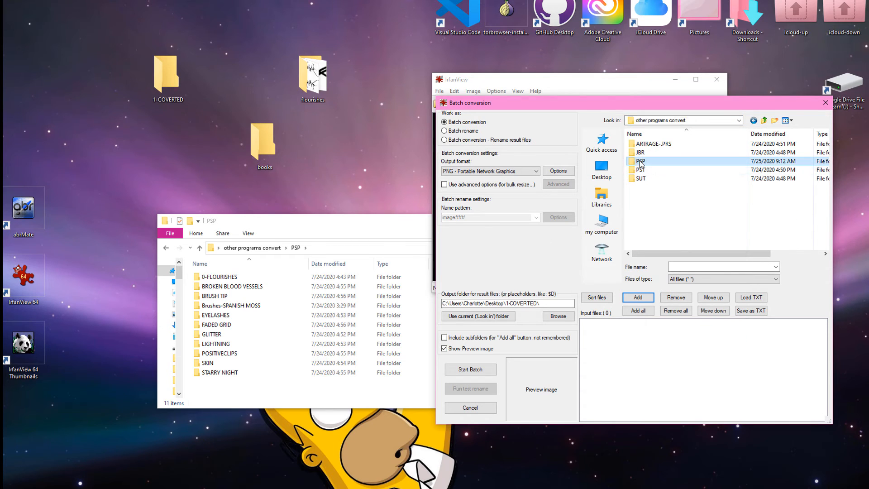
double_click(640, 161)
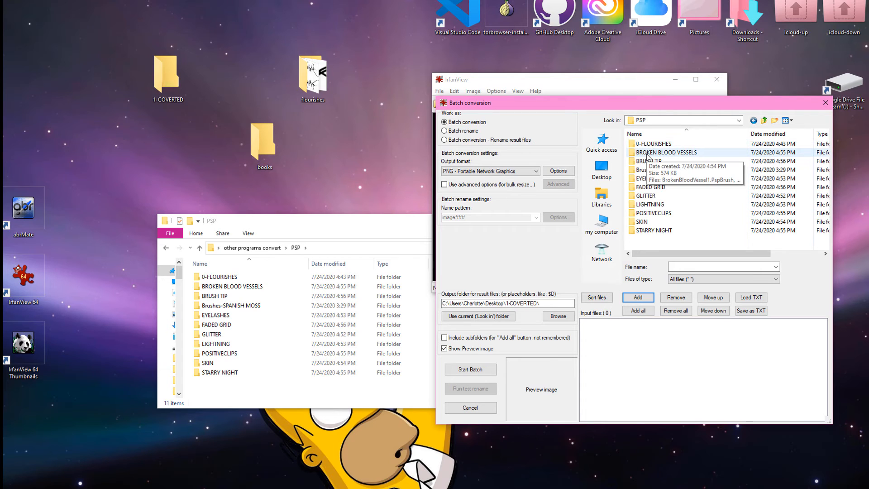
double_click(666, 152)
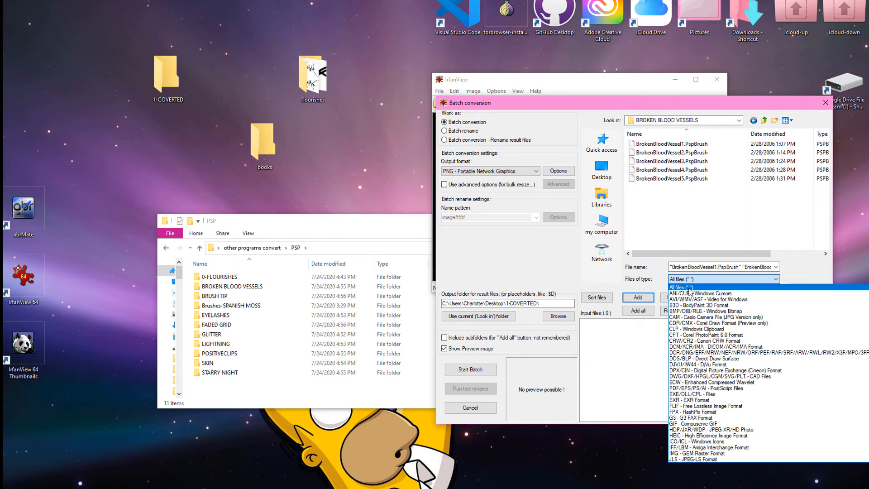
Step: Preview the five BROKEN BLOOD VESSELS brushes, then return to the other programs convert folder
click(687, 287)
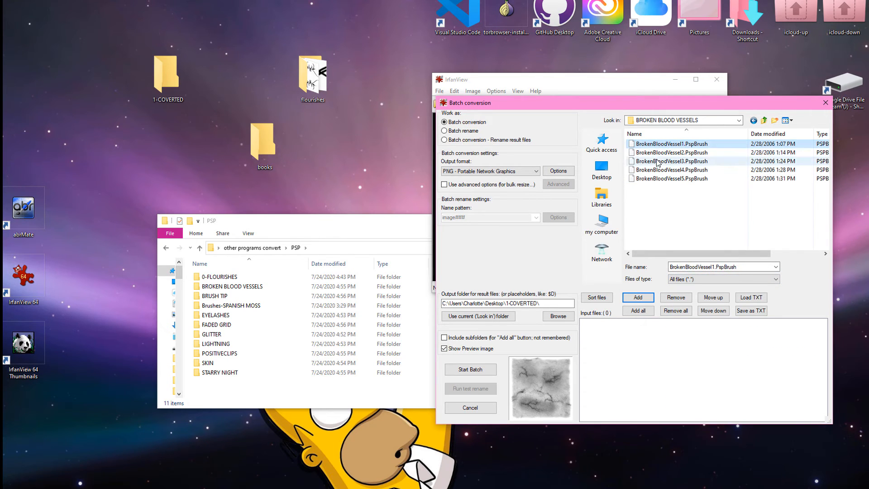
click(671, 161)
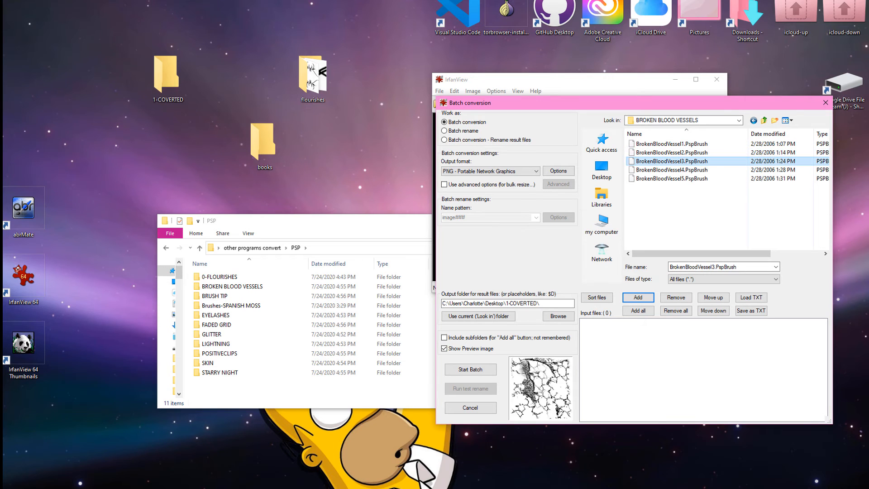
click(671, 169)
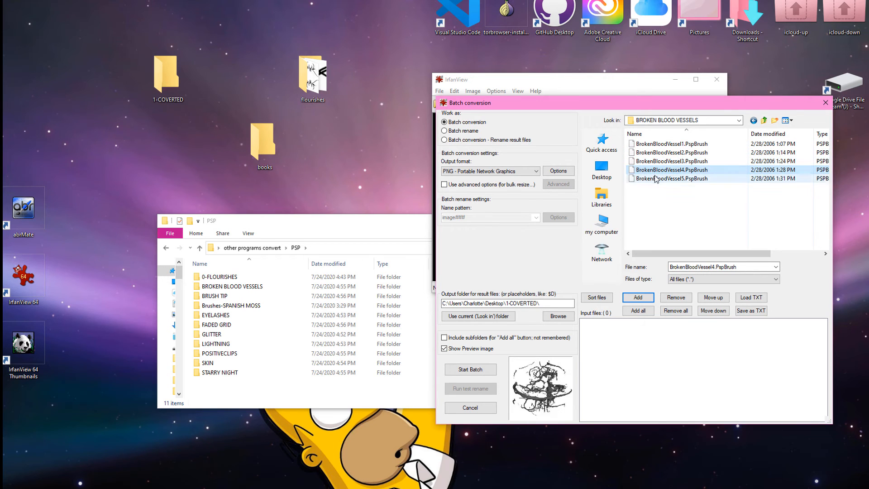
click(672, 178)
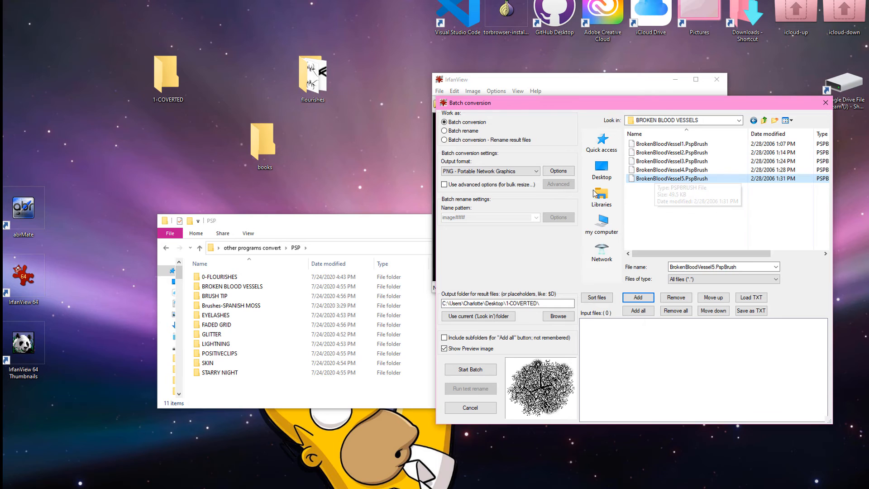
click(670, 143)
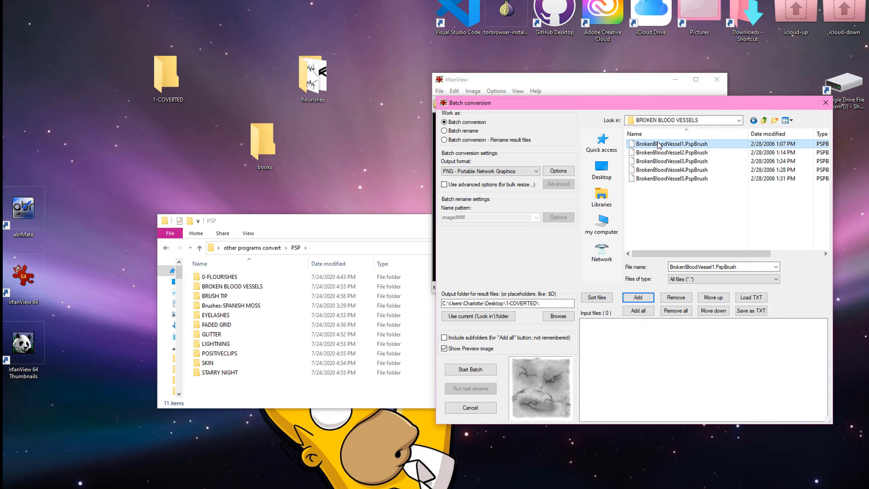
click(670, 160)
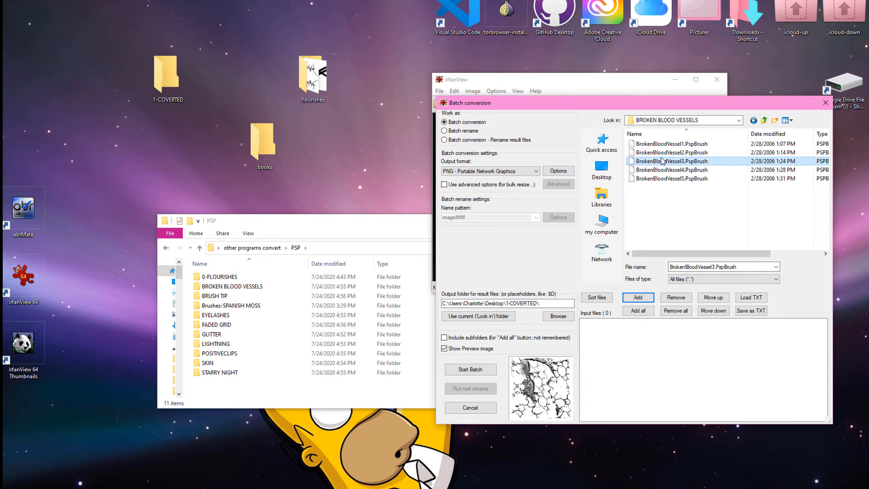
click(671, 178)
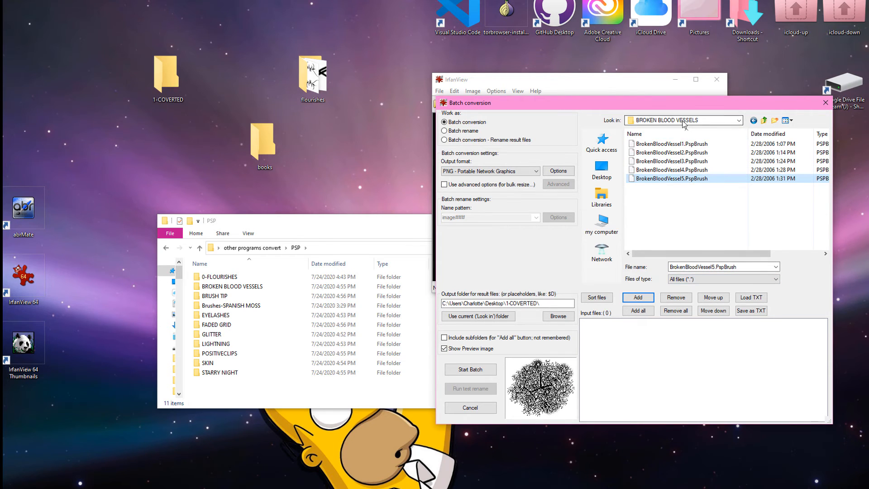
click(738, 120)
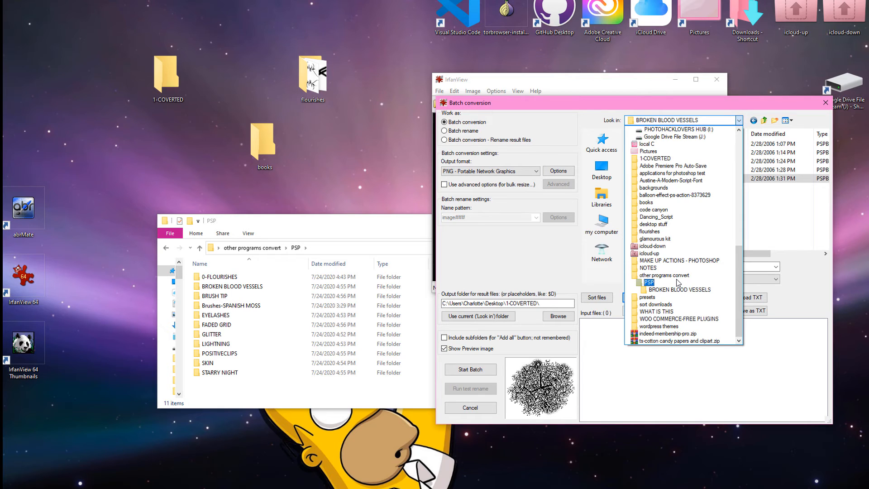
click(678, 289)
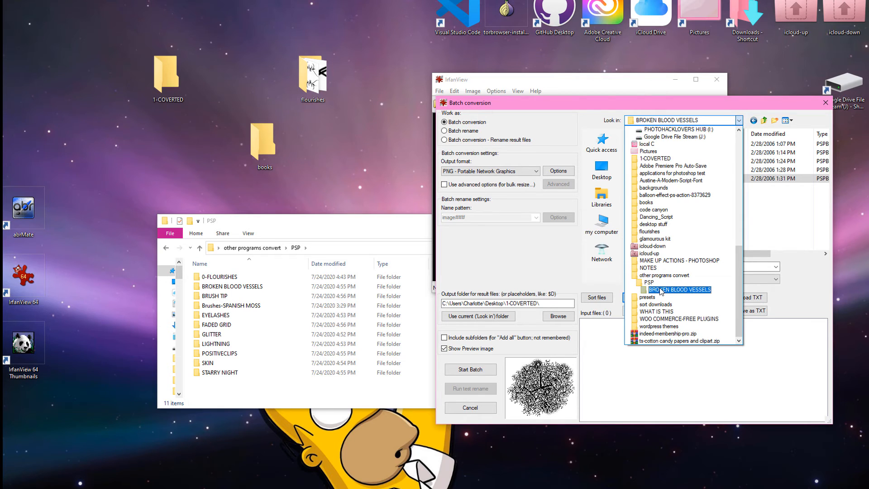
click(648, 282)
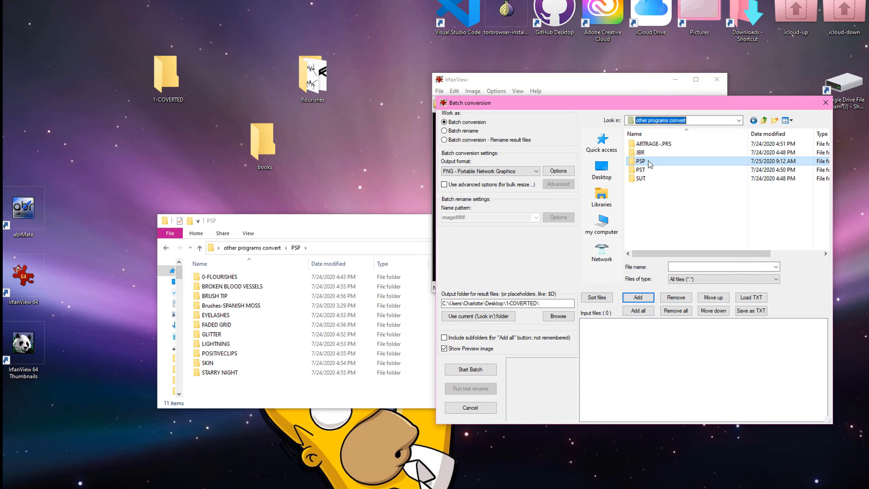
Step: Open Brushes-SPANISH MOSS and select the run of BrushTip script files to remove
double_click(657, 143)
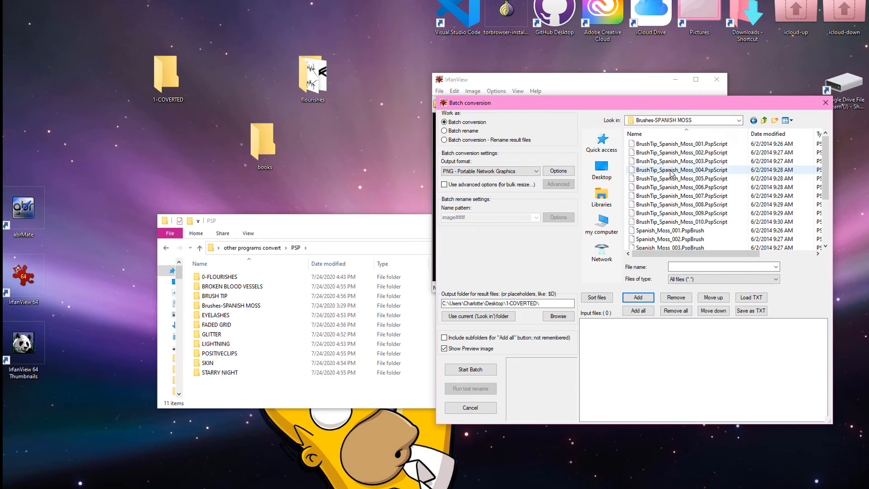
click(682, 143)
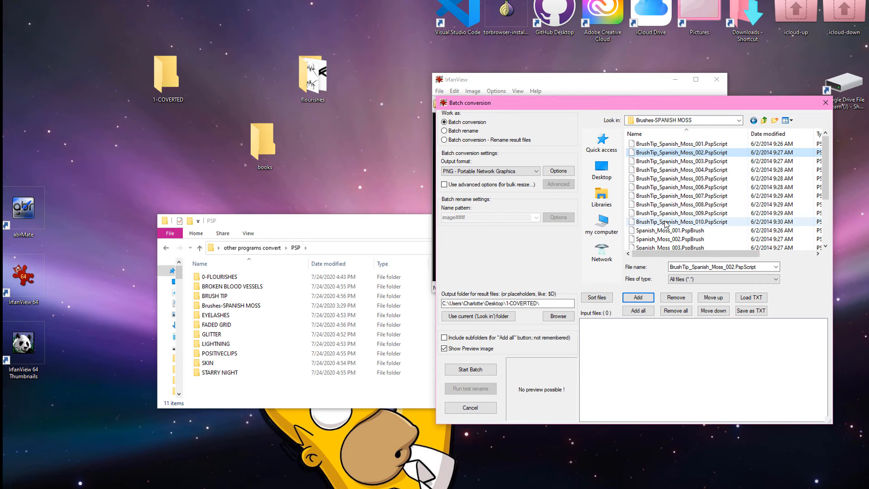
click(681, 222)
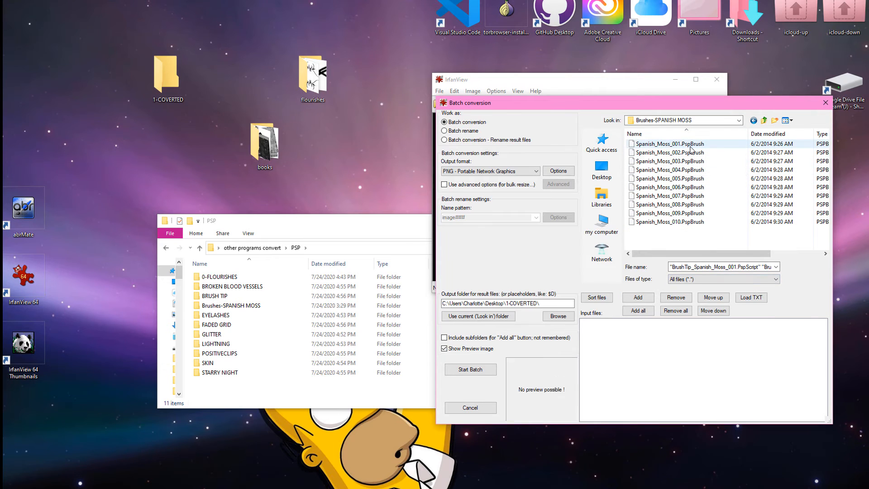
Step: Preview the remaining Spanish_Moss brush files one by one
click(669, 144)
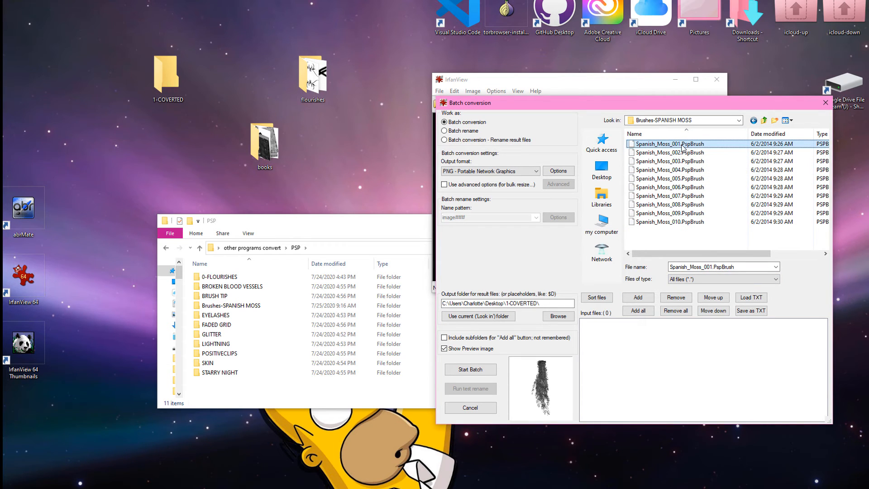
click(669, 153)
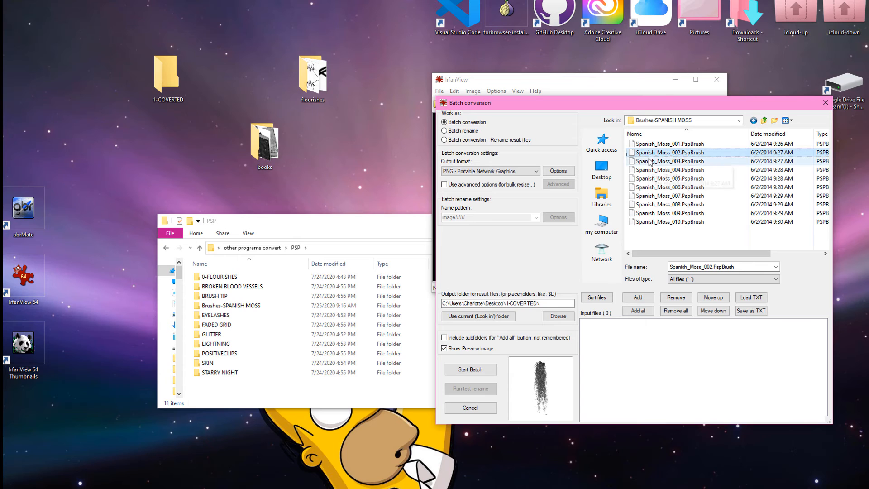
click(668, 170)
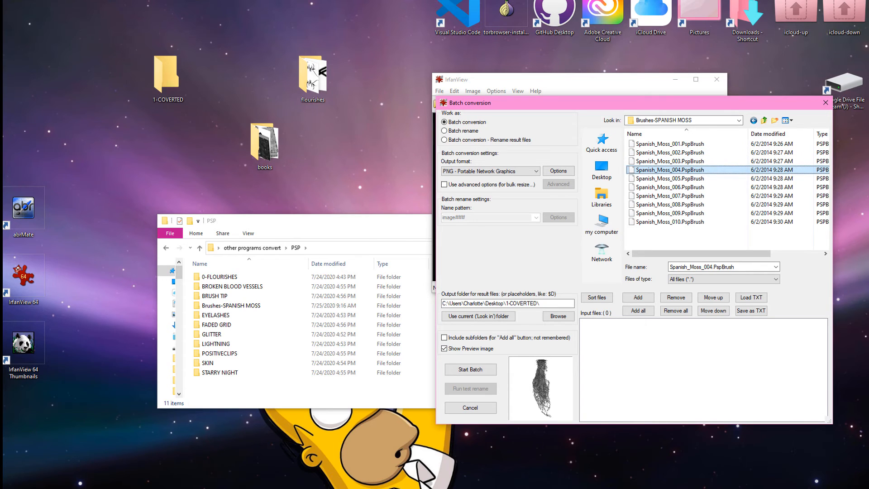
click(669, 186)
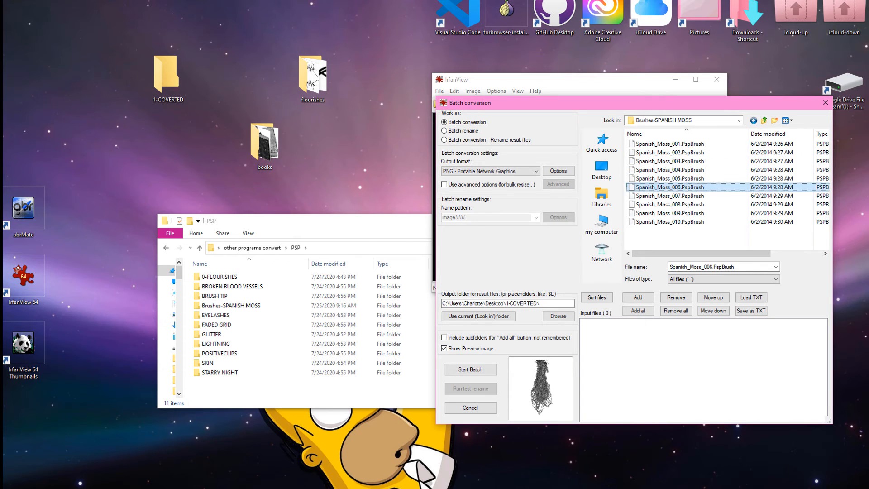
click(668, 196)
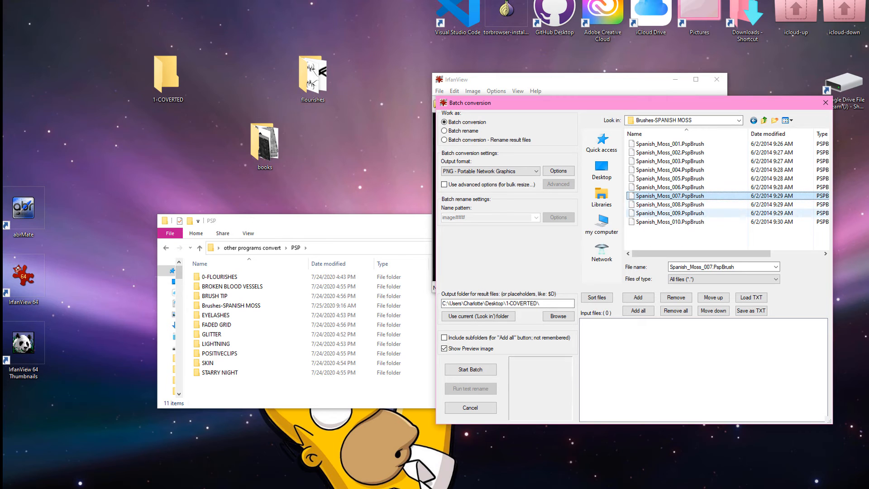
click(669, 221)
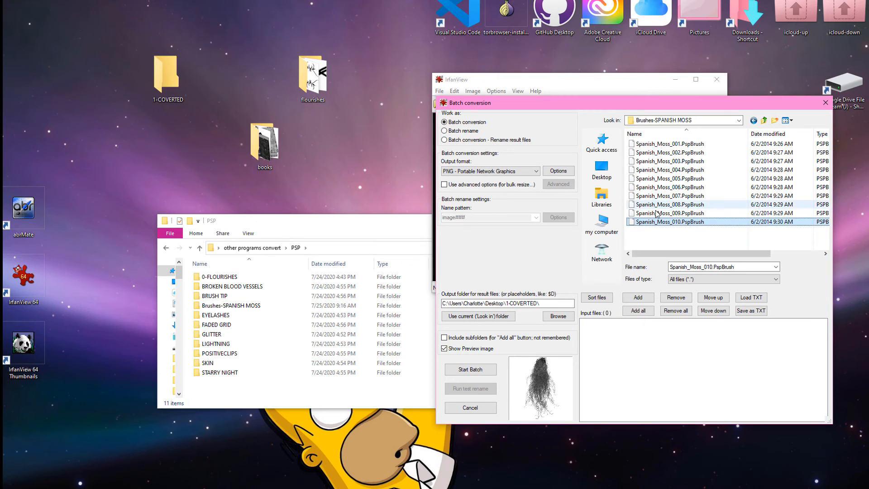
click(669, 187)
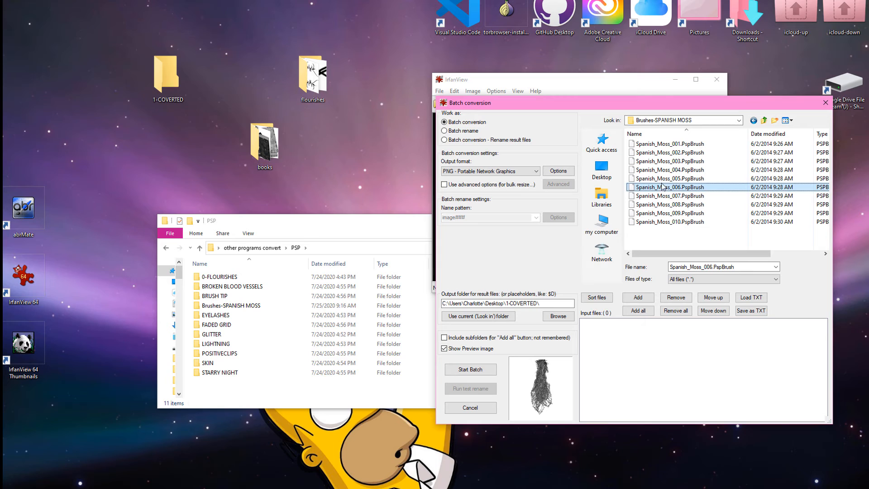
click(669, 178)
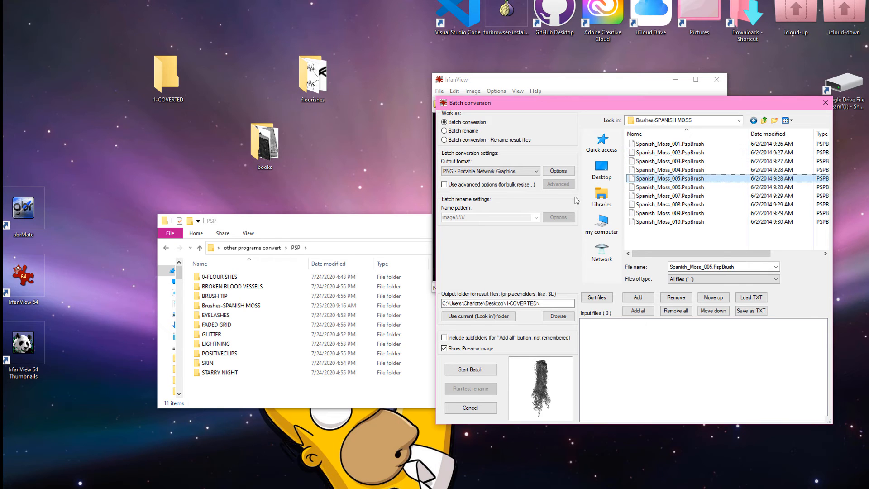
mouse_move(579, 261)
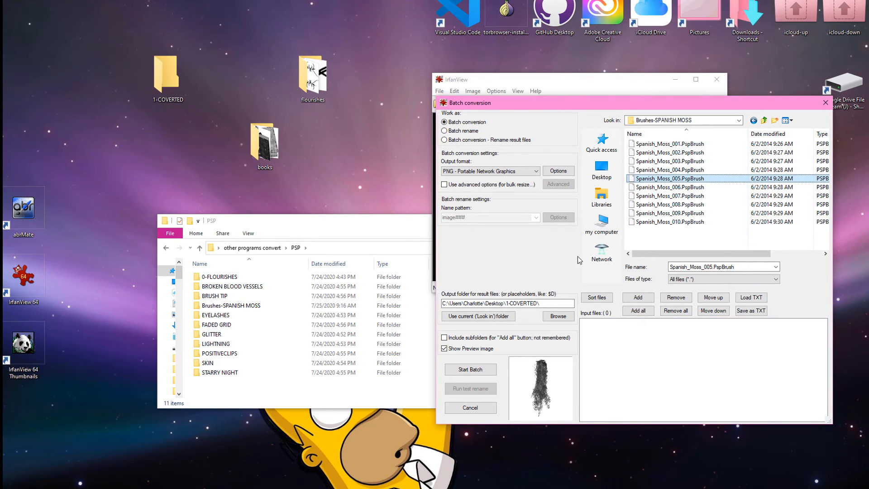
mouse_move(715, 237)
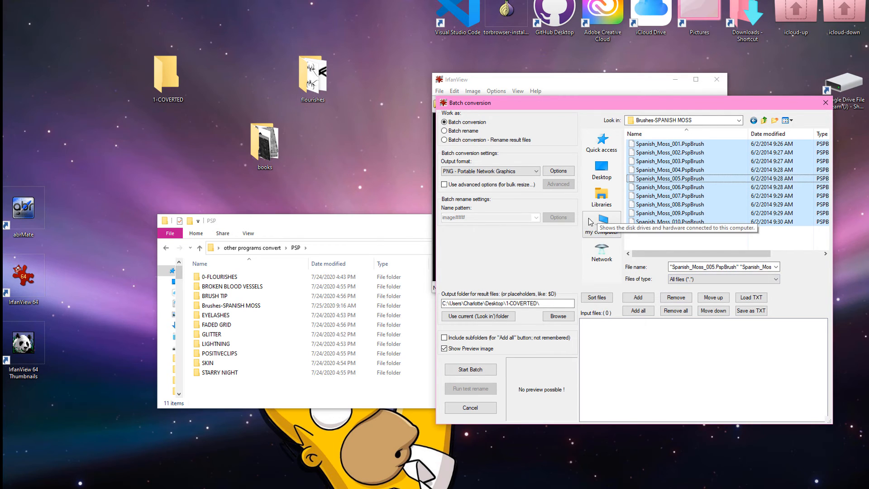
mouse_move(581, 210)
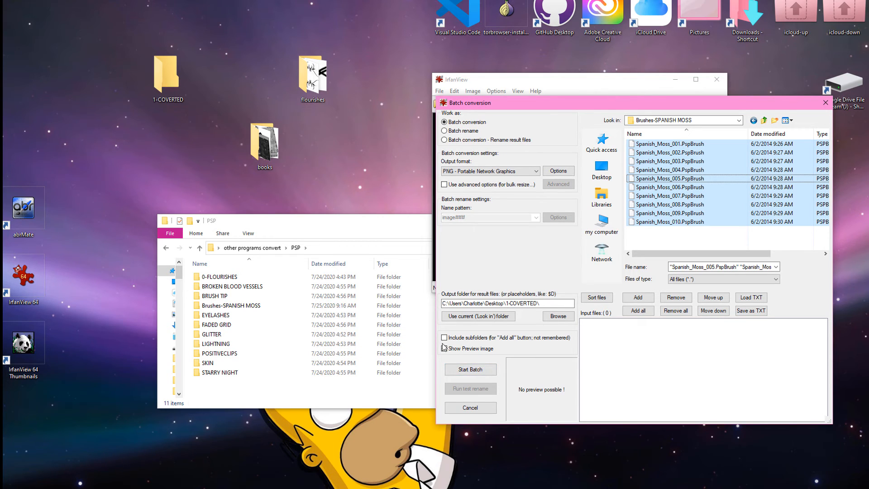
Step: Add all ten Spanish_Moss brushes to the input list and run the PNG batch into 1-COVERTED
click(470, 369)
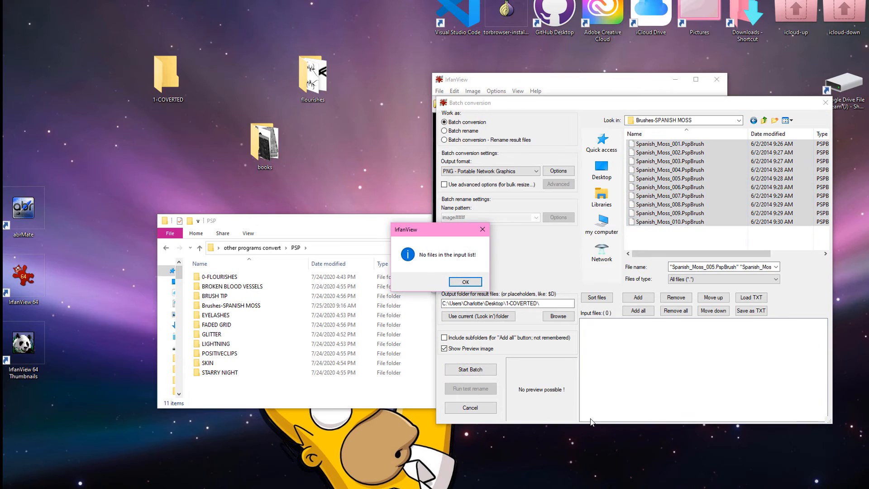
mouse_move(499, 282)
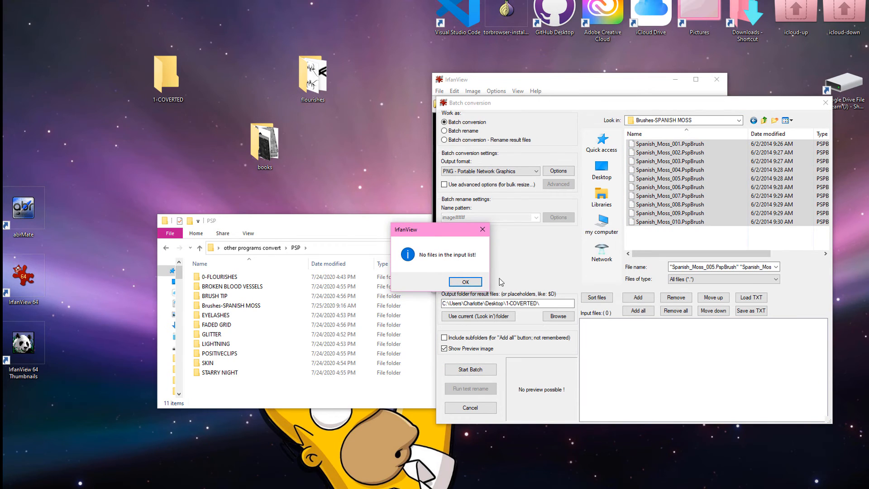
click(465, 281)
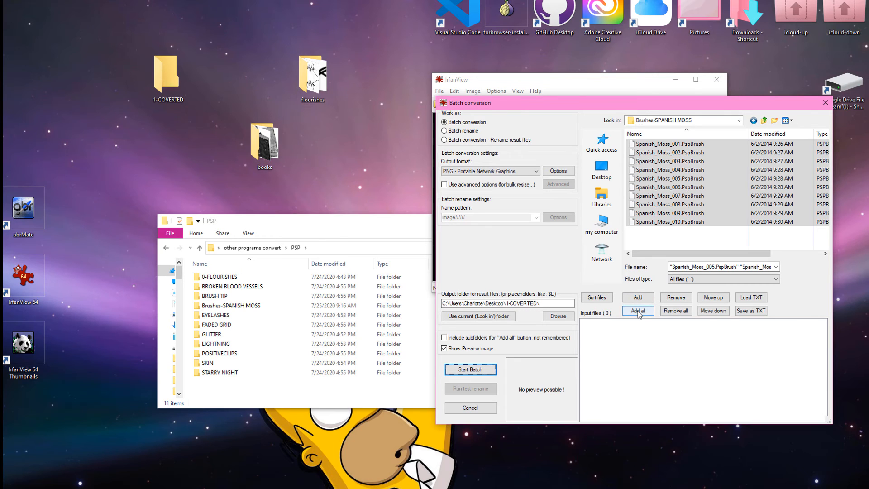
click(637, 310)
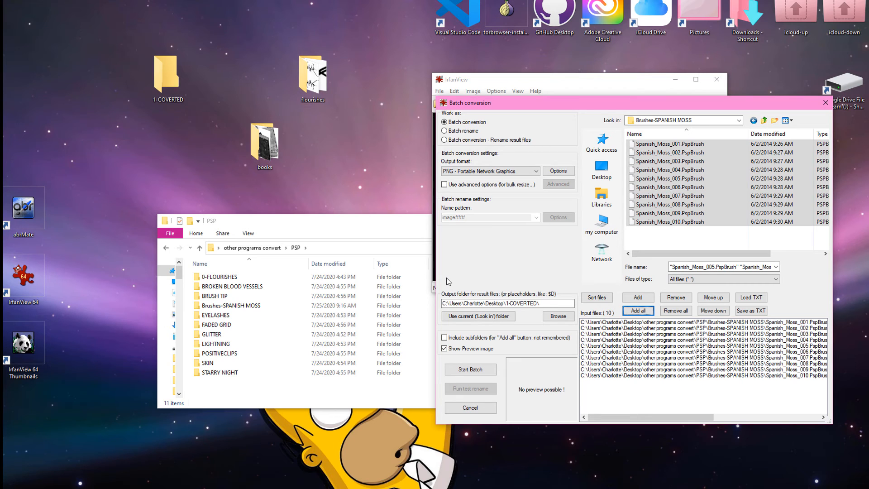
mouse_move(485, 253)
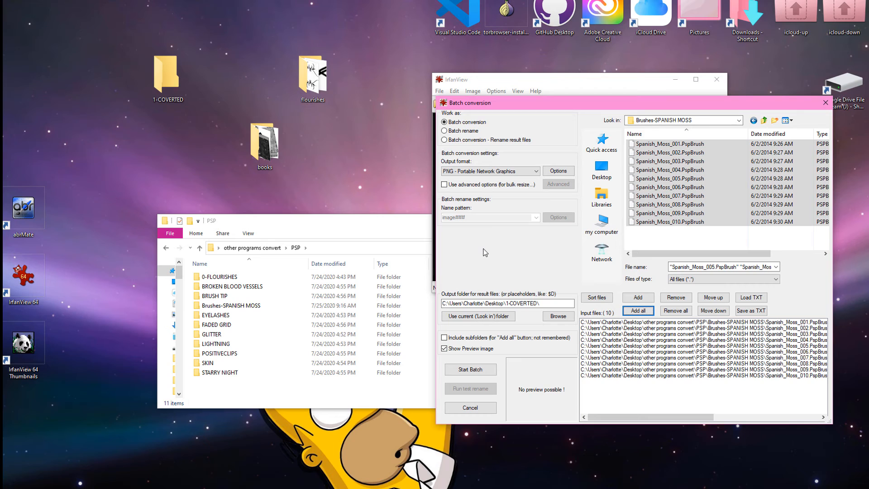
mouse_move(590, 400)
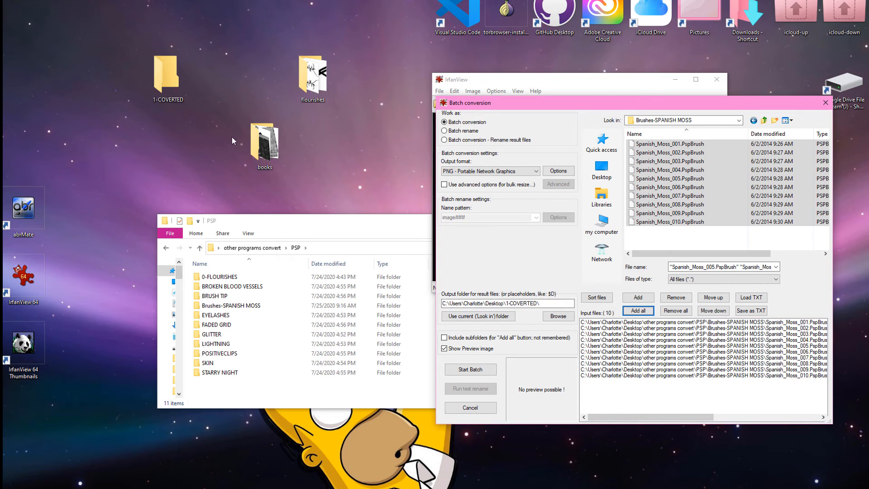
click(207, 363)
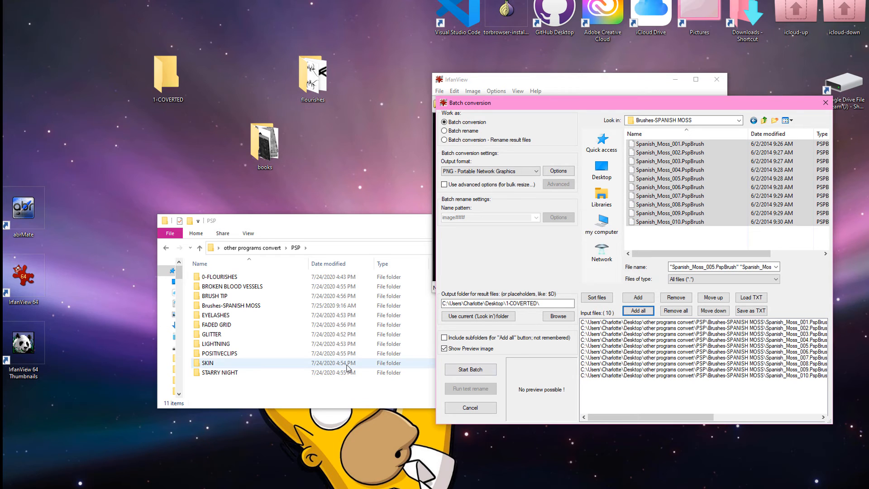
mouse_move(395, 364)
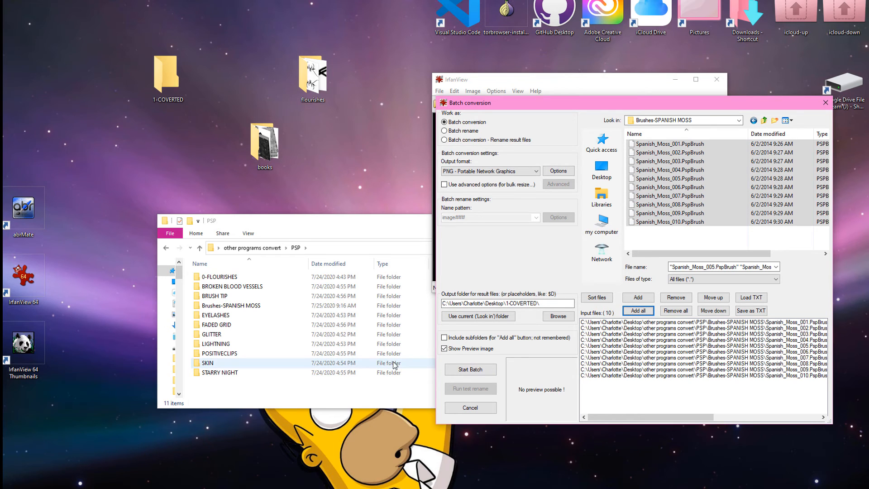
click(469, 370)
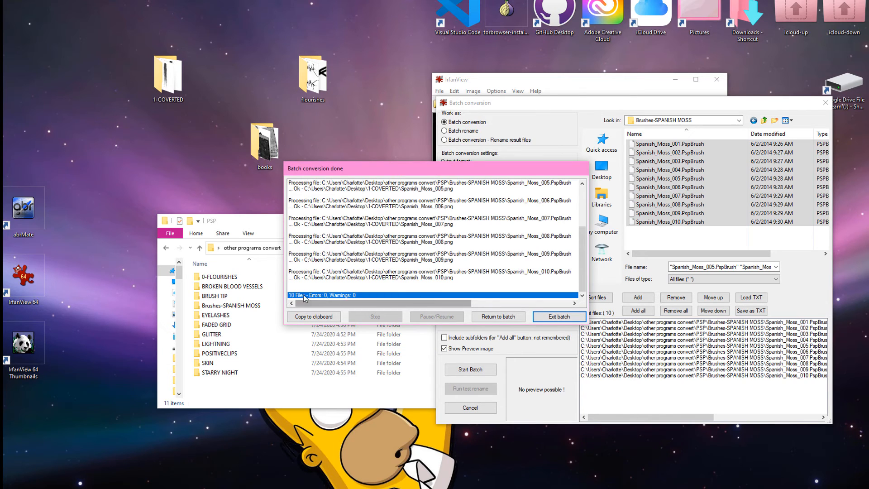
mouse_move(411, 323)
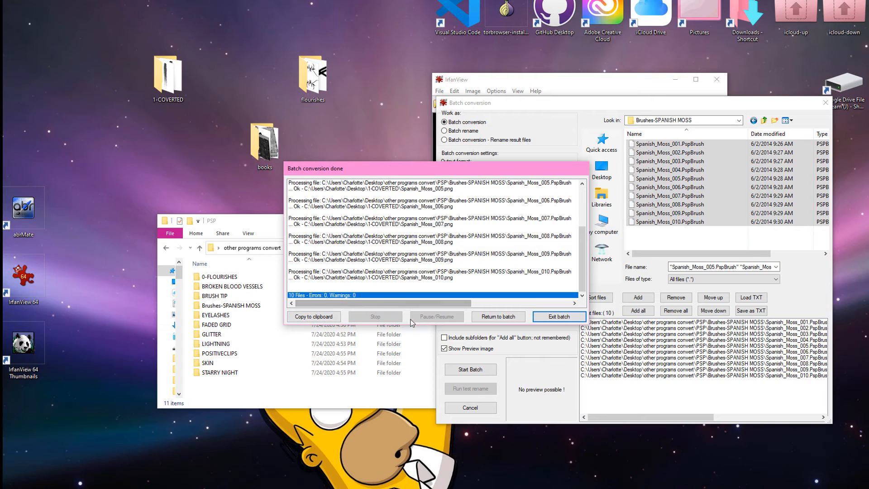
Step: Exit the batch window and inspect the ten Spanish_Moss PNGs in 1-COVERTED, then close it
click(558, 317)
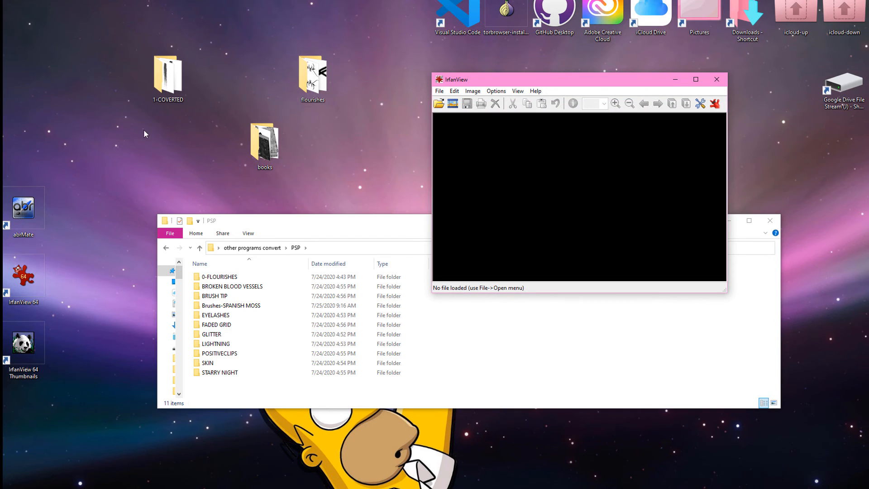
double_click(167, 75)
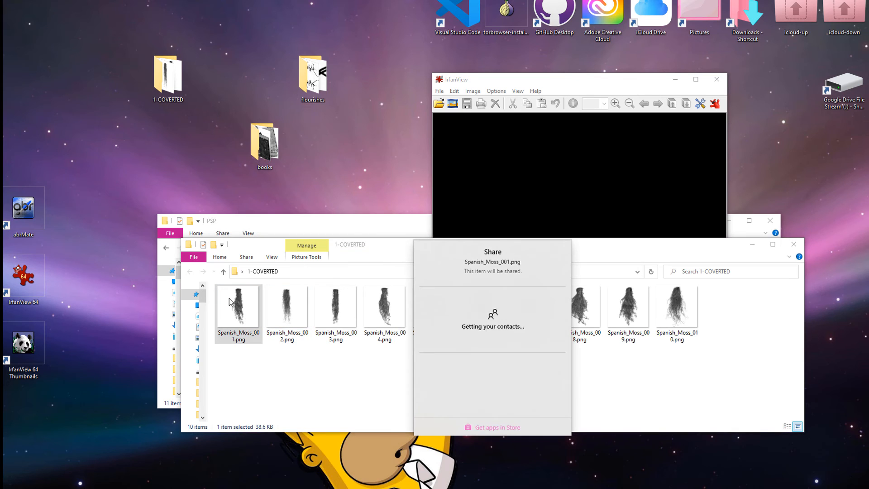
right_click(238, 307)
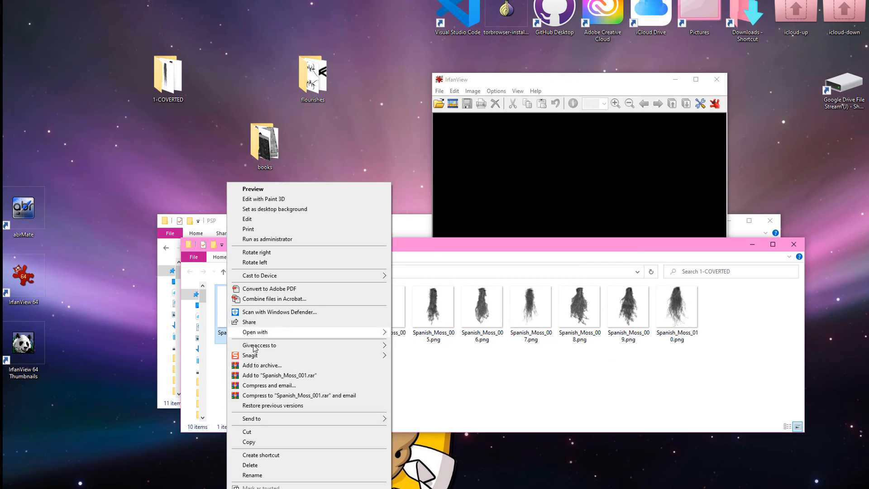
click(254, 331)
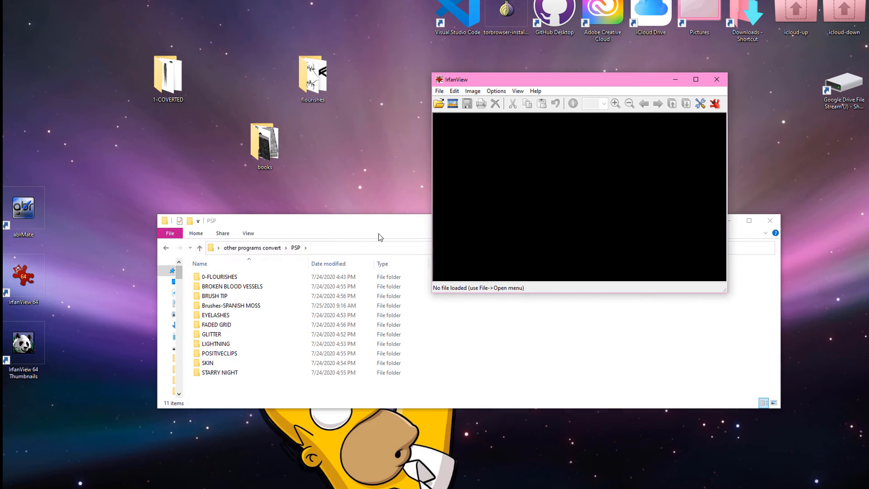
mouse_move(676, 53)
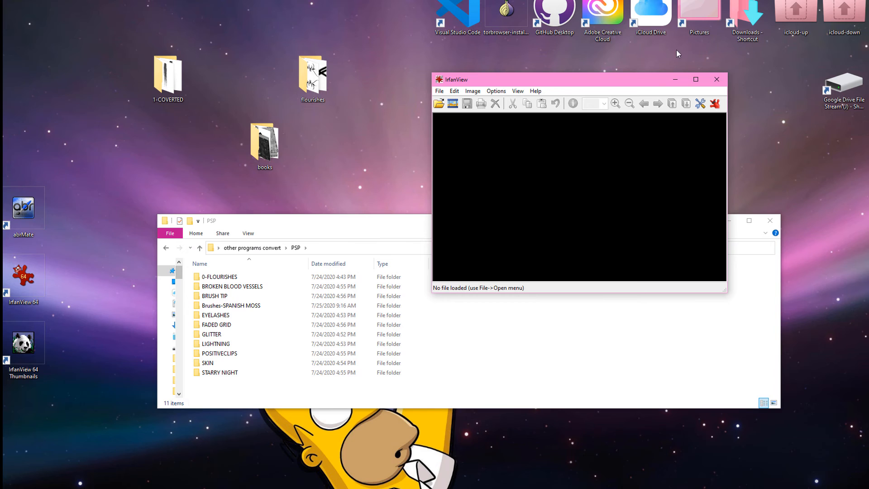
Step: Close IrfanView, launch abrMate past its splash screen, then close abrMate
click(716, 80)
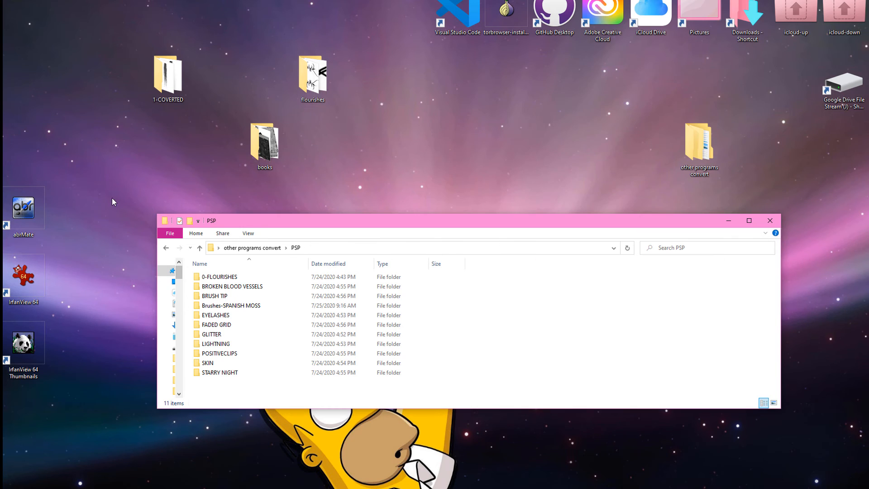
mouse_move(192, 260)
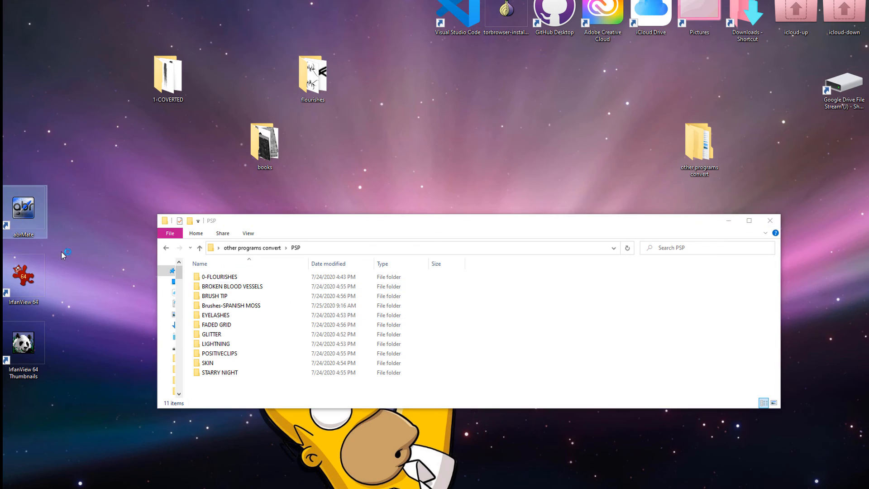
double_click(23, 208)
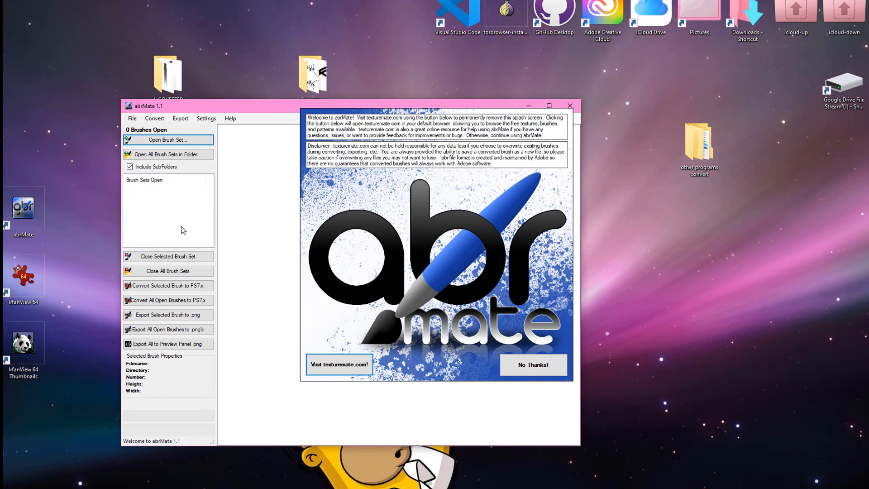
click(532, 365)
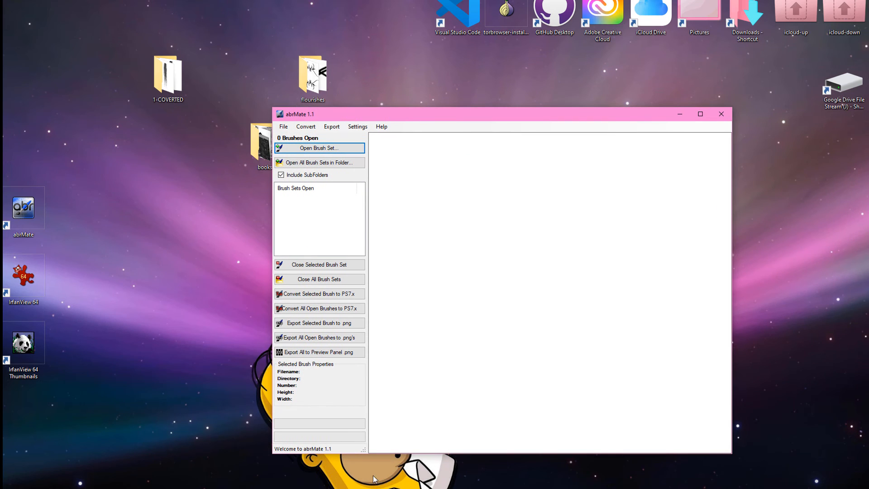
mouse_move(374, 479)
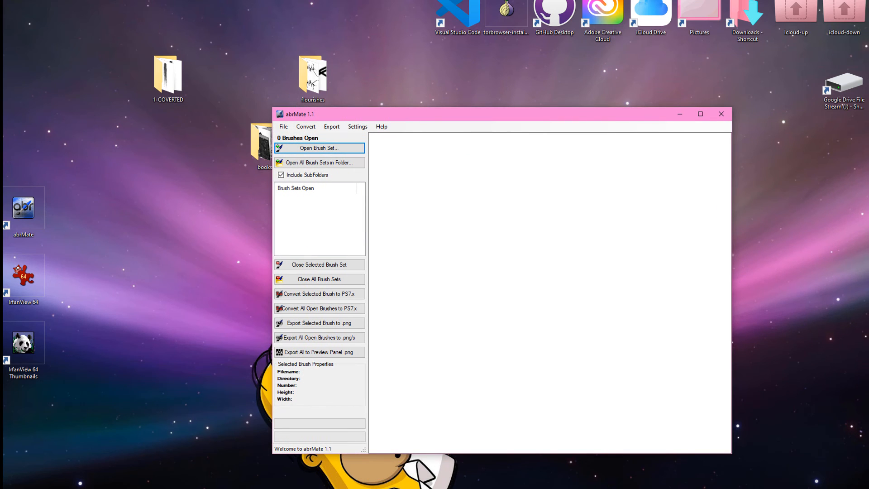
click(720, 114)
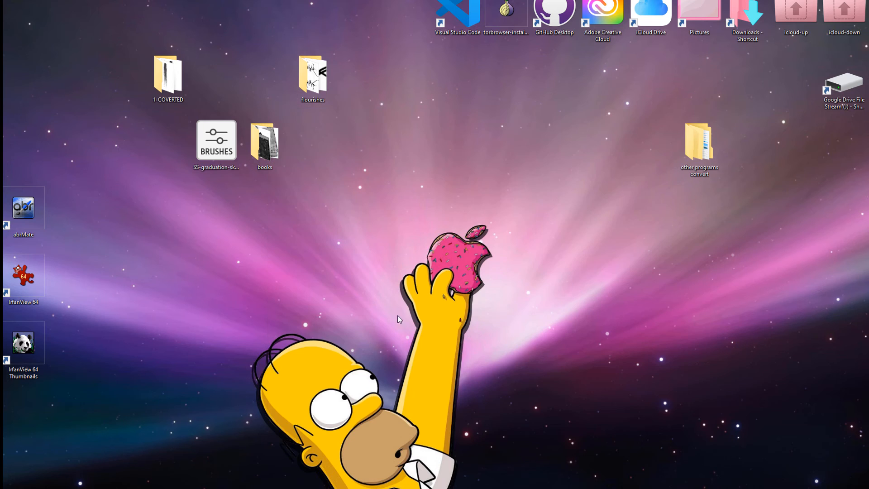
Step: Relaunch abrMate, dismiss the splash with No Thanks, and open the Open a Brush Set dialog
click(23, 208)
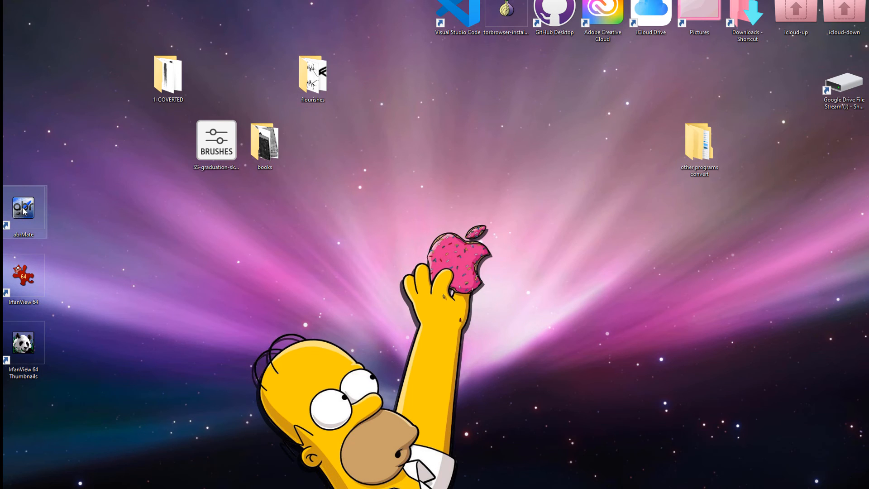
double_click(23, 207)
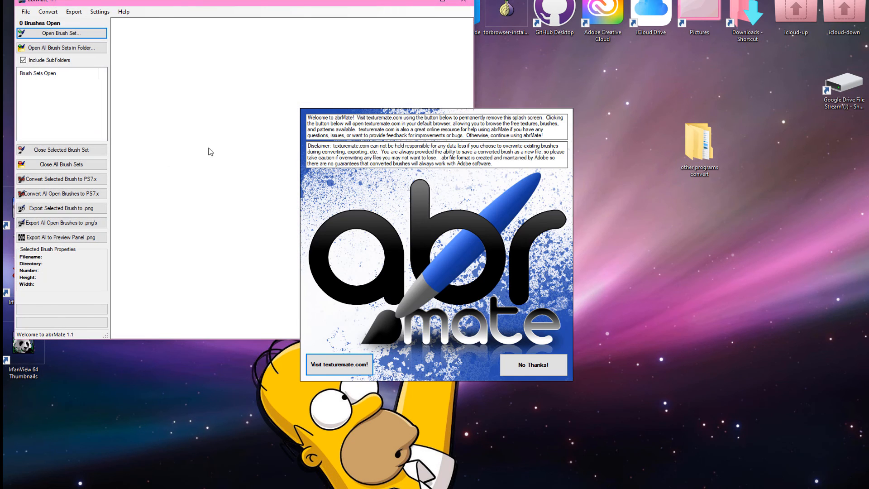
click(532, 365)
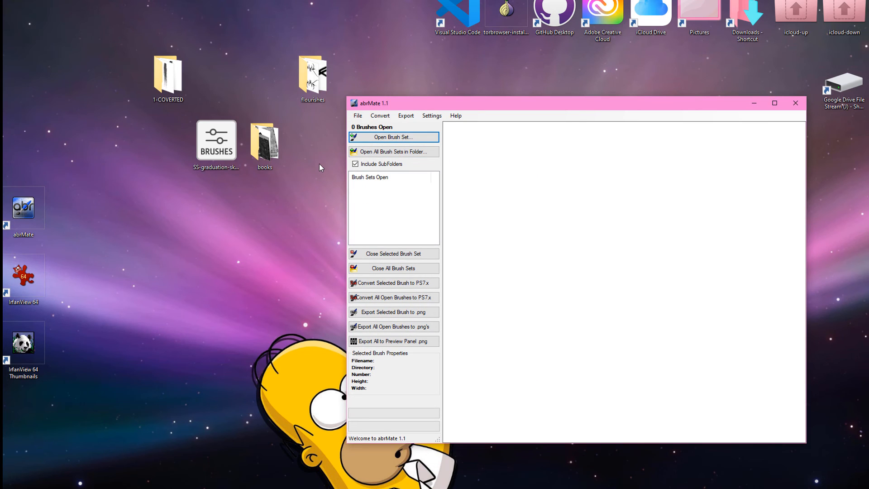
mouse_move(379, 155)
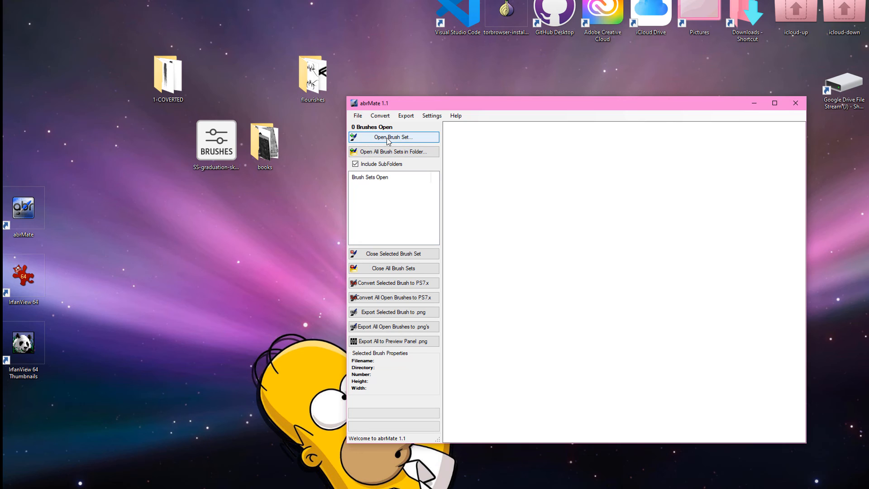
click(392, 137)
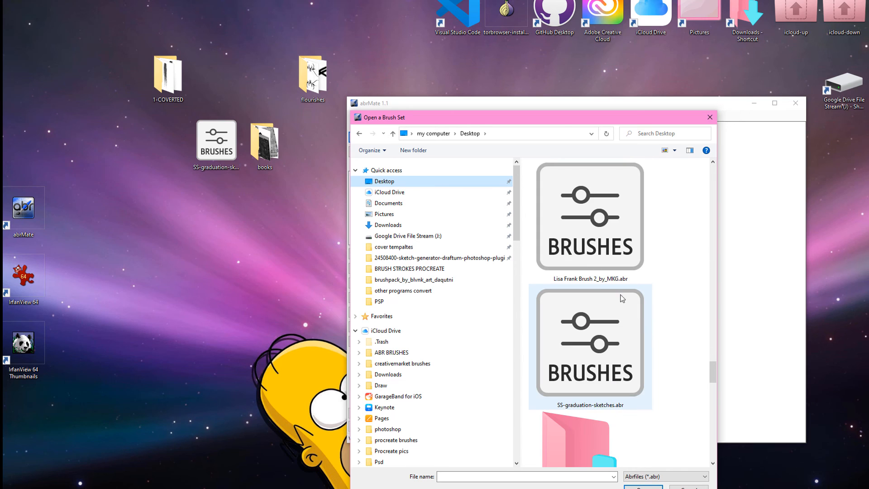
Step: Open SS-graduation-sketches.abr in abrMate to preview its 25 graduation brushes
click(590, 344)
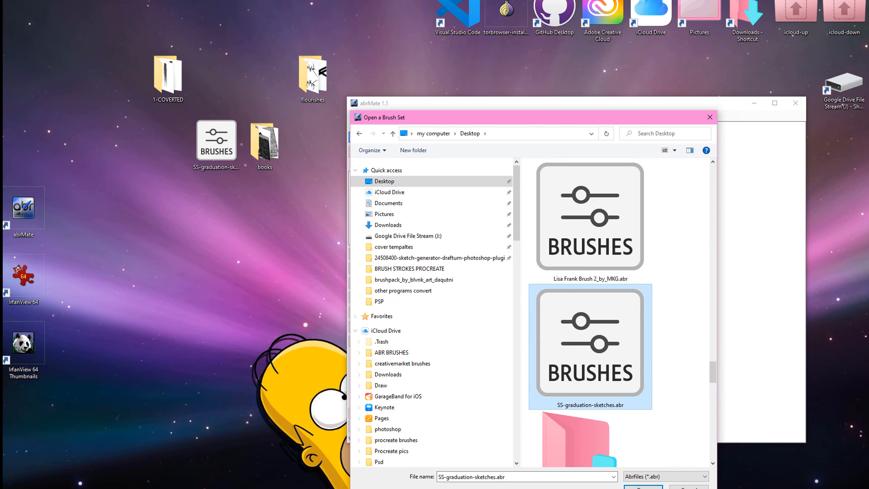
click(642, 486)
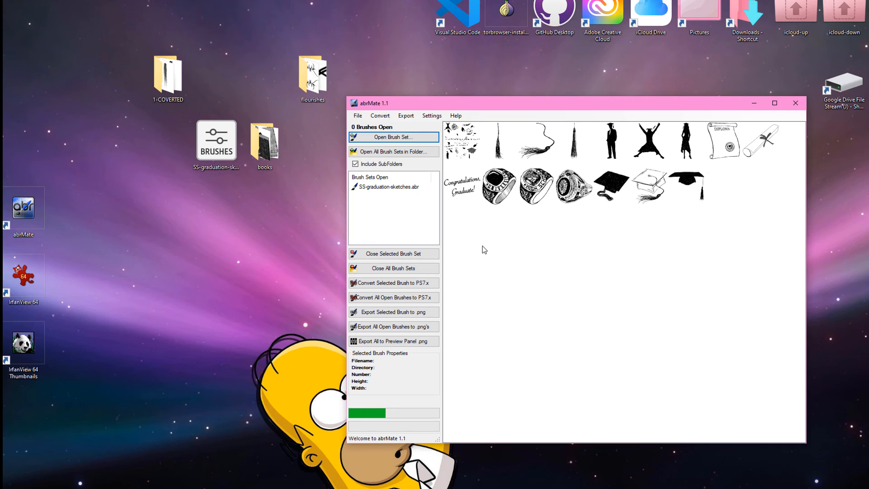
click(393, 136)
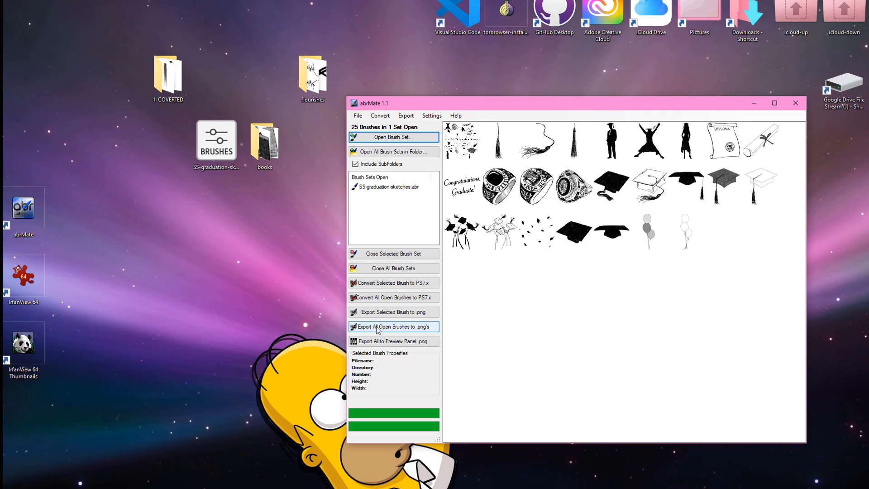
Step: Export all open brushes as PNGs into a new desktop folder named 'pp'
click(393, 327)
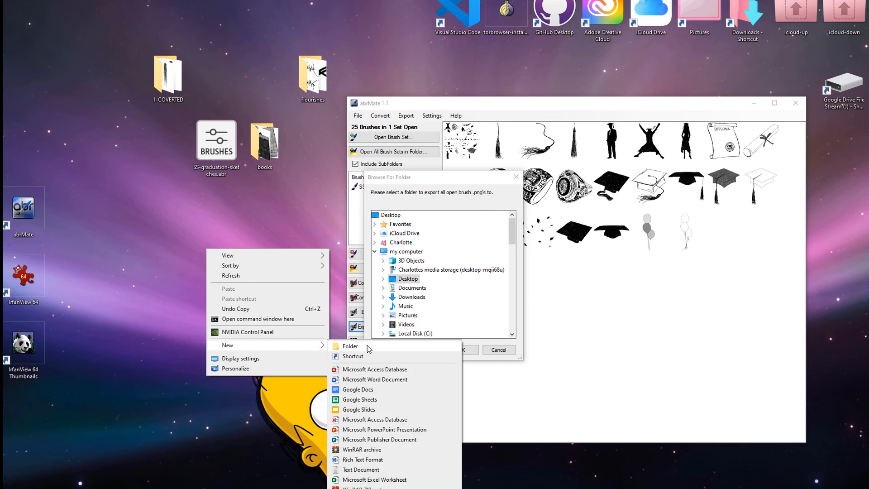
click(350, 346)
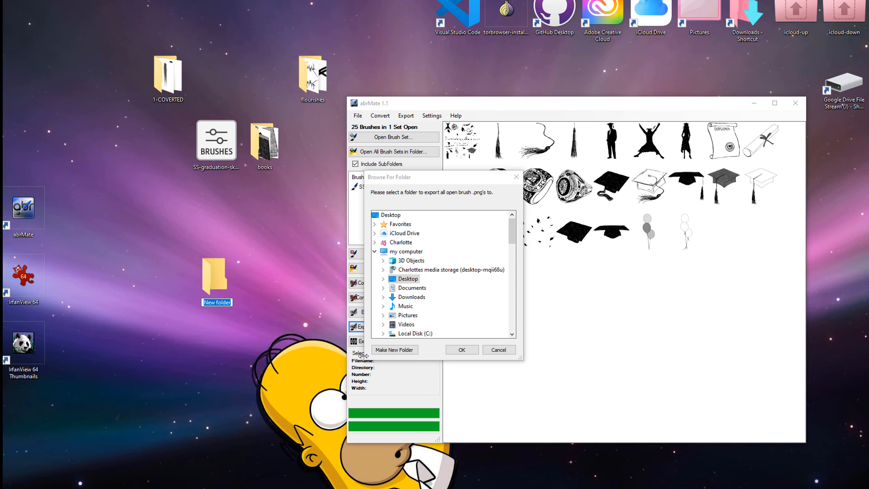
text(pp)
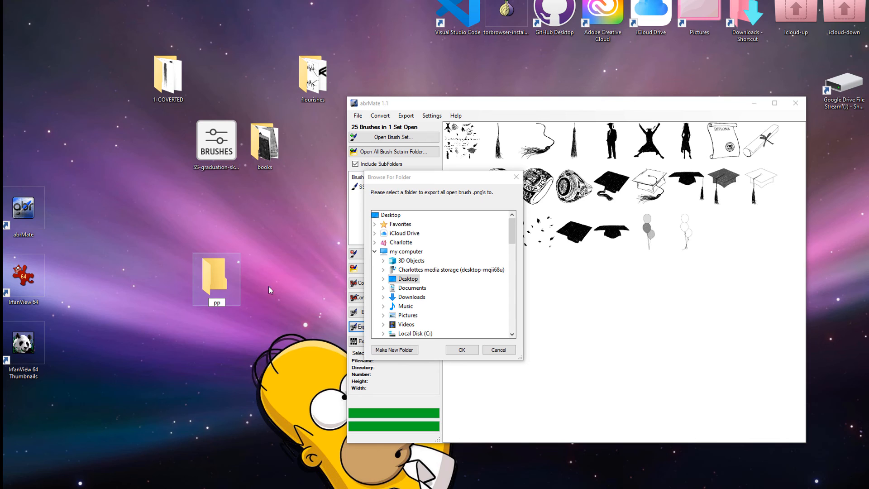
mouse_move(512, 229)
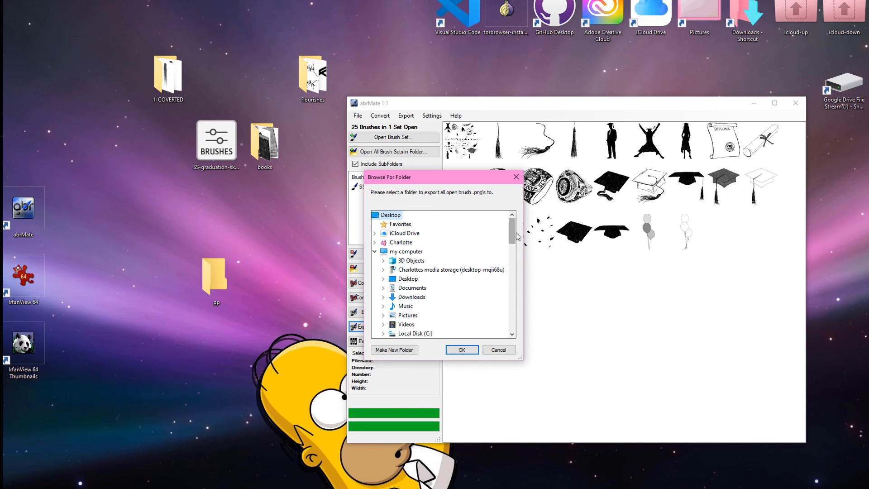
scroll(down, 3)
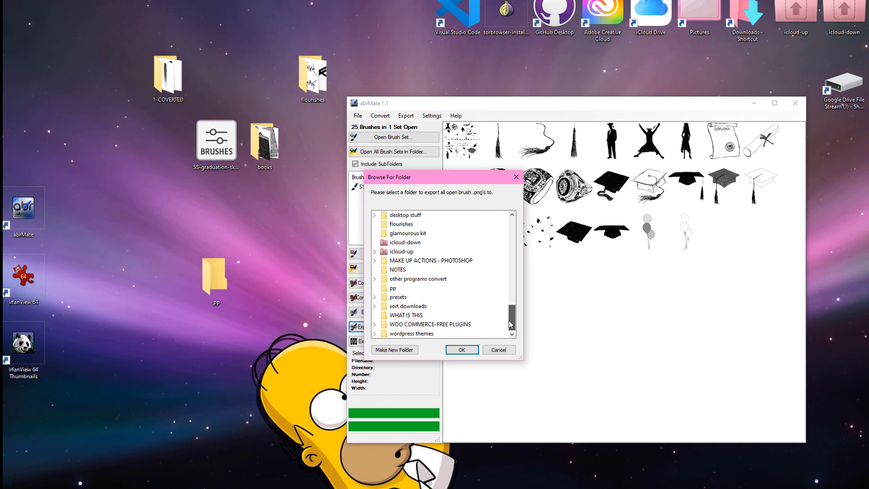
click(393, 289)
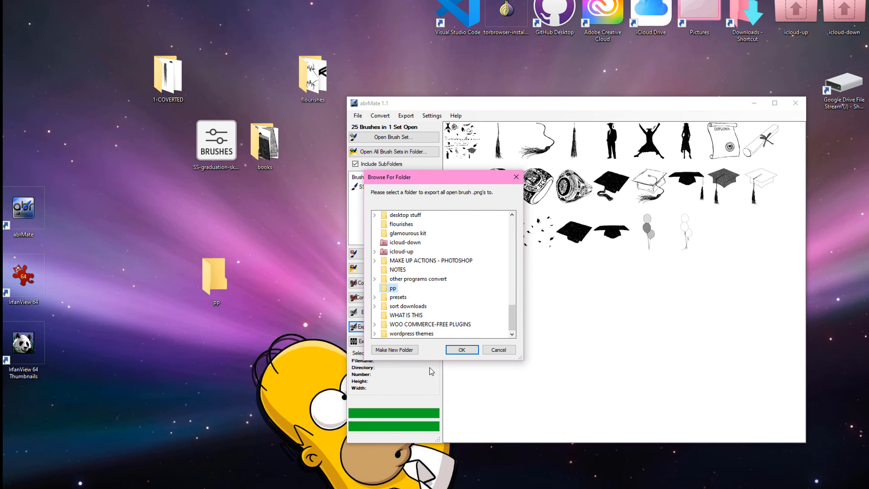
click(461, 349)
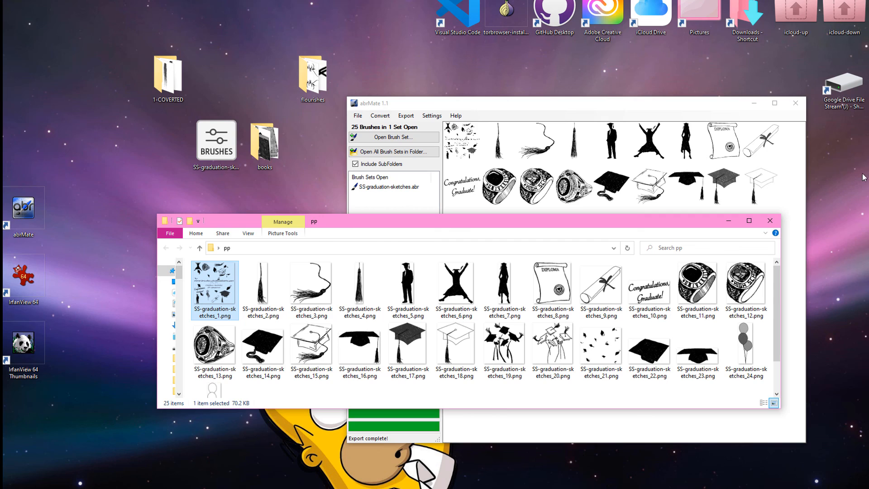
mouse_move(695, 215)
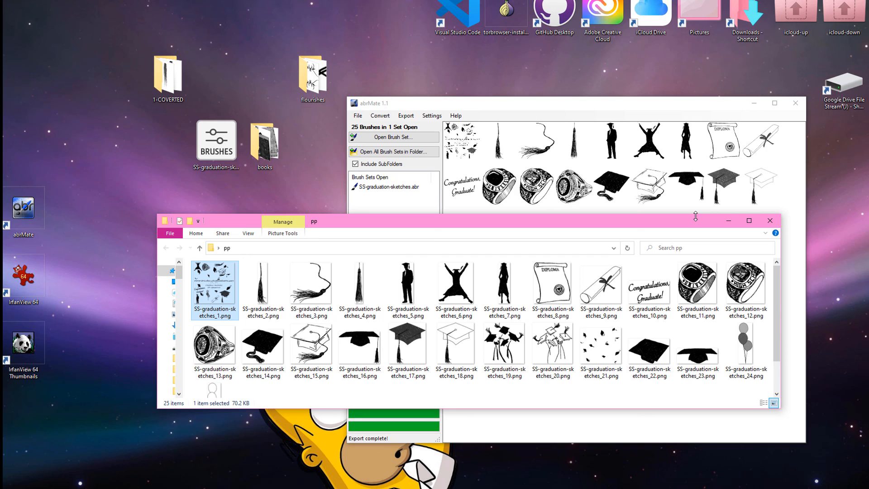
mouse_move(736, 422)
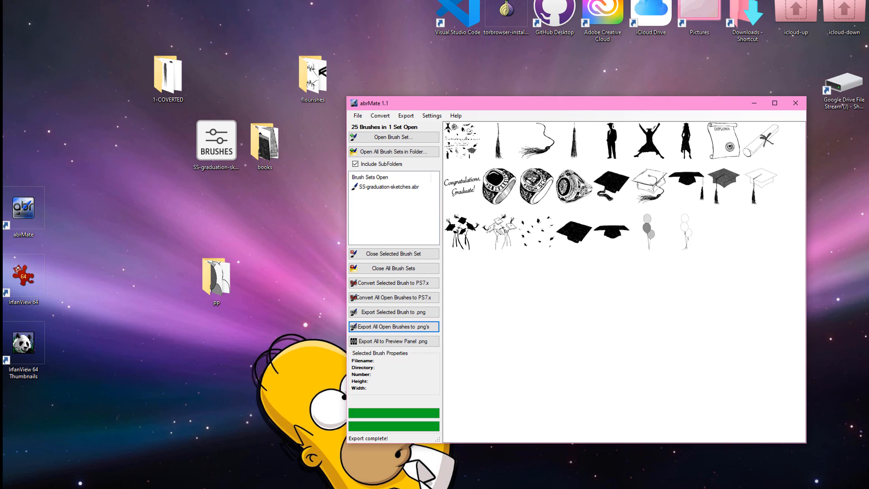
mouse_move(482, 92)
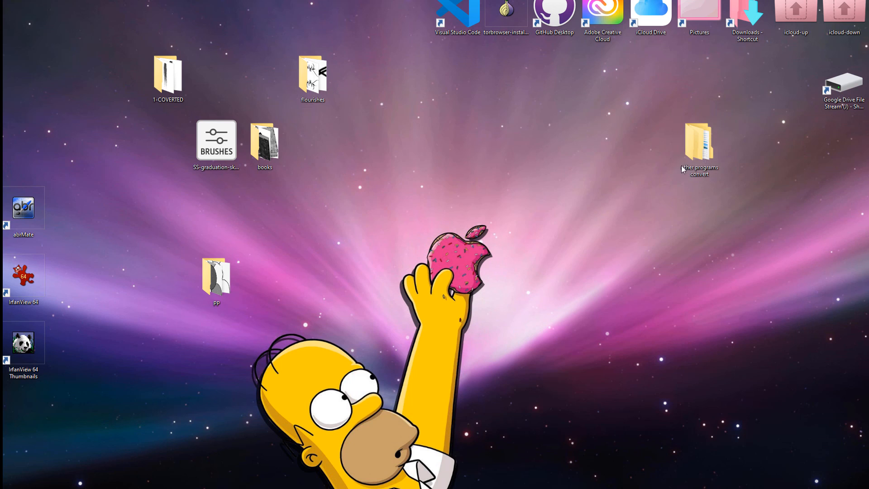
Step: Open 'other programs convert' maximized, view the PST folder, then go back
double_click(699, 143)
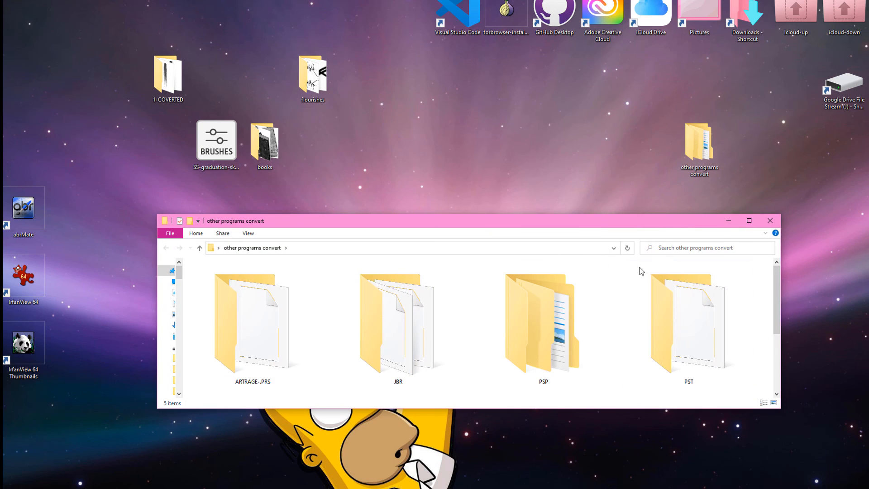
click(748, 220)
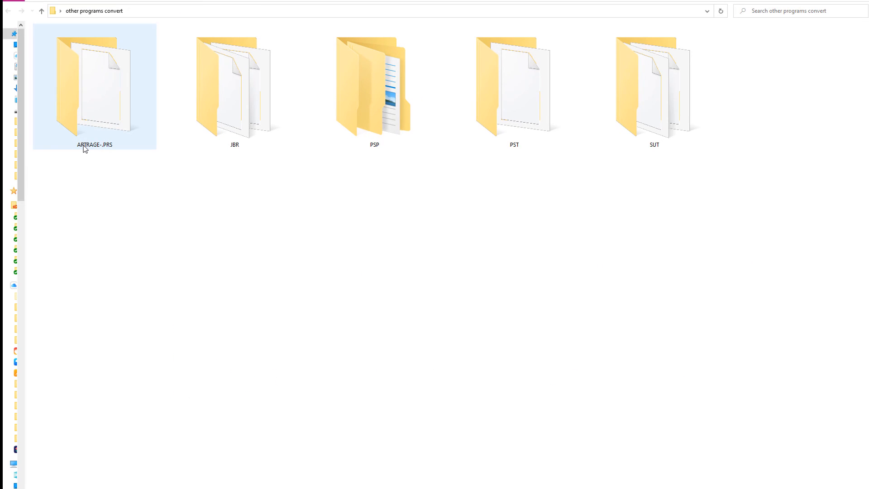
mouse_move(86, 147)
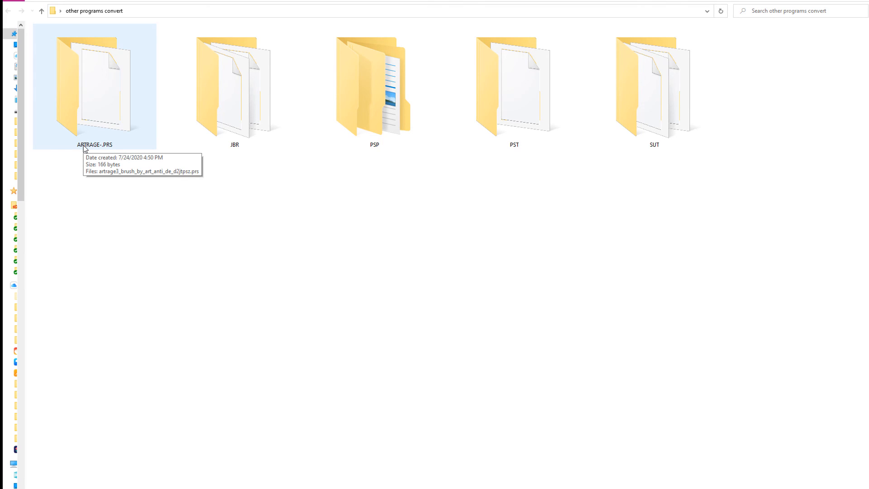
double_click(513, 89)
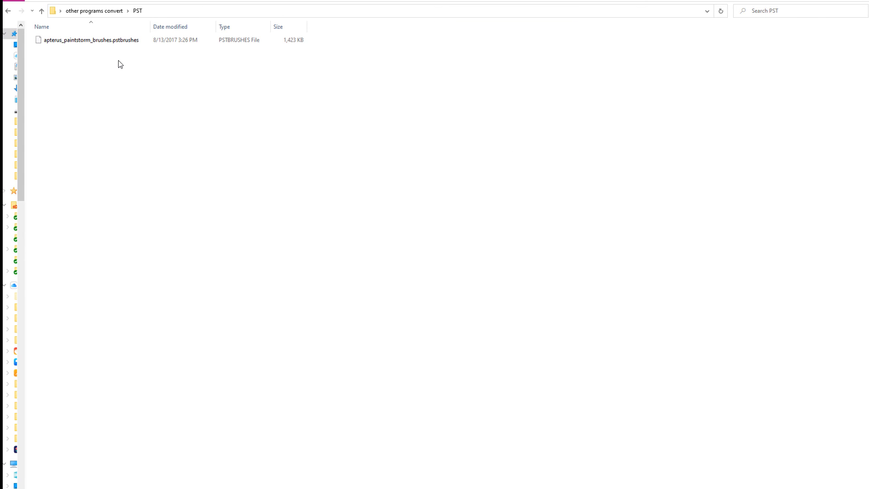
mouse_move(377, 198)
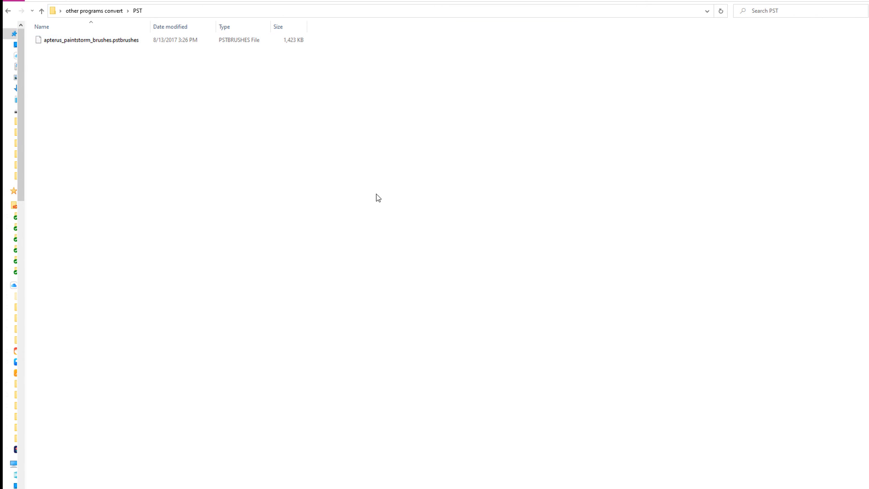
click(41, 10)
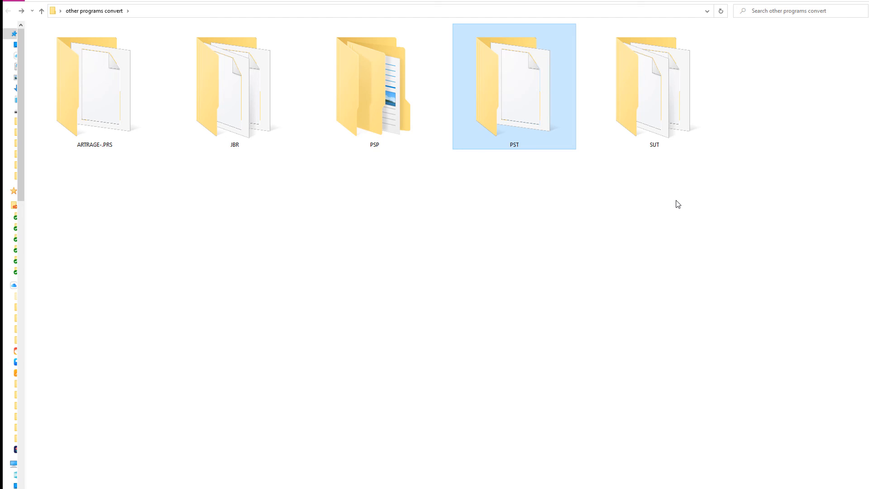